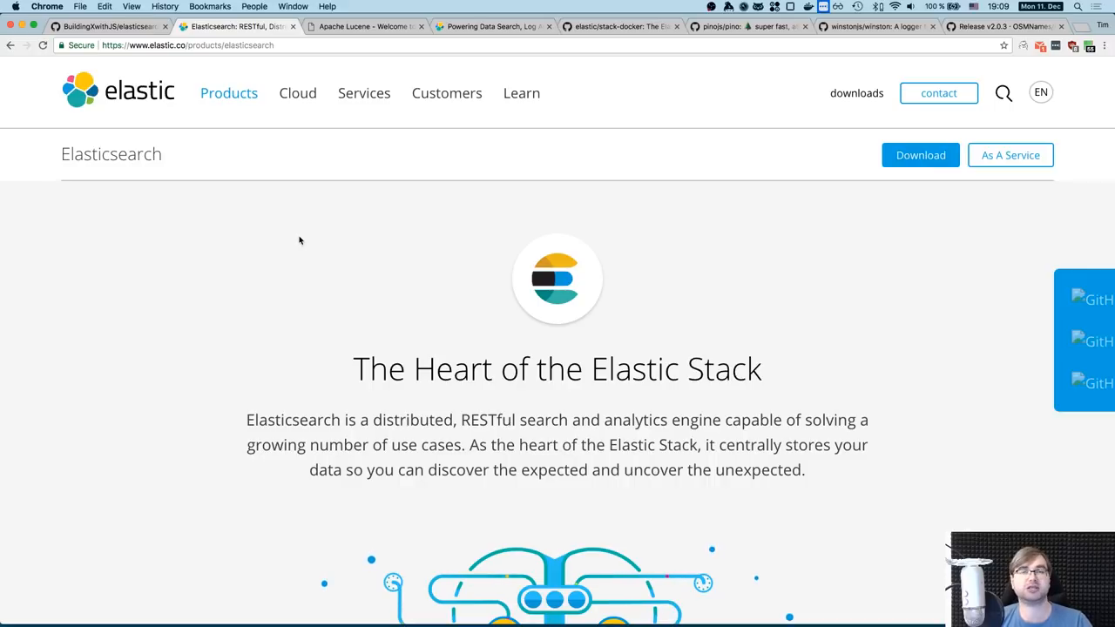
pyautogui.moveTo(307, 235)
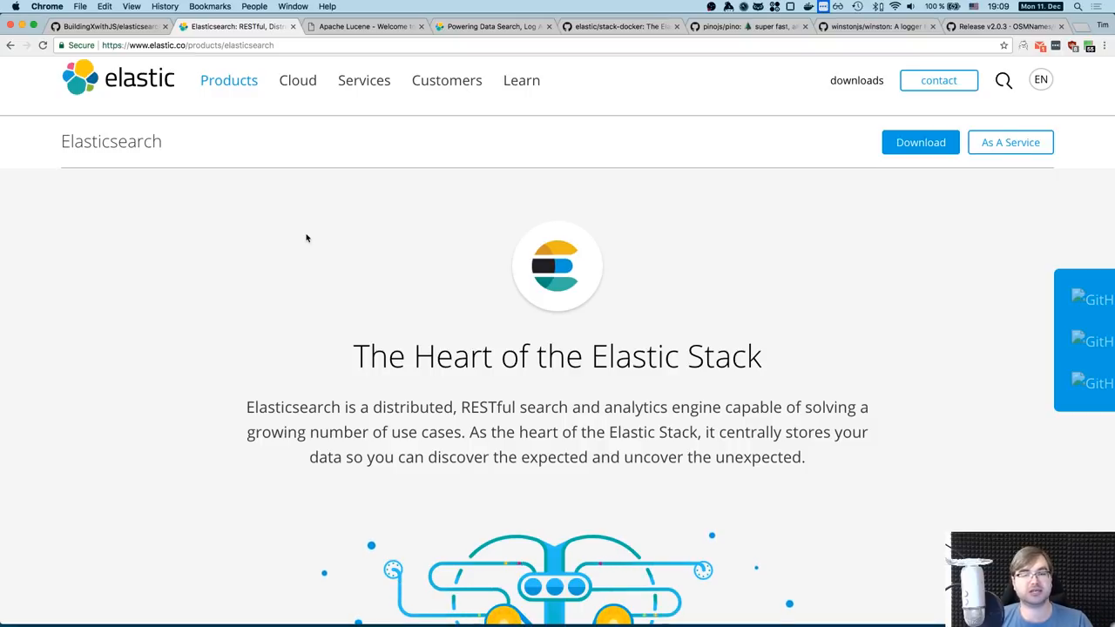
# Step: Switch Chrome to the Apache Lucene tab and scroll through its welcome page
pyautogui.scroll(-3)
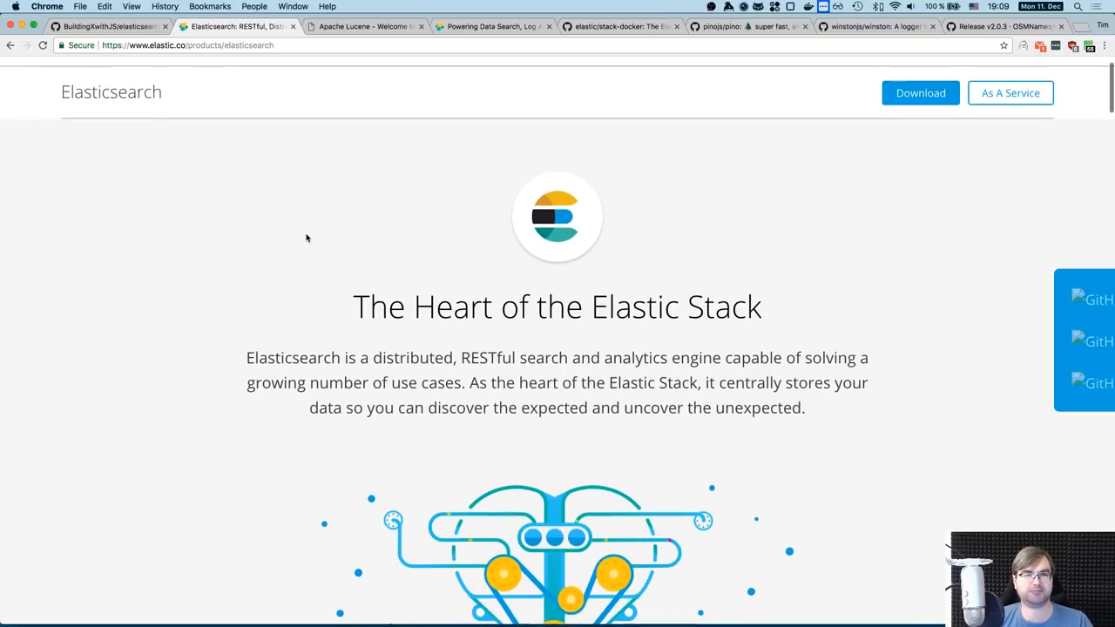
pyautogui.scroll(-3)
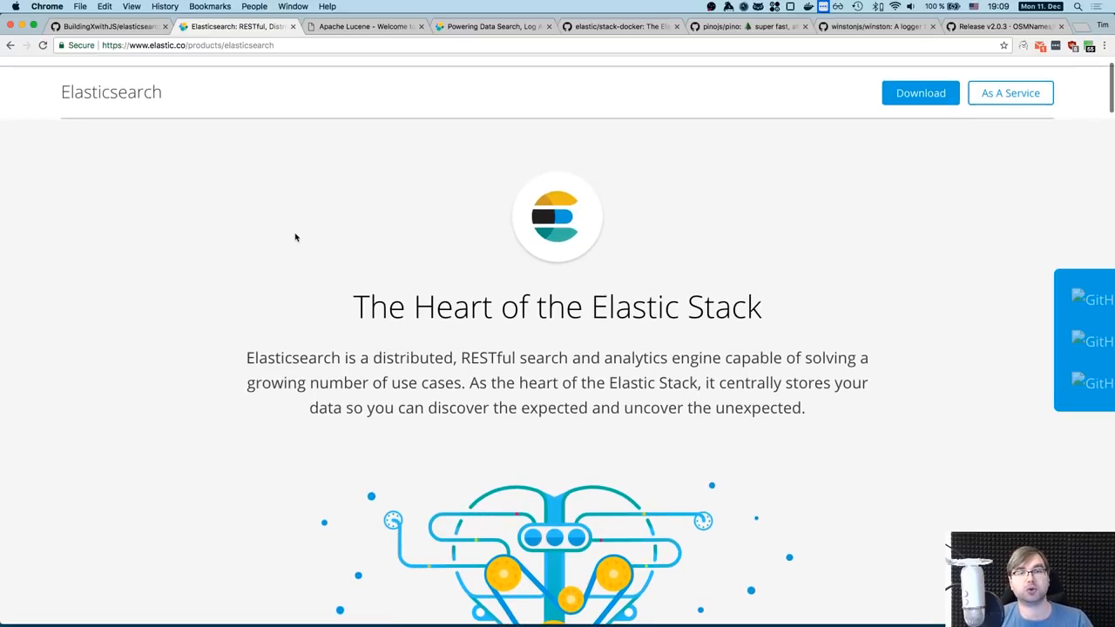
pyautogui.click(364, 26)
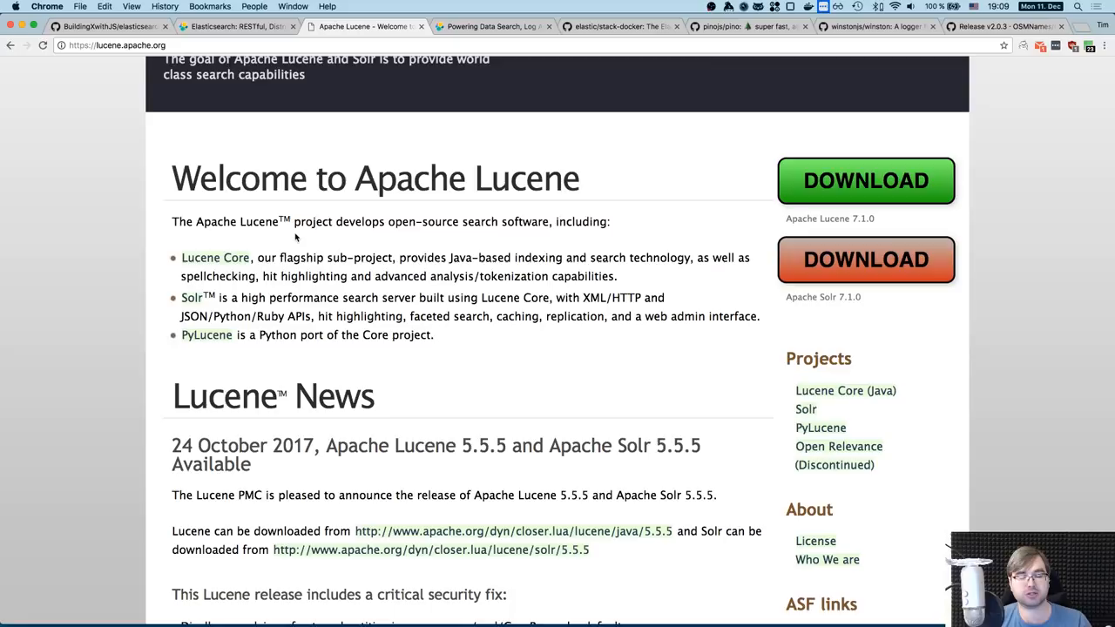
pyautogui.scroll(-3)
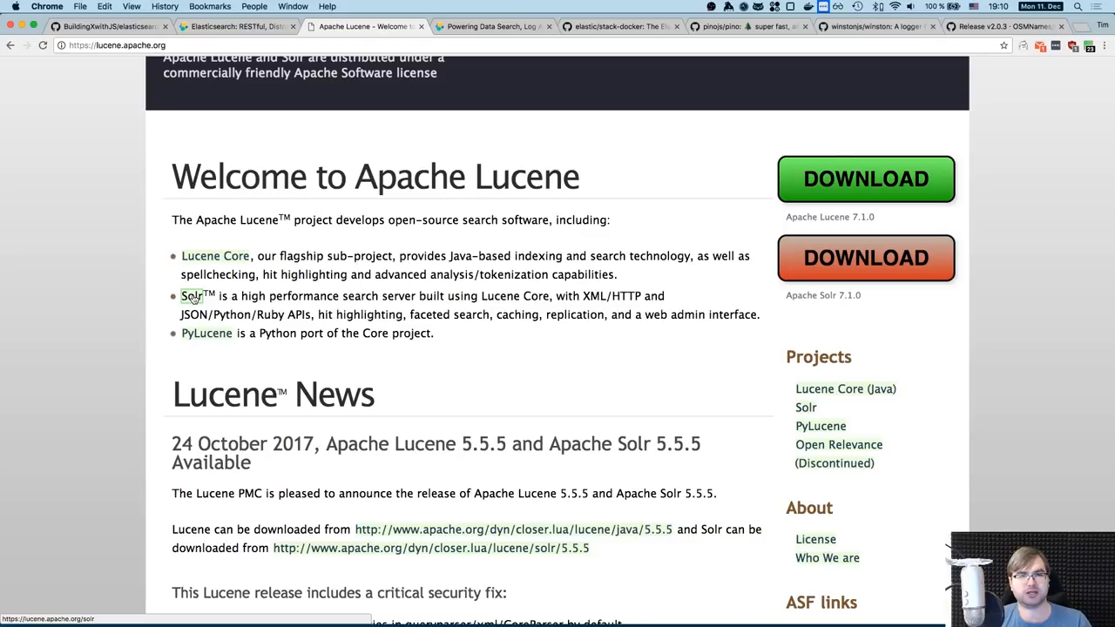
pyautogui.moveTo(193, 301)
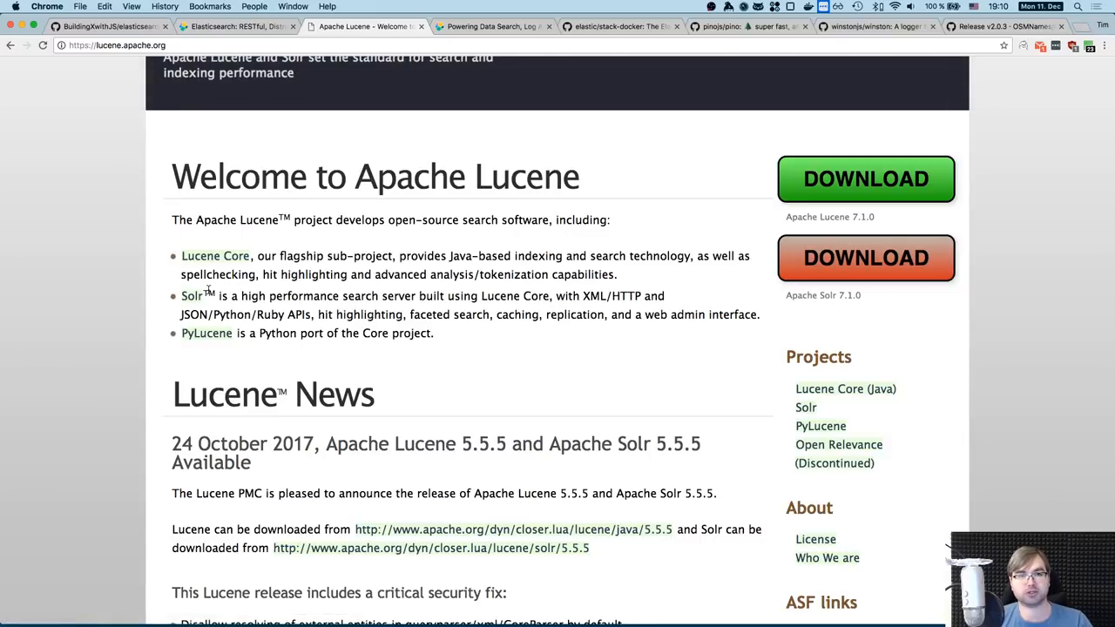
# Step: Close the Apache Lucene tab and scroll down the remaining page
pyautogui.click(244, 29)
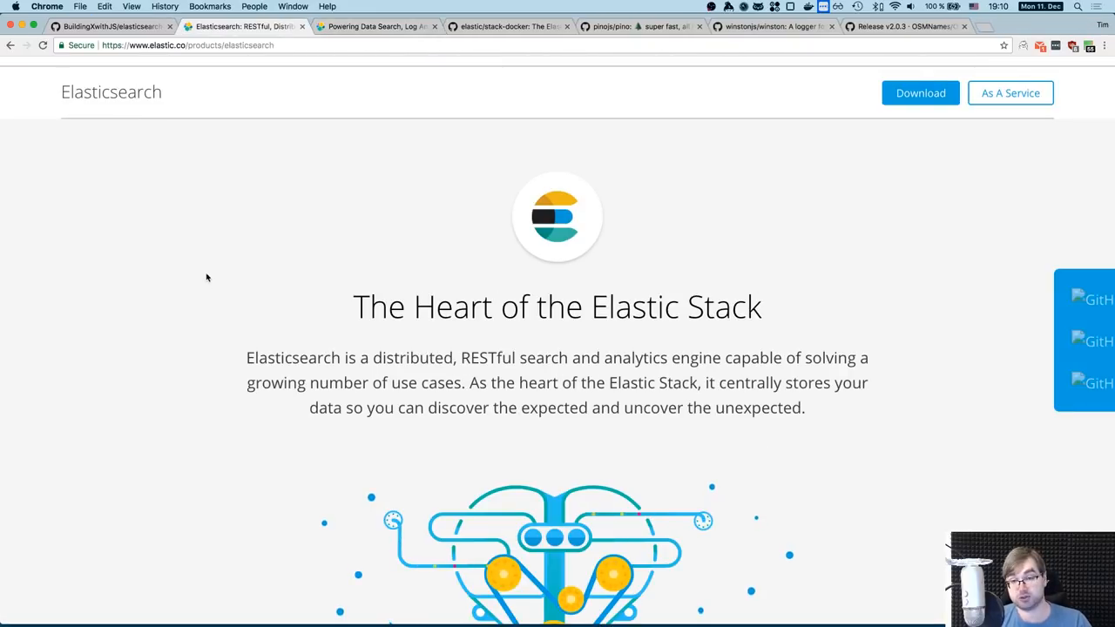
pyautogui.scroll(-3)
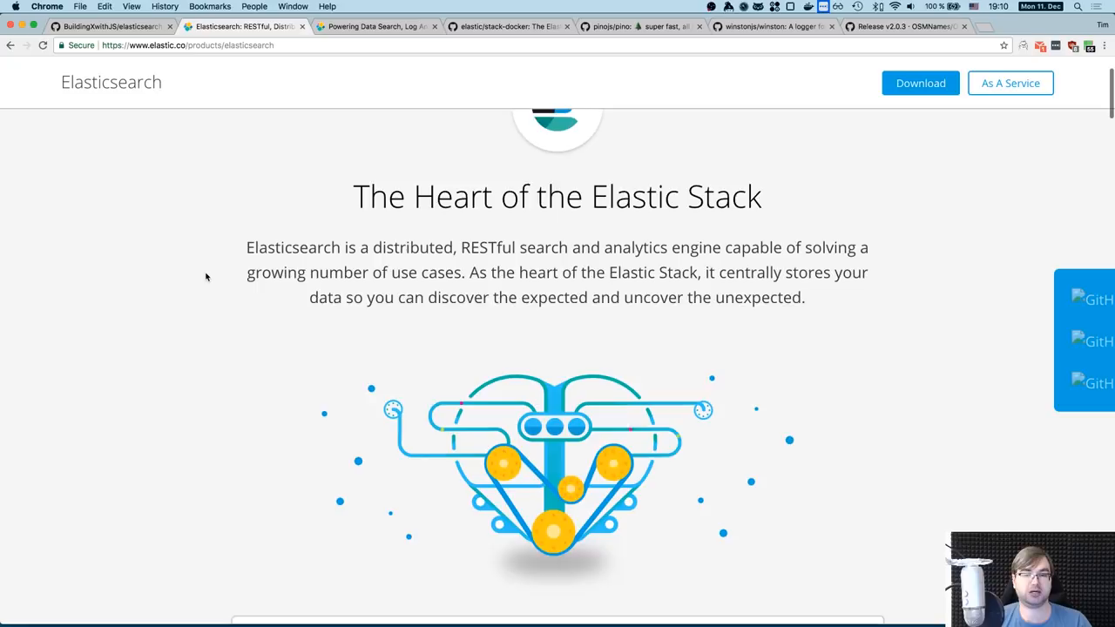
pyautogui.scroll(-3)
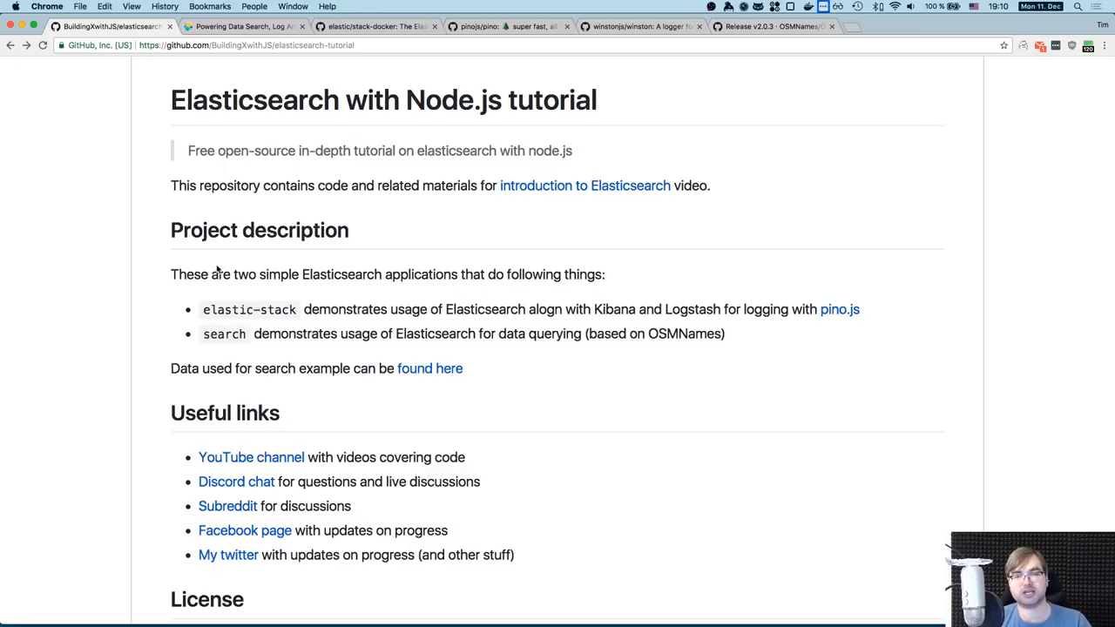
# Step: Close the Elasticsearch product tab, open the Beats page and scroll to its modules
pyautogui.click(236, 26)
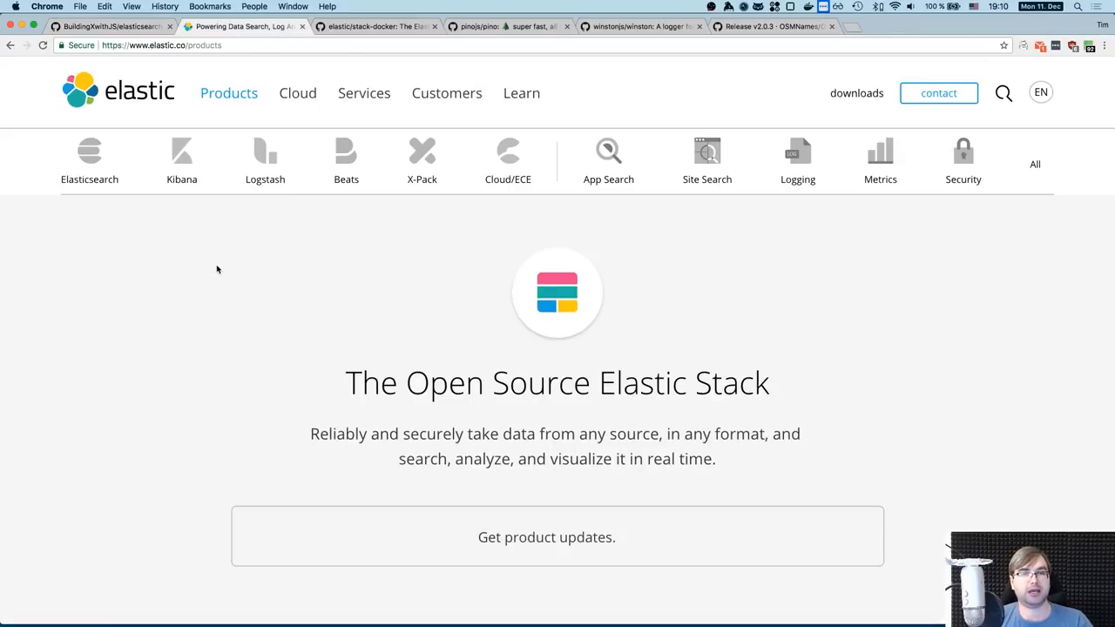
pyautogui.click(110, 29)
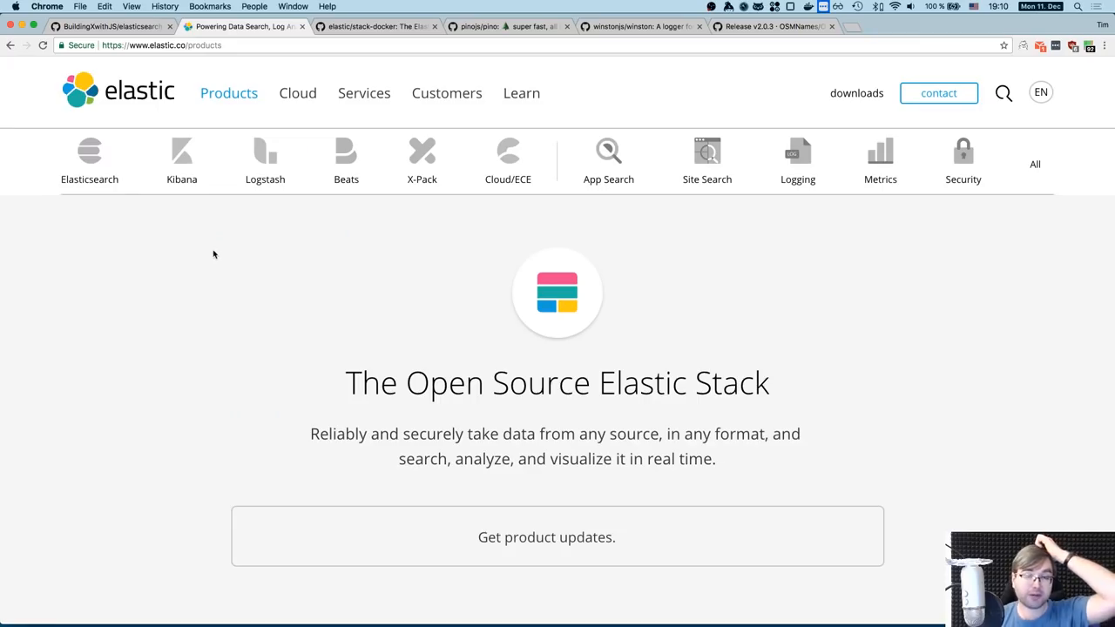
pyautogui.moveTo(216, 254)
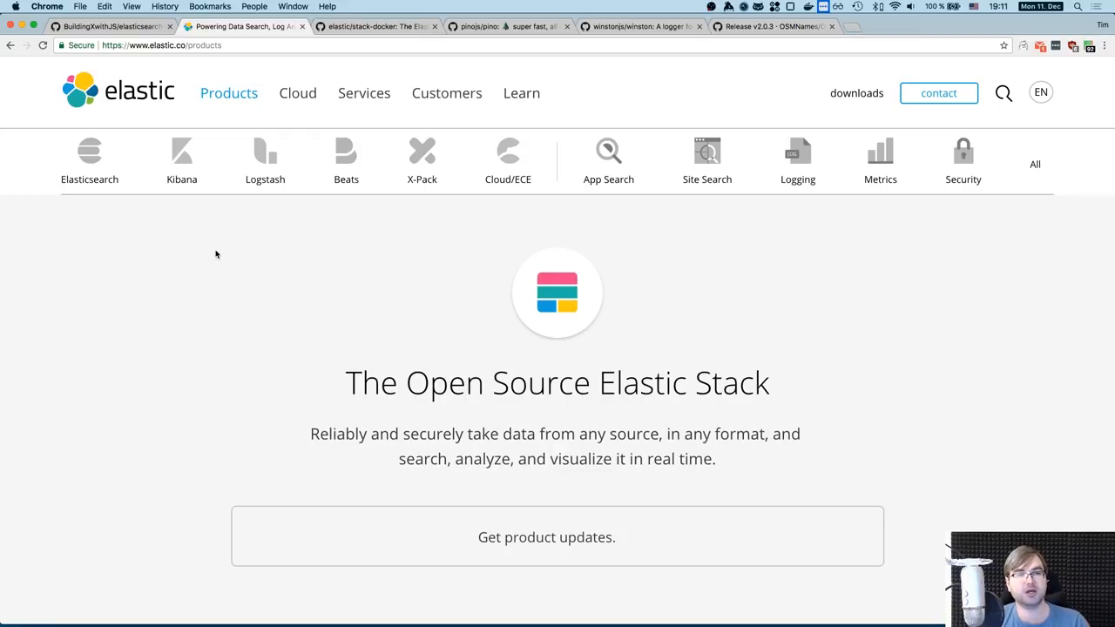
pyautogui.moveTo(87, 159)
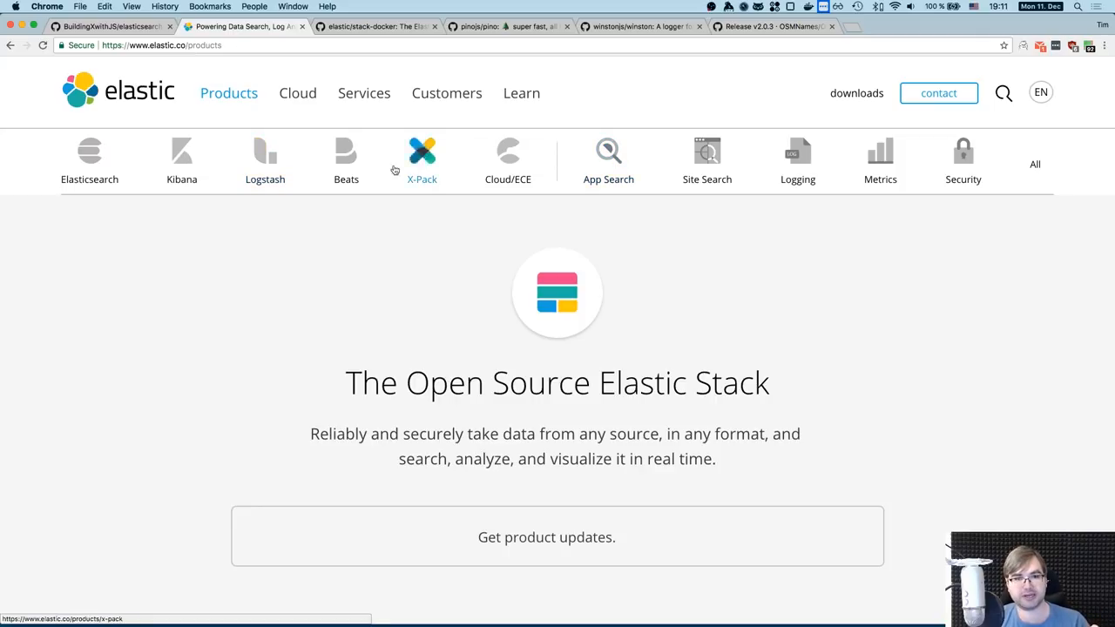
pyautogui.click(346, 153)
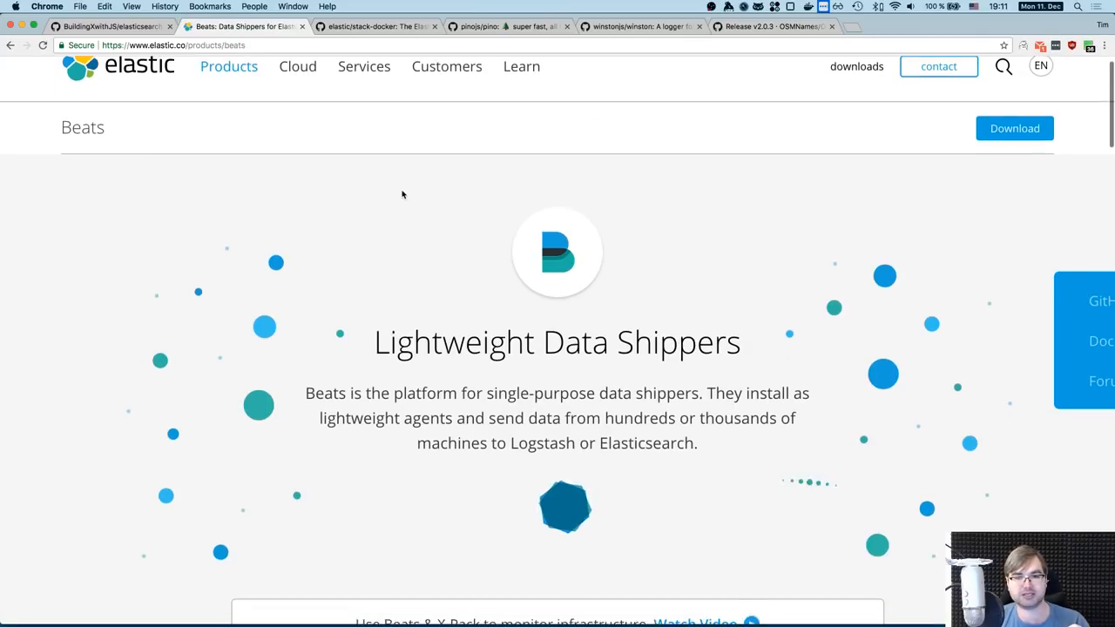
pyautogui.scroll(-3)
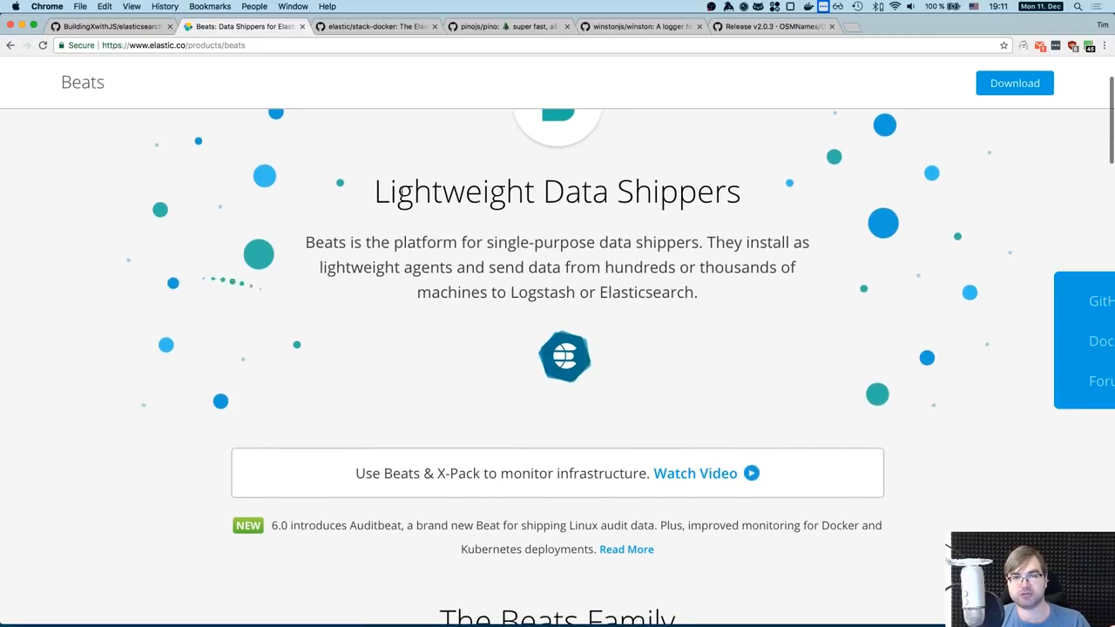
pyautogui.scroll(-3)
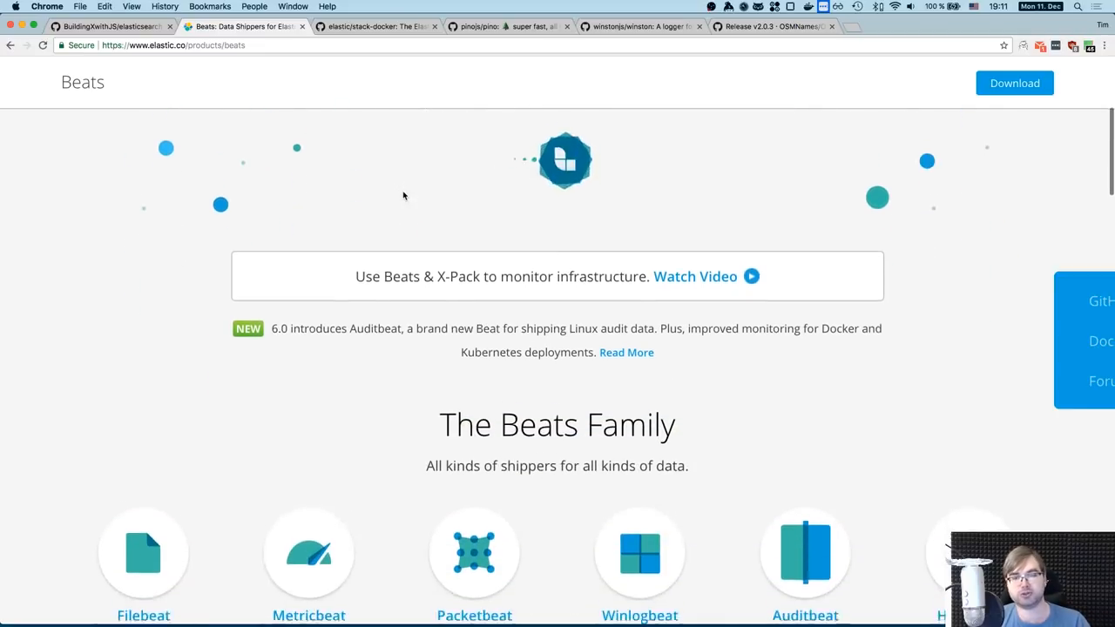
pyautogui.scroll(-3)
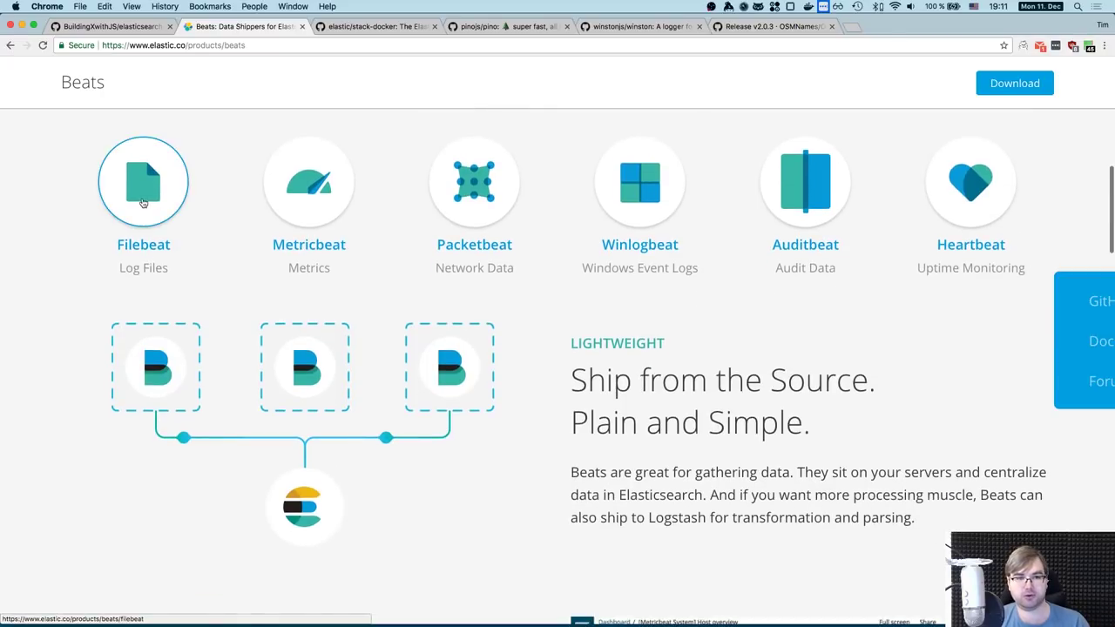
pyautogui.moveTo(519, 189)
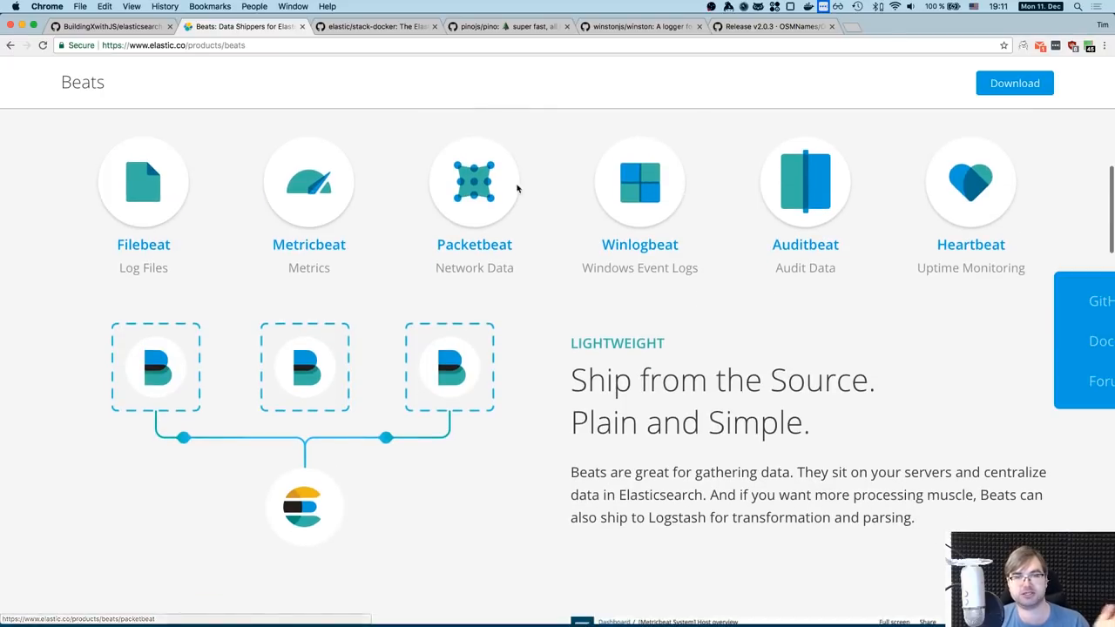
pyautogui.scroll(-3)
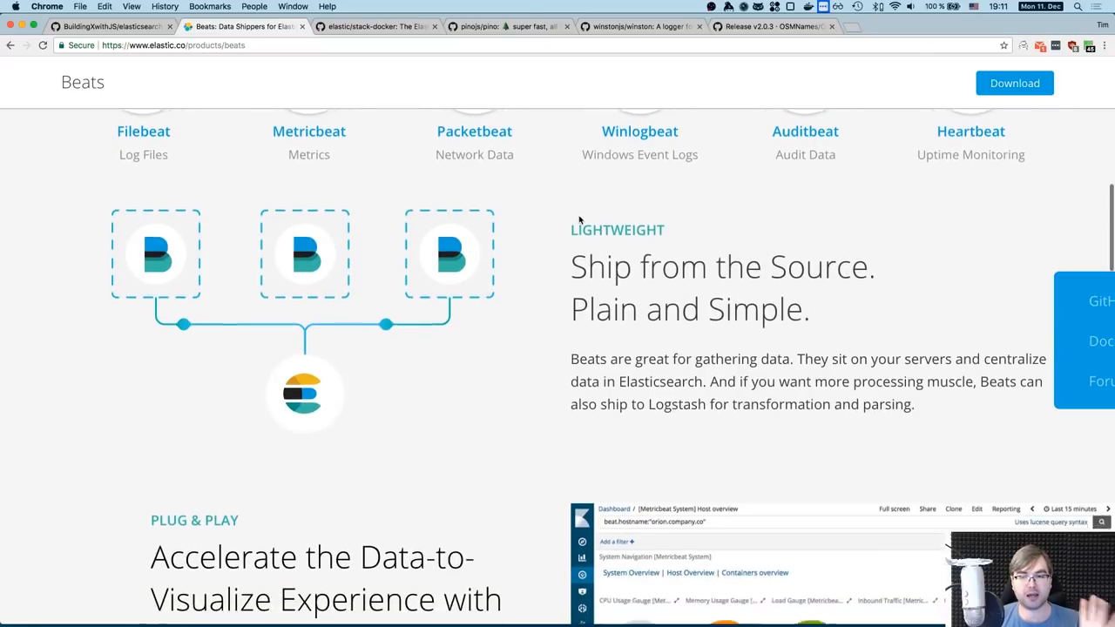
pyautogui.scroll(-3)
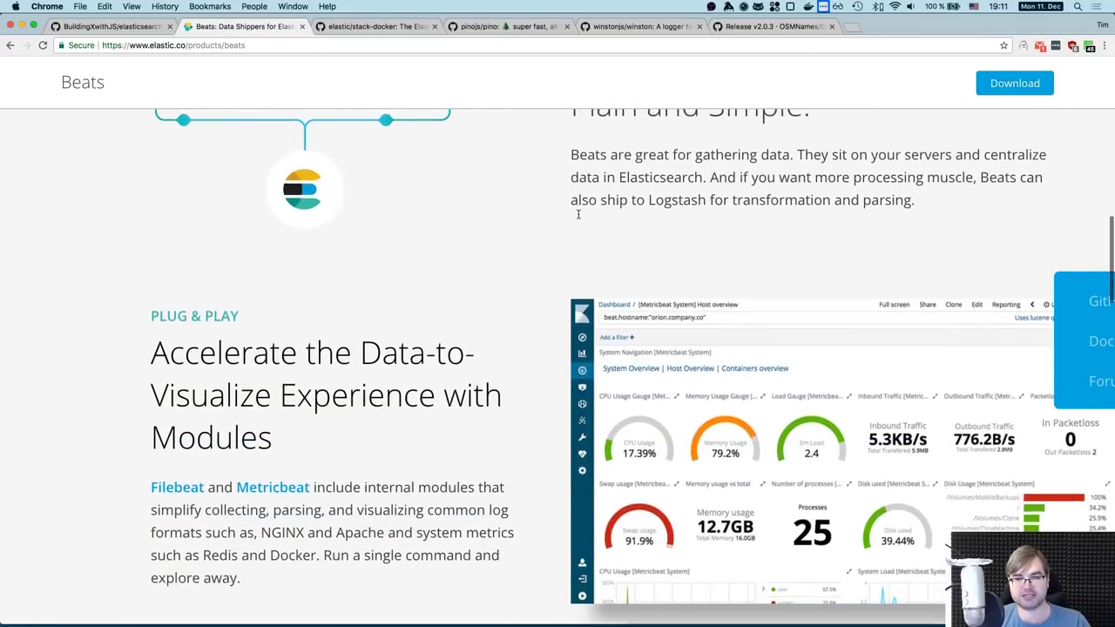
pyautogui.scroll(-3)
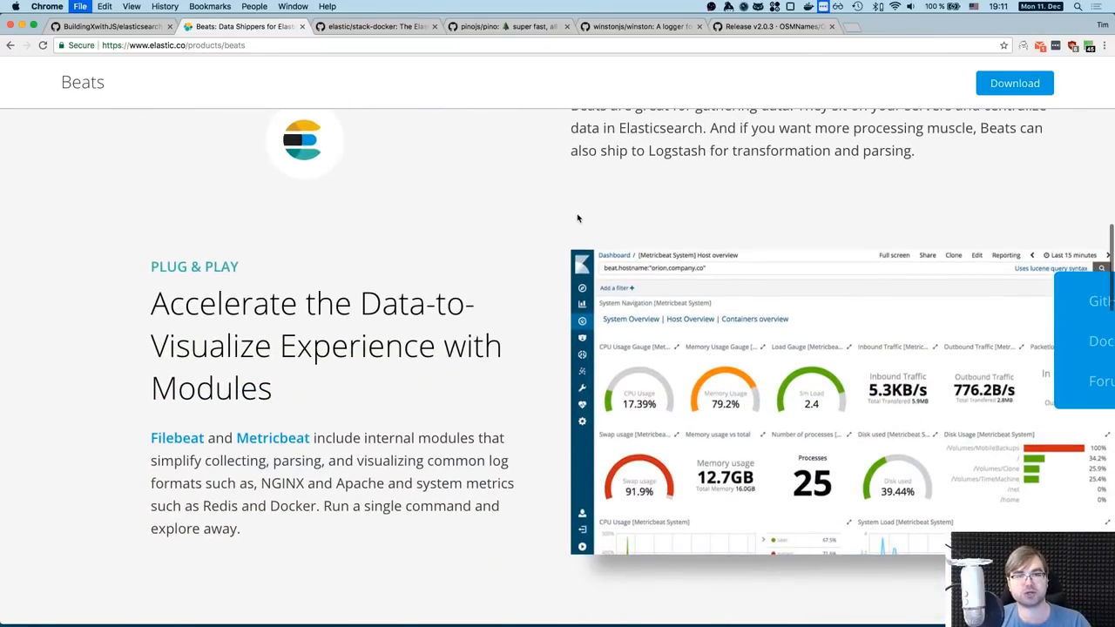
# Step: Close the Beats tab and view the tutorial repository's file list
pyautogui.click(113, 28)
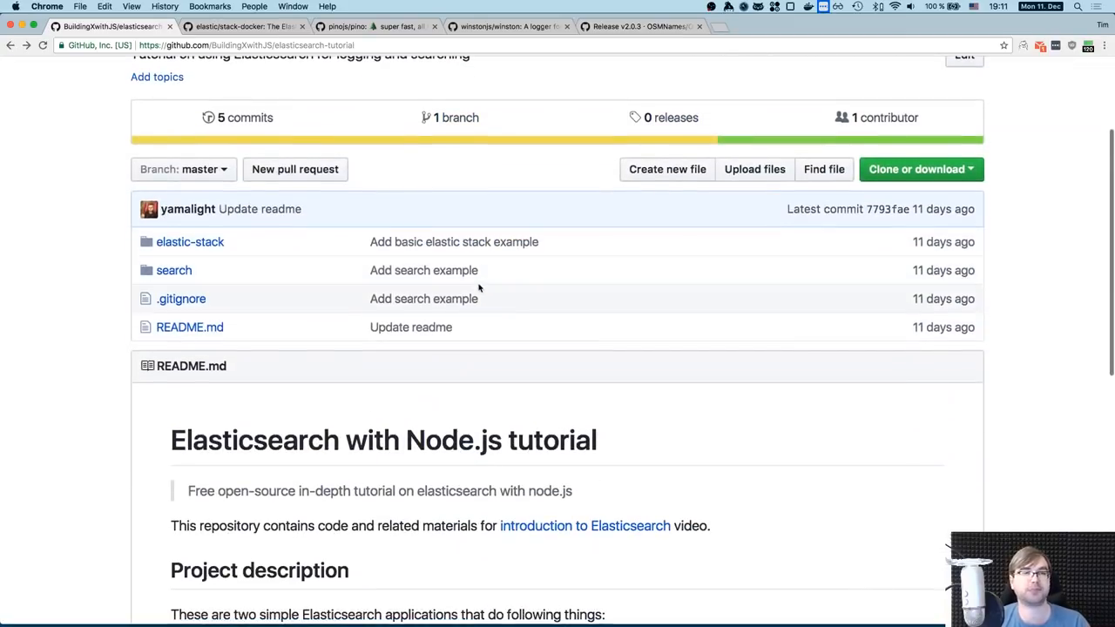
pyautogui.click(190, 242)
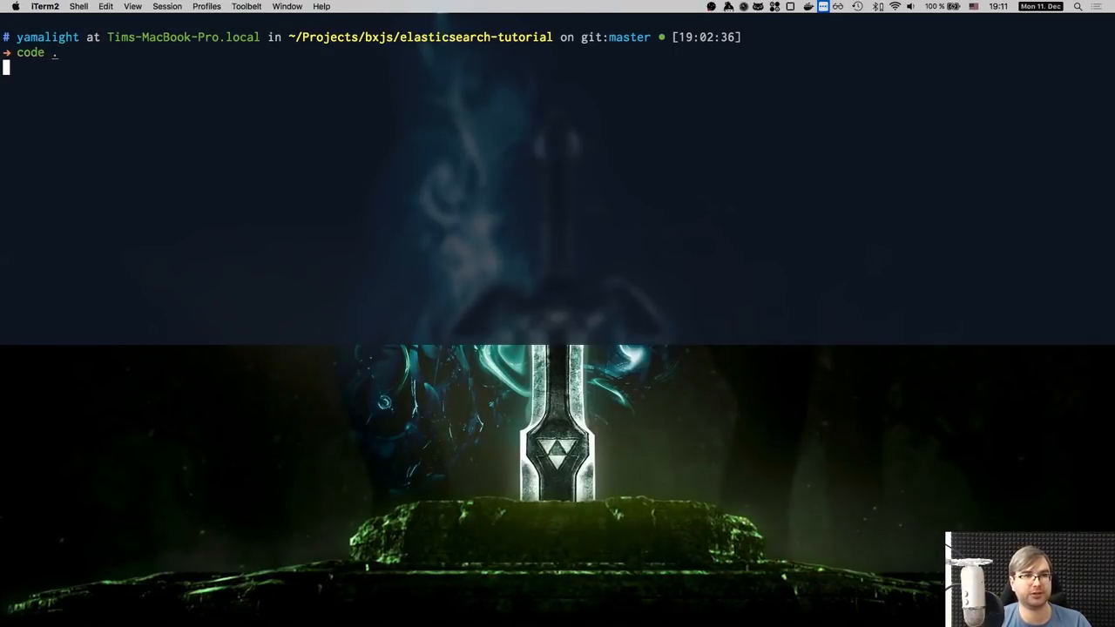
# Step: Open the project with code . and scroll through docker-compose.yml
pyautogui.press('enter')
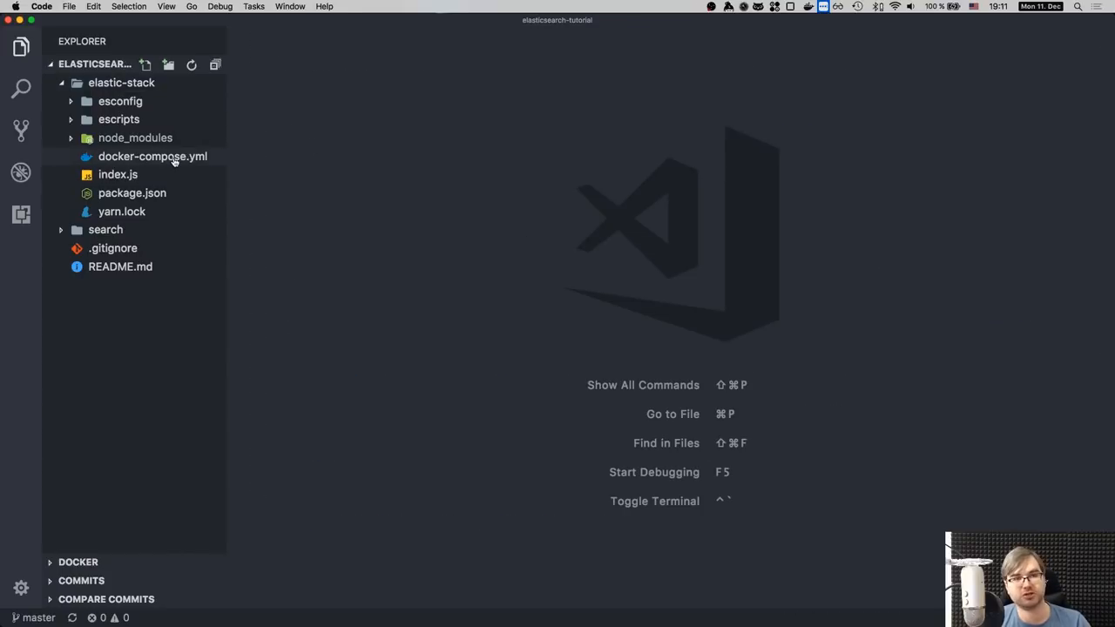
pyautogui.doubleClick(152, 155)
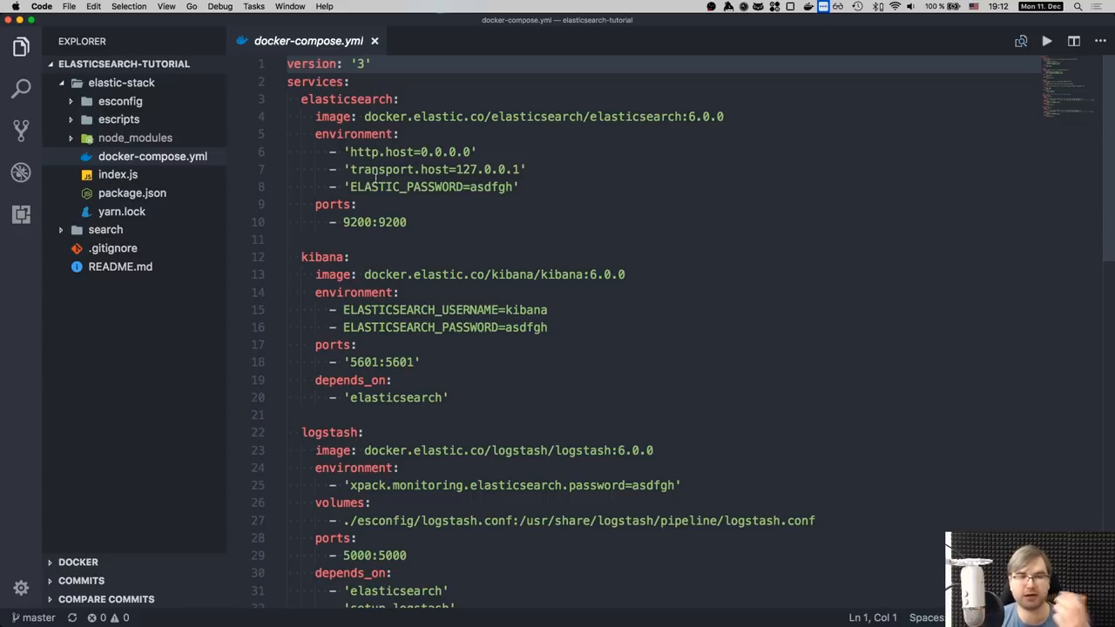
pyautogui.moveTo(419, 170)
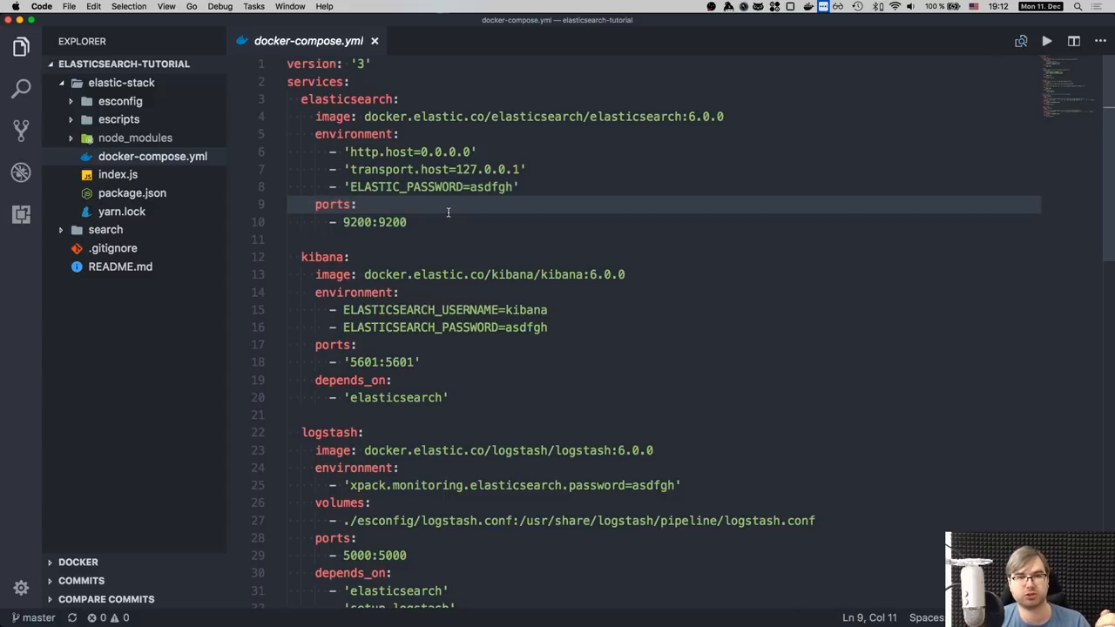
pyautogui.scroll(-3)
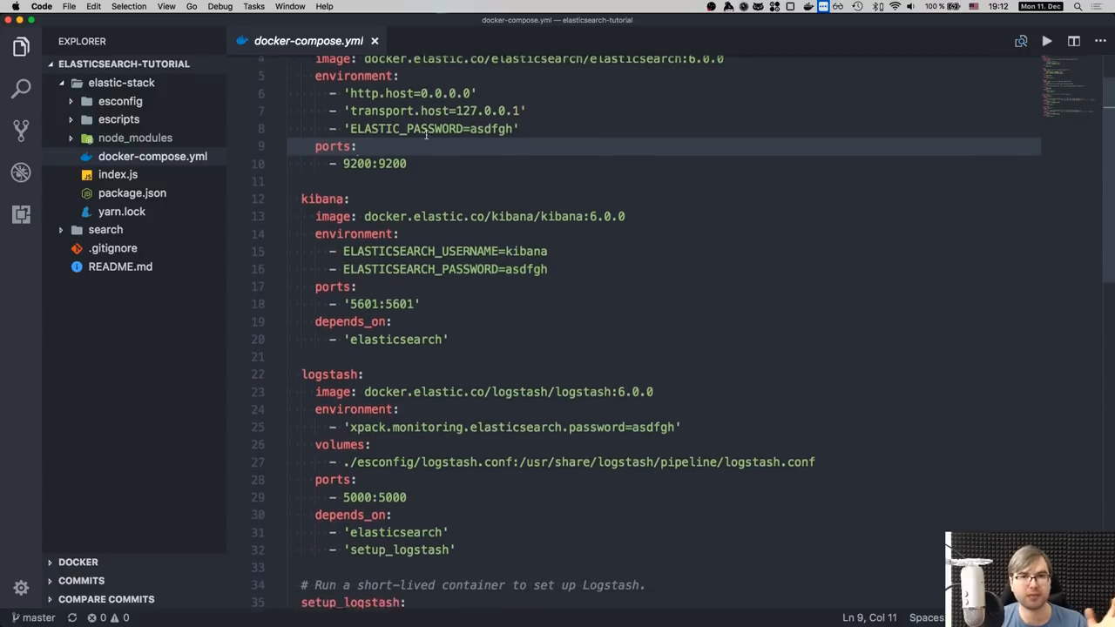
pyautogui.scroll(-3)
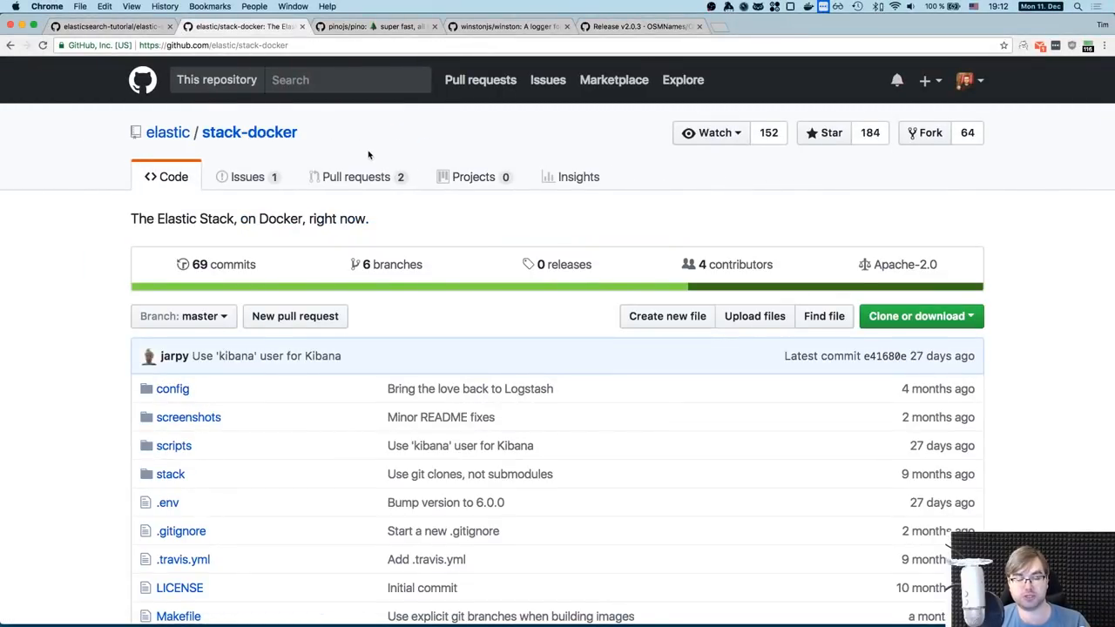
# Step: Open stack-docker's docker-compose.yml on GitHub to see its elasticsearch and kibana services
pyautogui.scroll(-3)
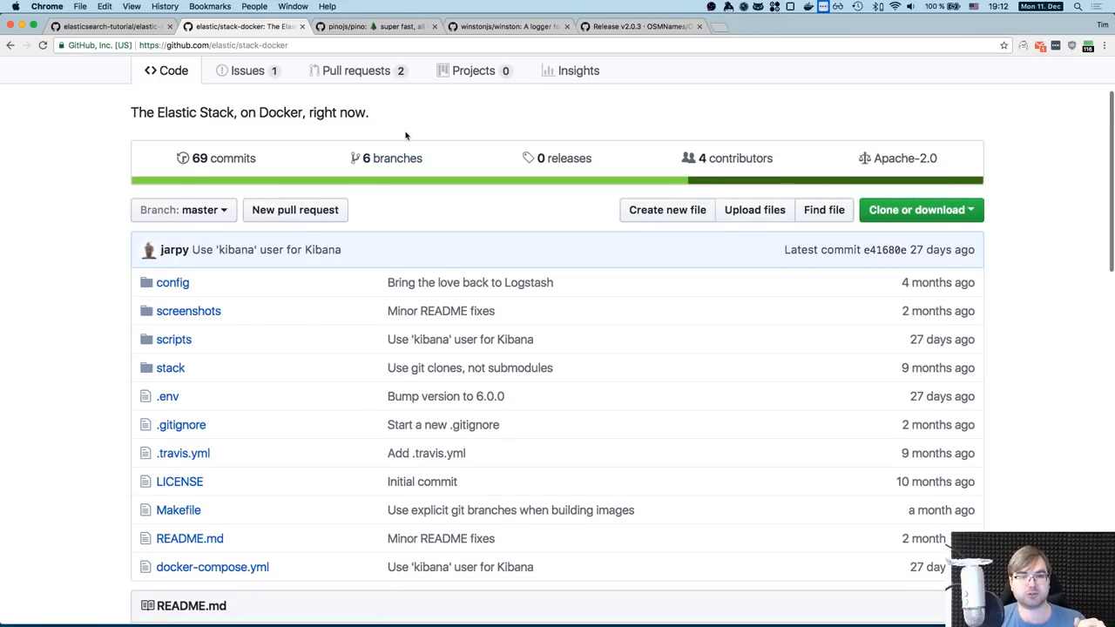
pyautogui.scroll(-3)
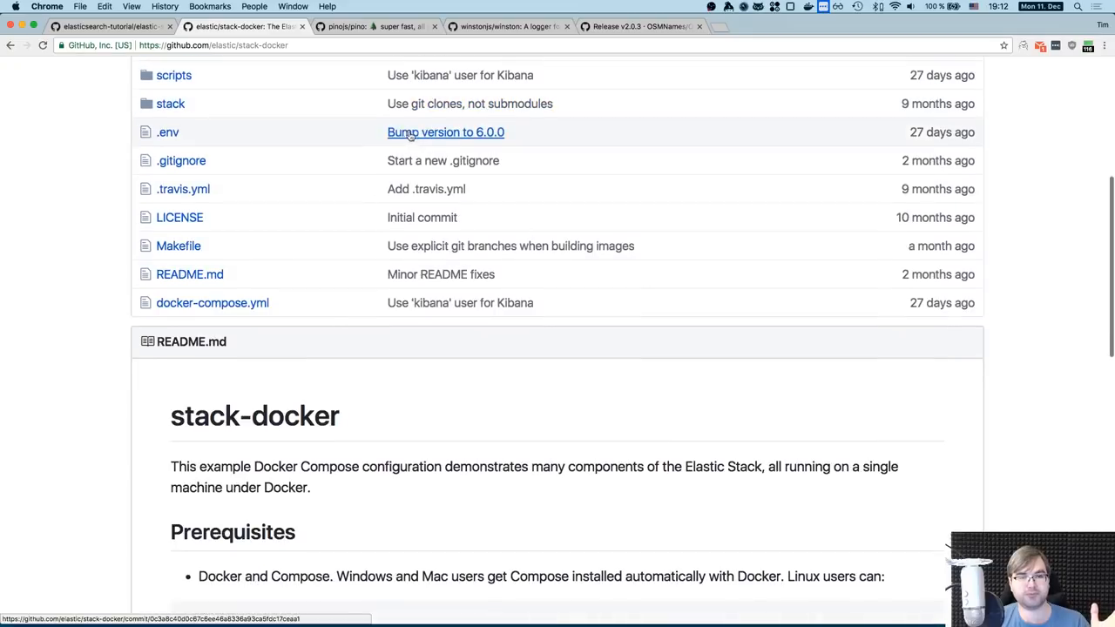
pyautogui.scroll(-3)
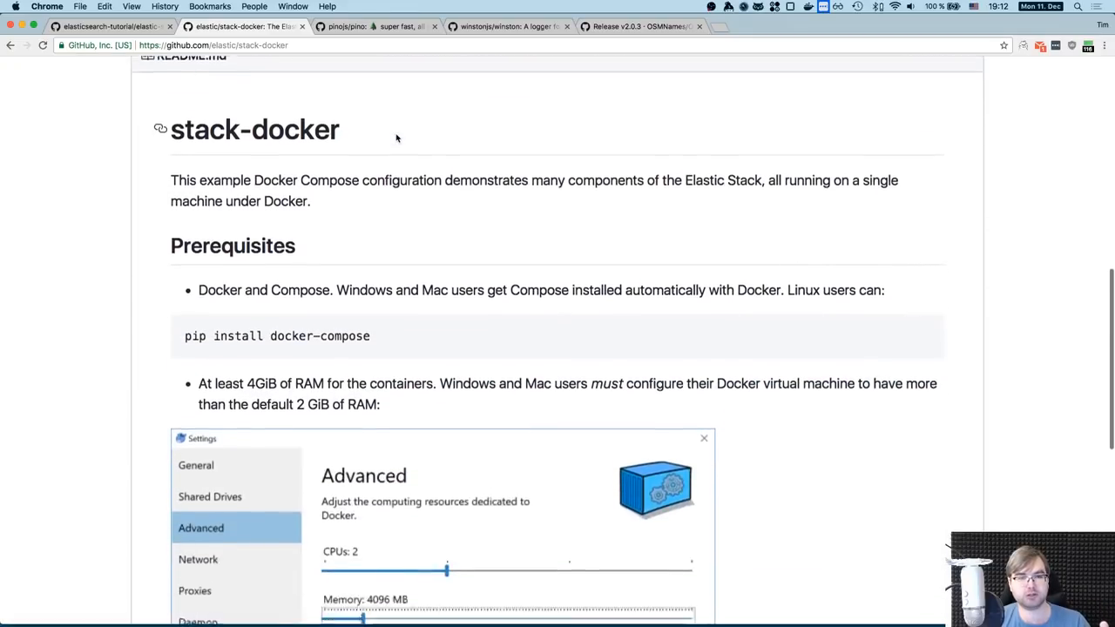
pyautogui.scroll(-3)
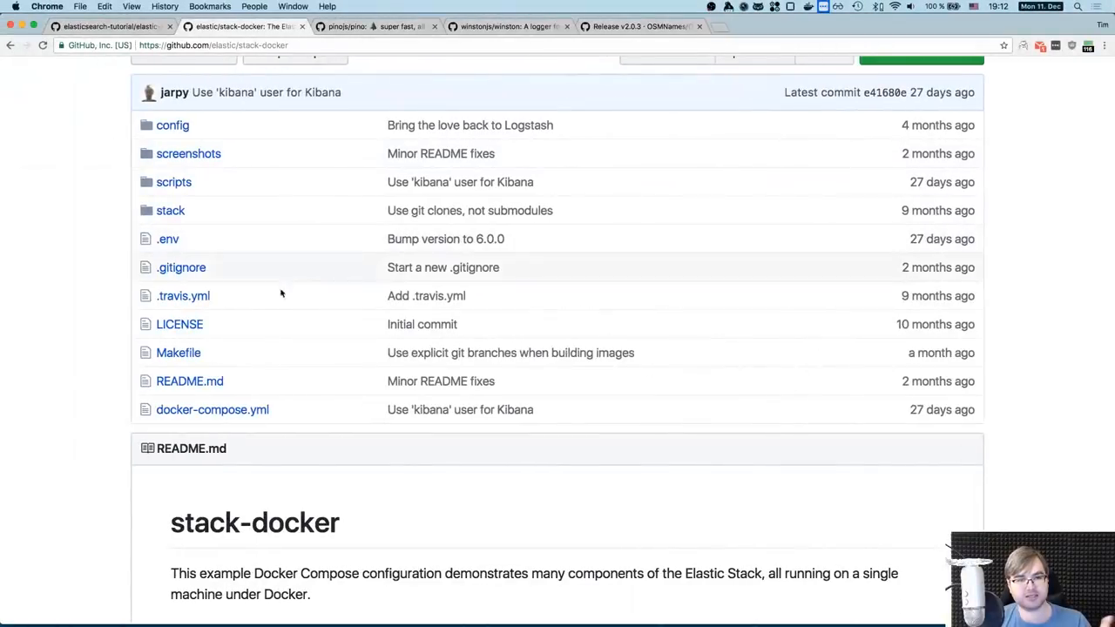
pyautogui.click(212, 409)
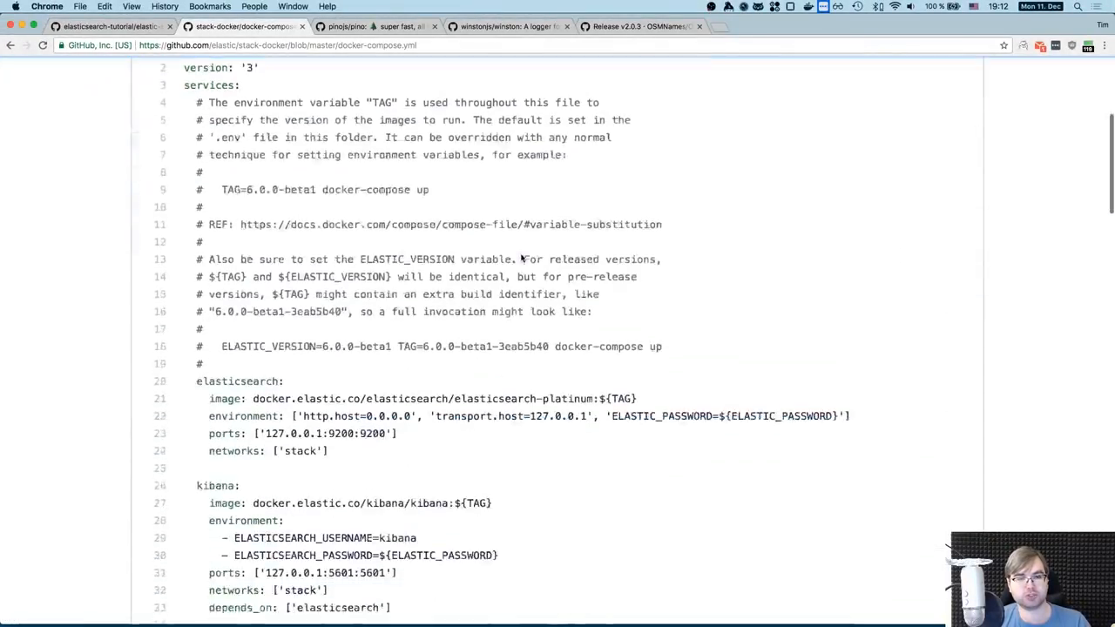
pyautogui.scroll(-3)
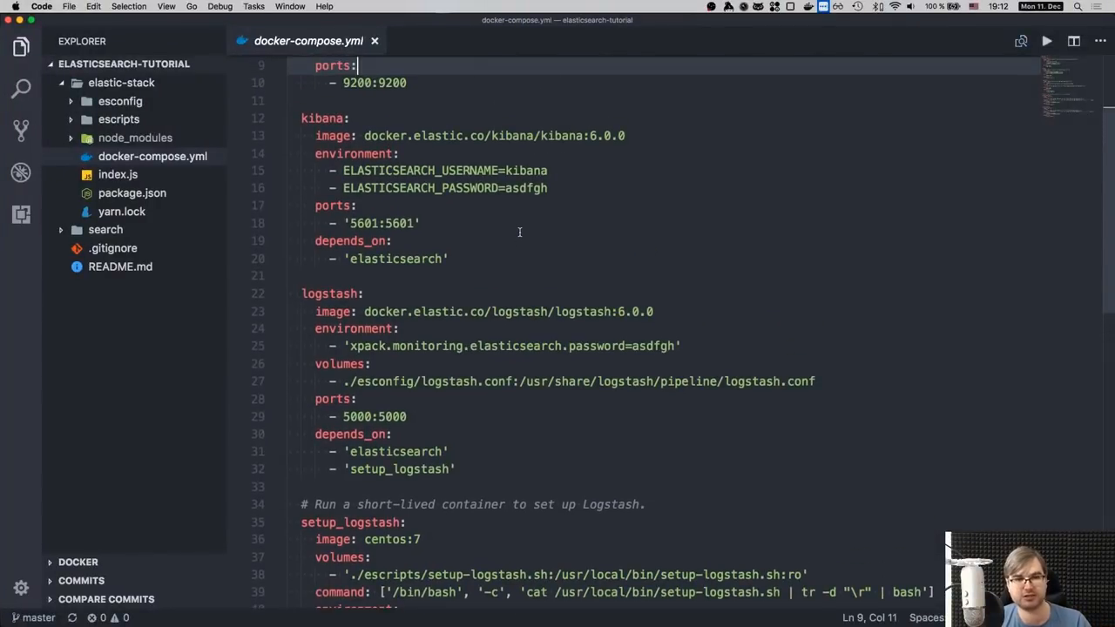
pyautogui.scroll(-3)
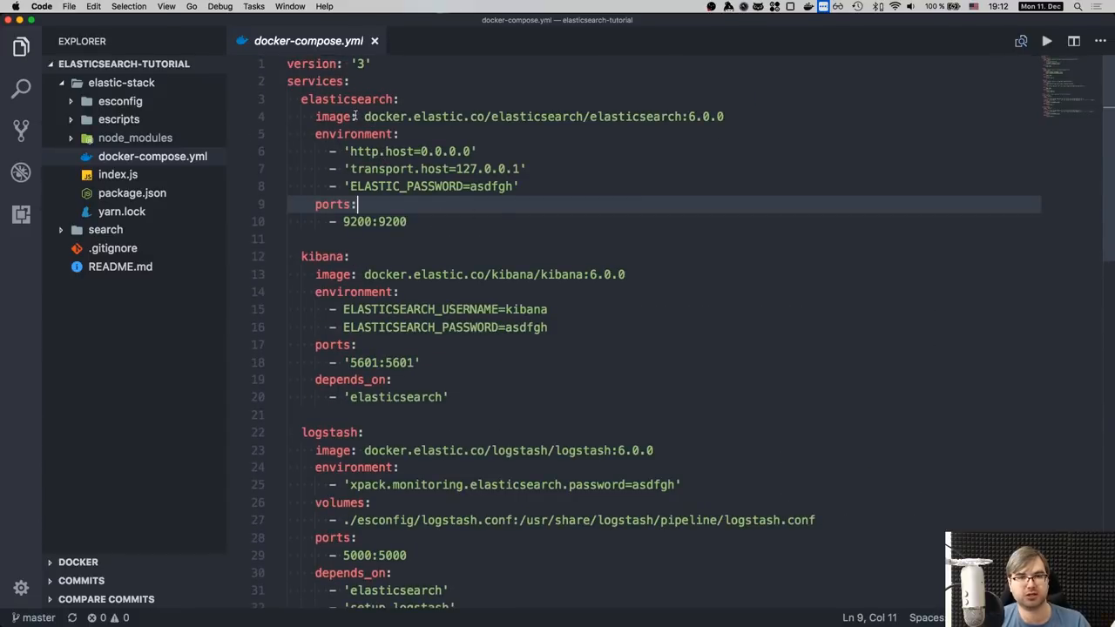
pyautogui.scroll(-3)
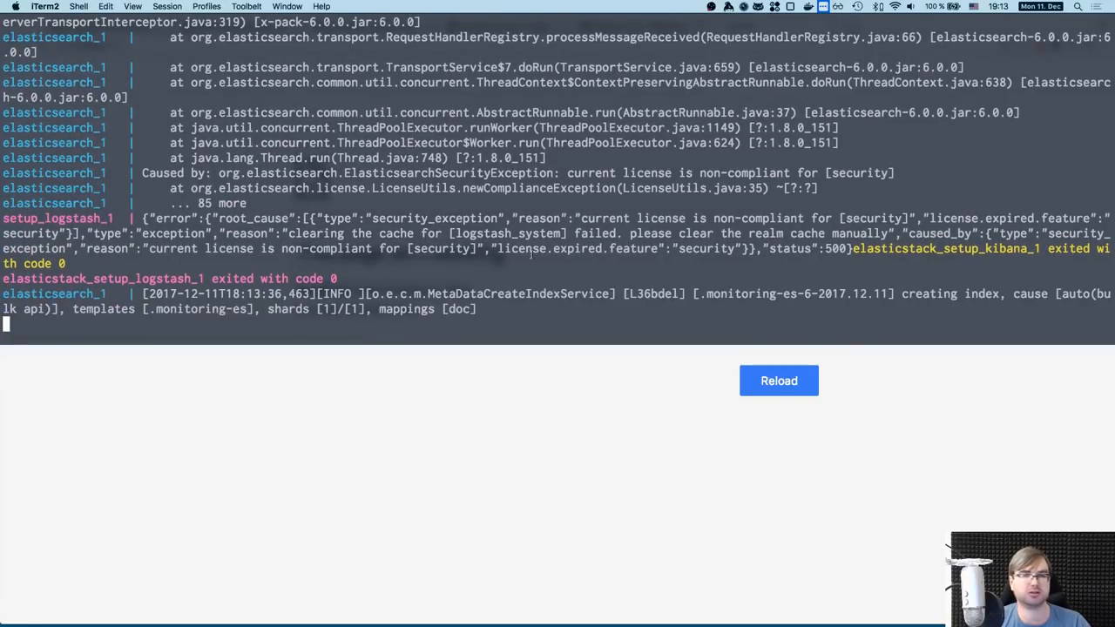
# Step: Scroll the container logs and enter docker ps -a in the new shell
pyautogui.scroll(-3)
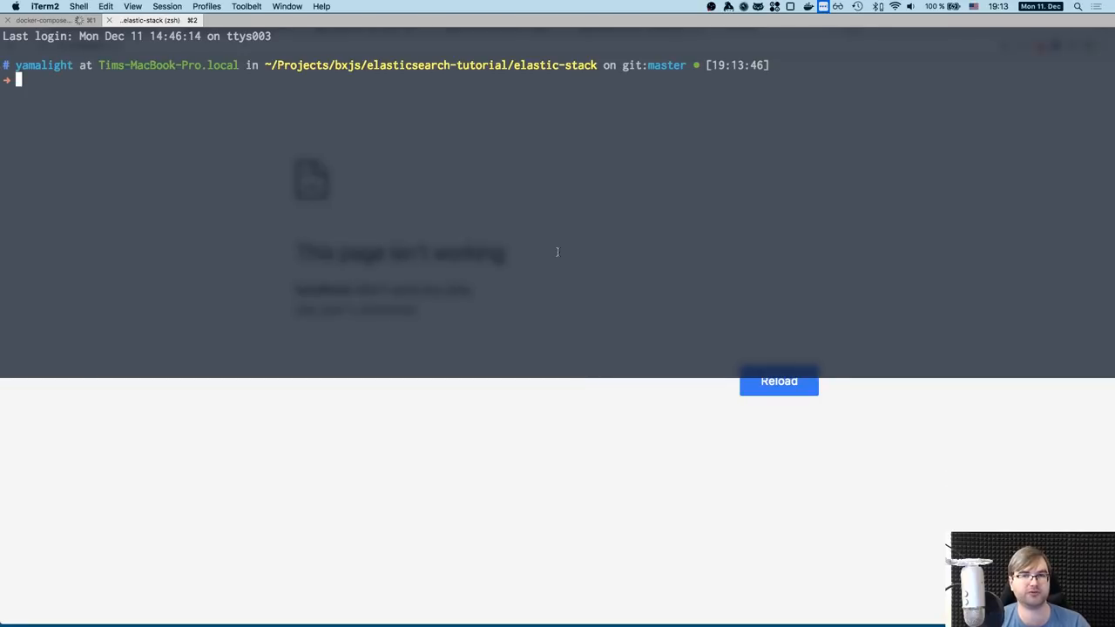
pyautogui.write('docker ps -a')
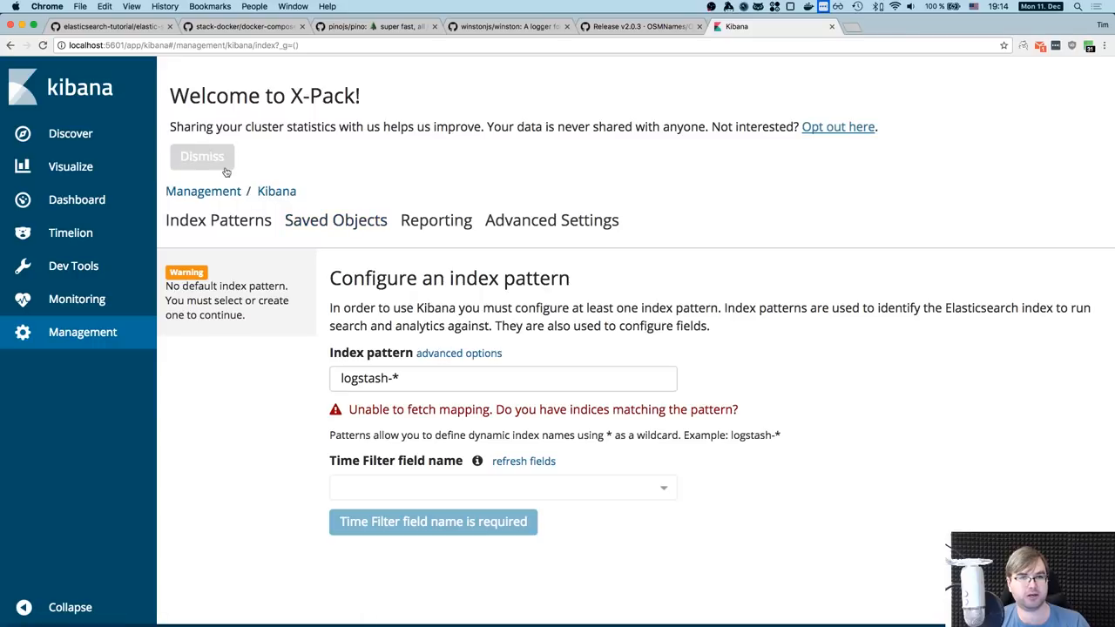
# Step: Dismiss Kibana's X-Pack welcome banner on the logstash-* index pattern page
pyautogui.click(202, 156)
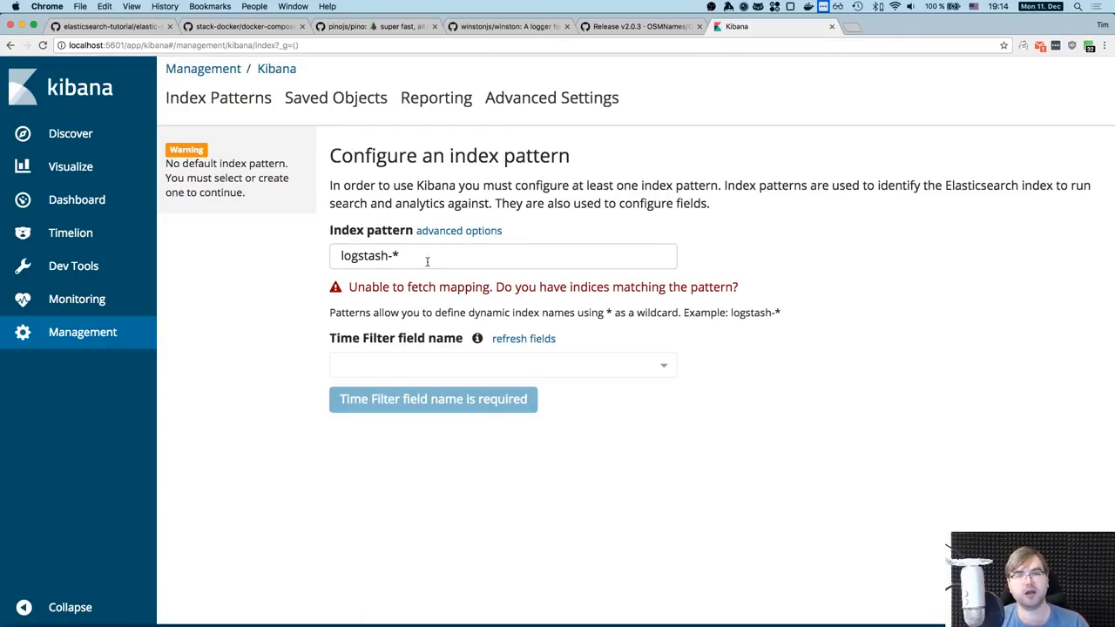
pyautogui.moveTo(430, 259)
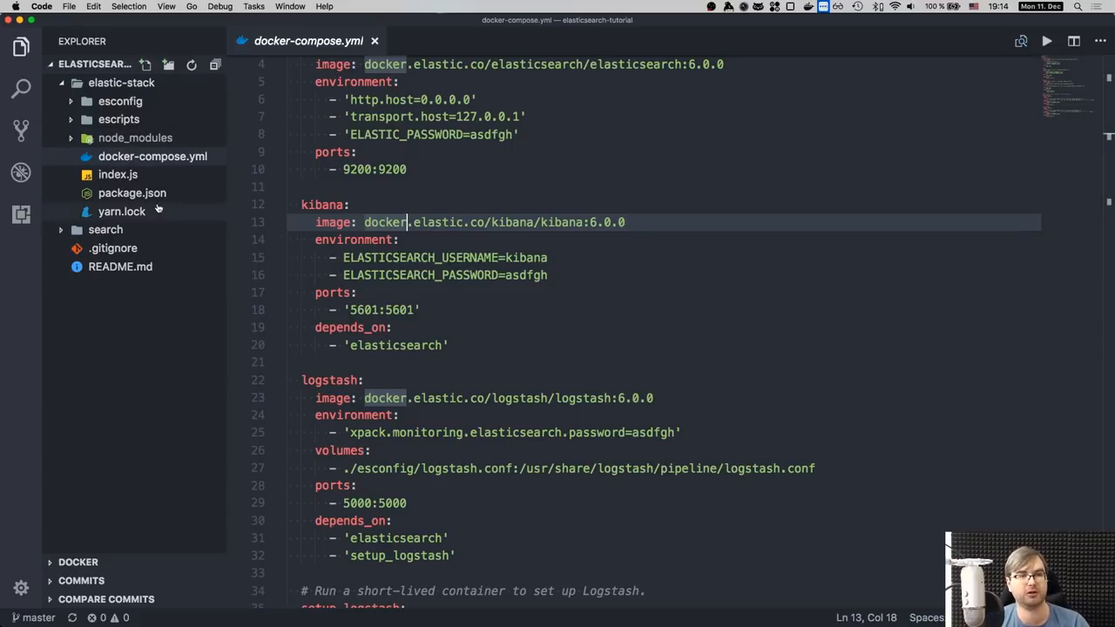
# Step: Review esconfig/logstash.conf and its json filter block, then open index.js
pyautogui.click(120, 101)
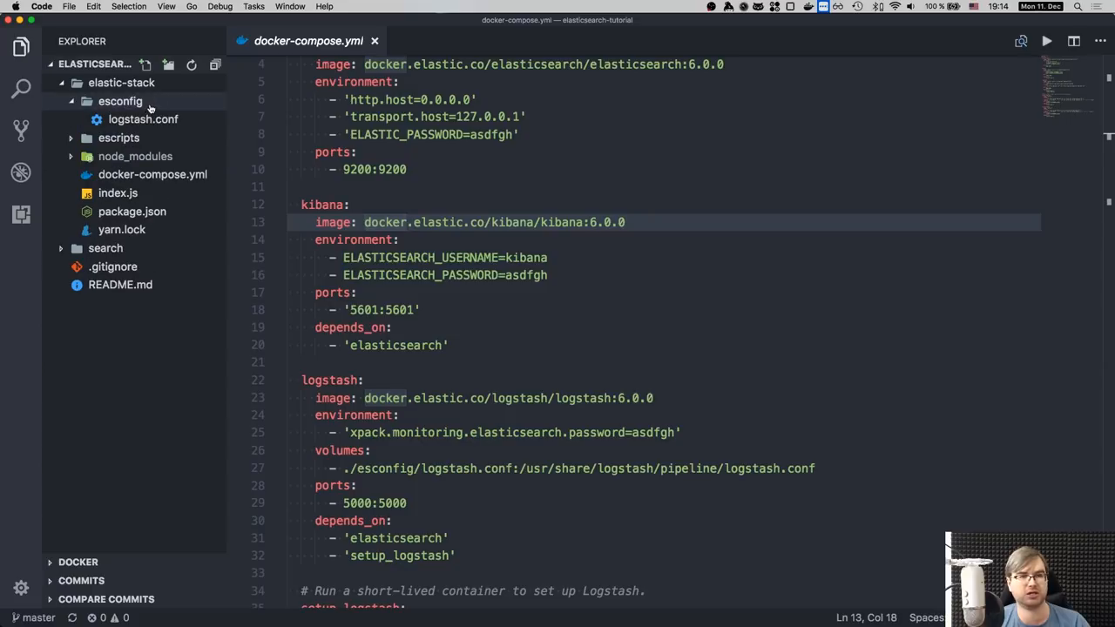
pyautogui.click(142, 119)
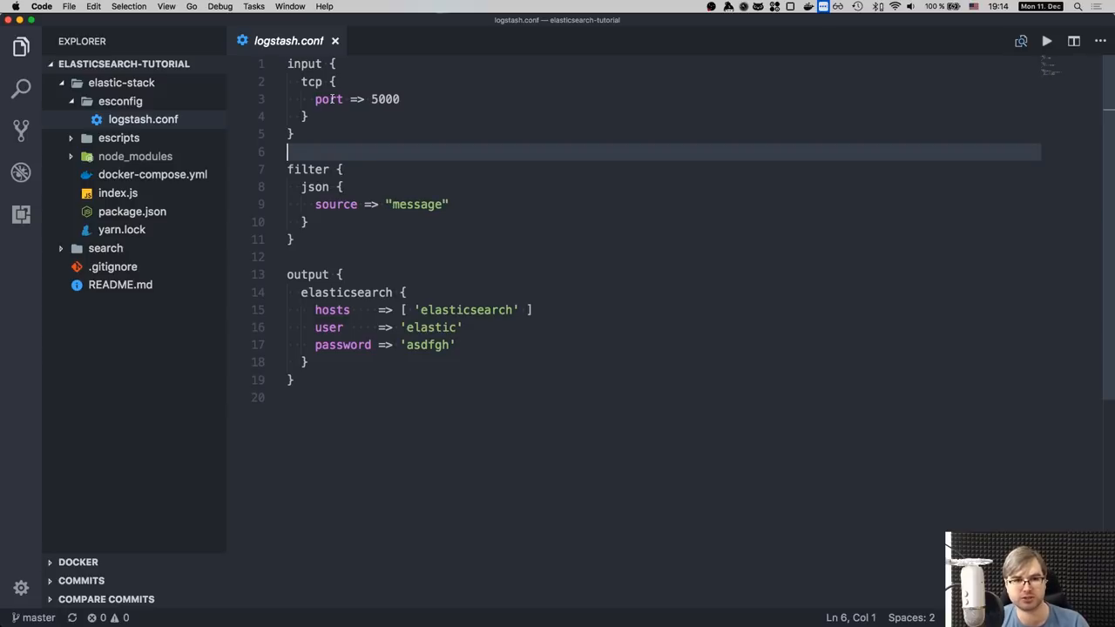
pyautogui.moveTo(288, 169); pyautogui.dragTo(308, 221)
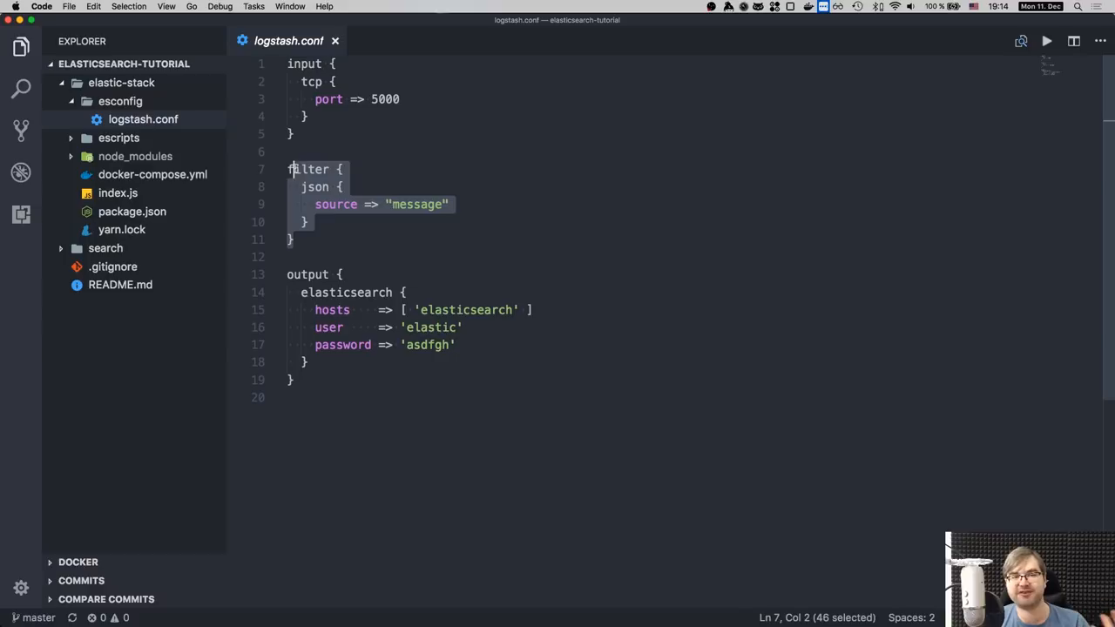
pyautogui.click(371, 246)
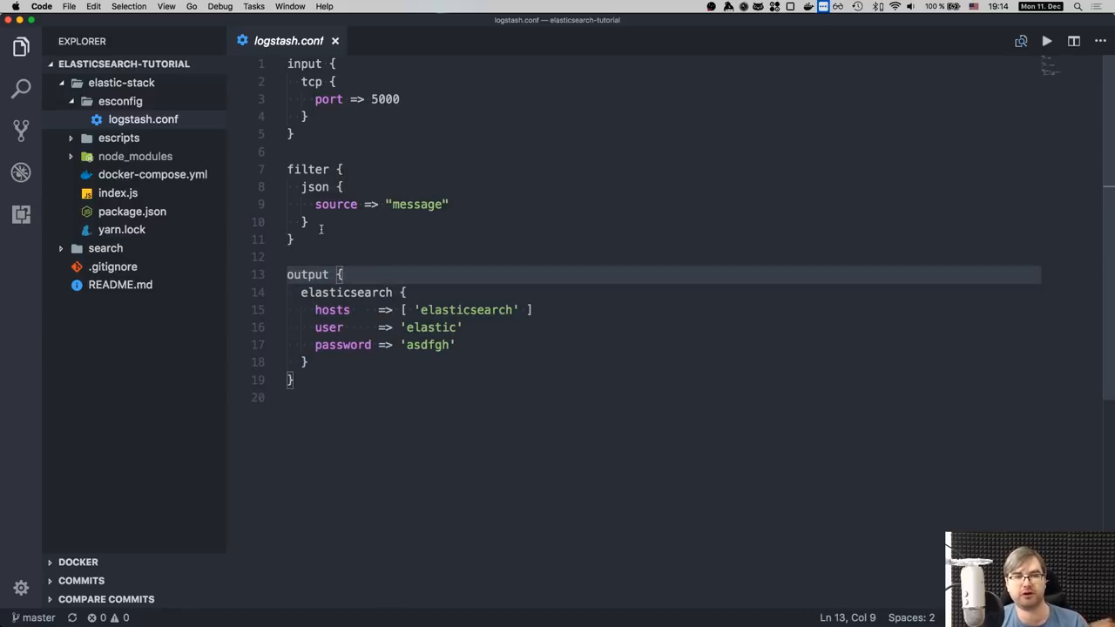
pyautogui.click(117, 192)
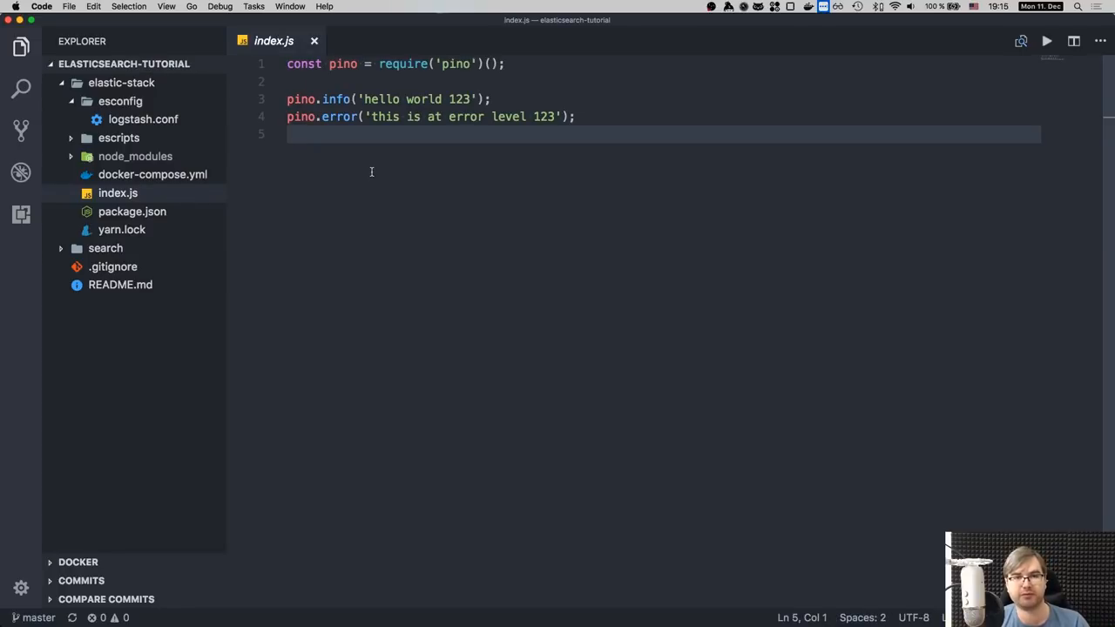
pyautogui.moveTo(259, 201)
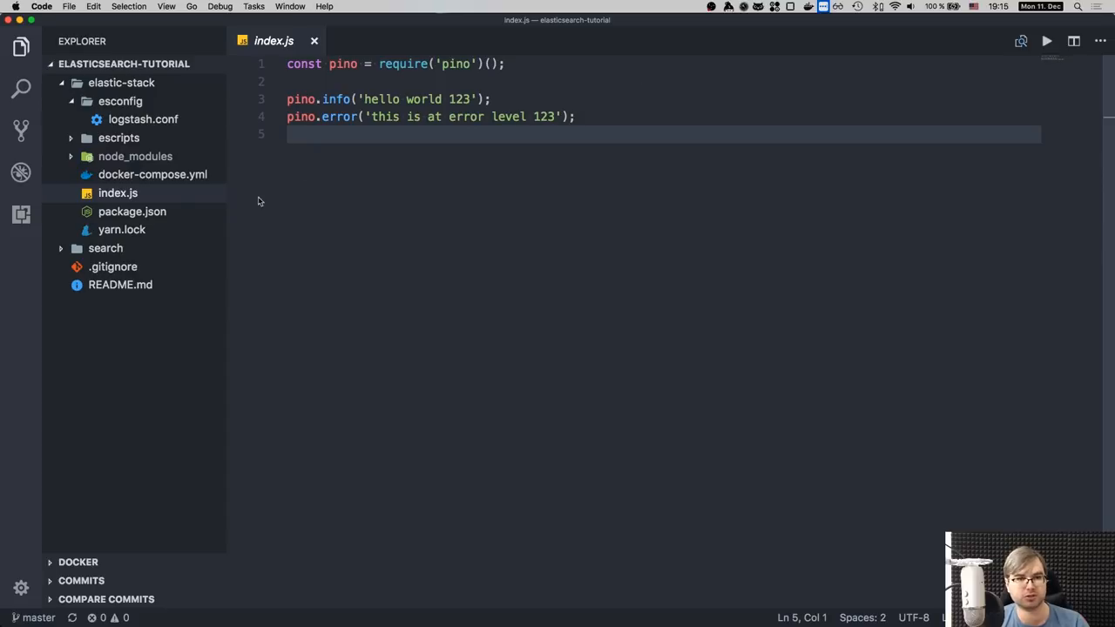
# Step: Open package.json and inspect its pino-socket start script on port 5000
pyautogui.click(132, 211)
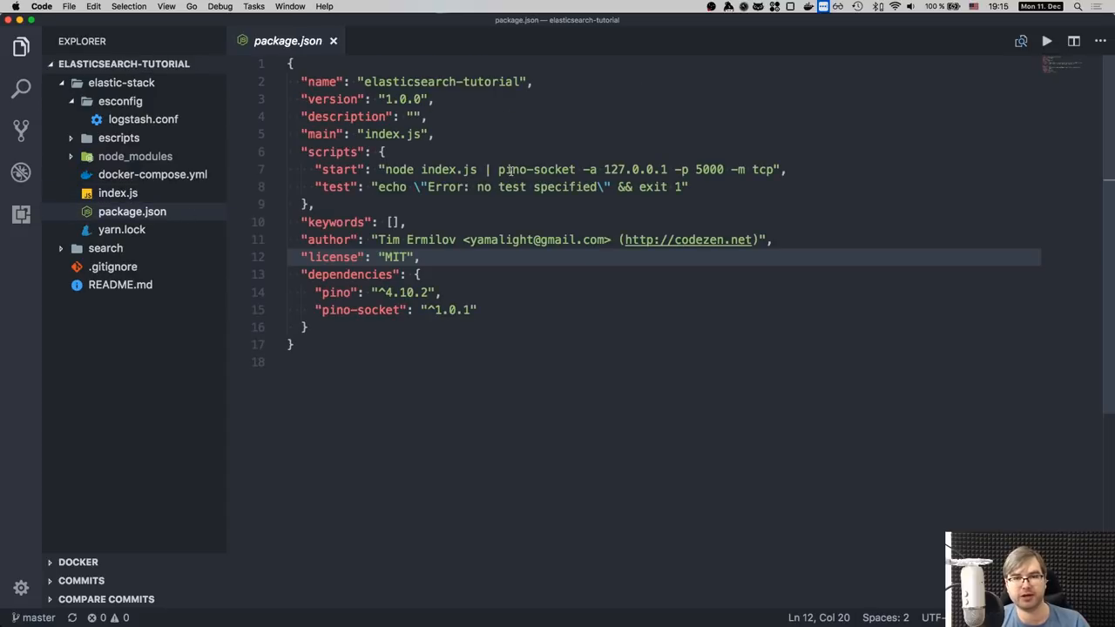
pyautogui.doubleClick(536, 169)
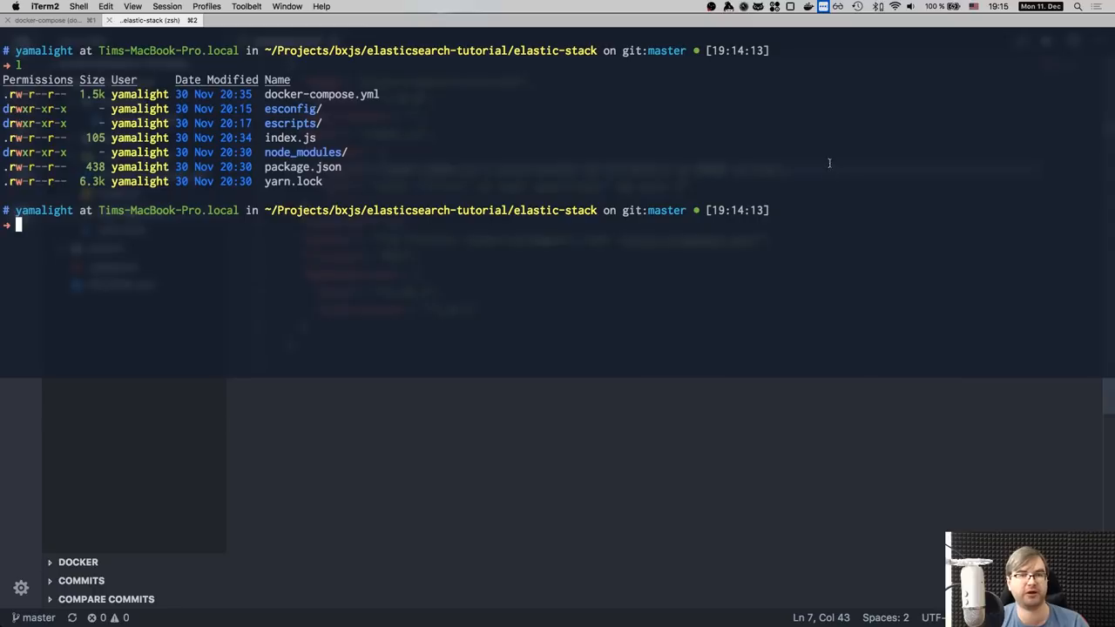
# Step: Run npm start in the elastic-stack project so the logs reach Kibana
pyautogui.write('npm start')
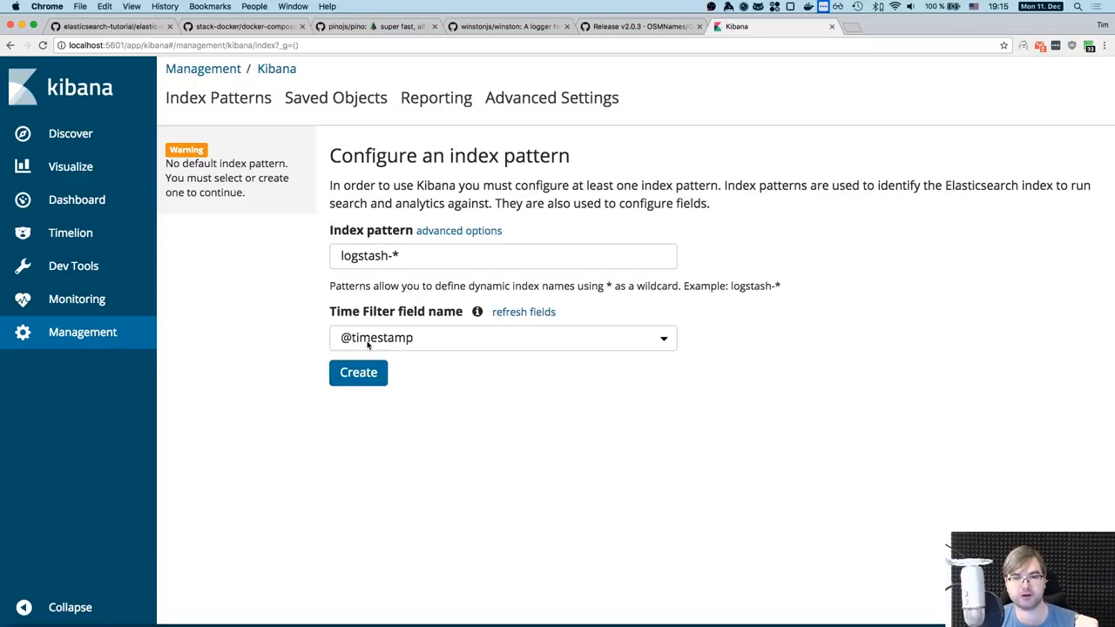
pyautogui.click(502, 338)
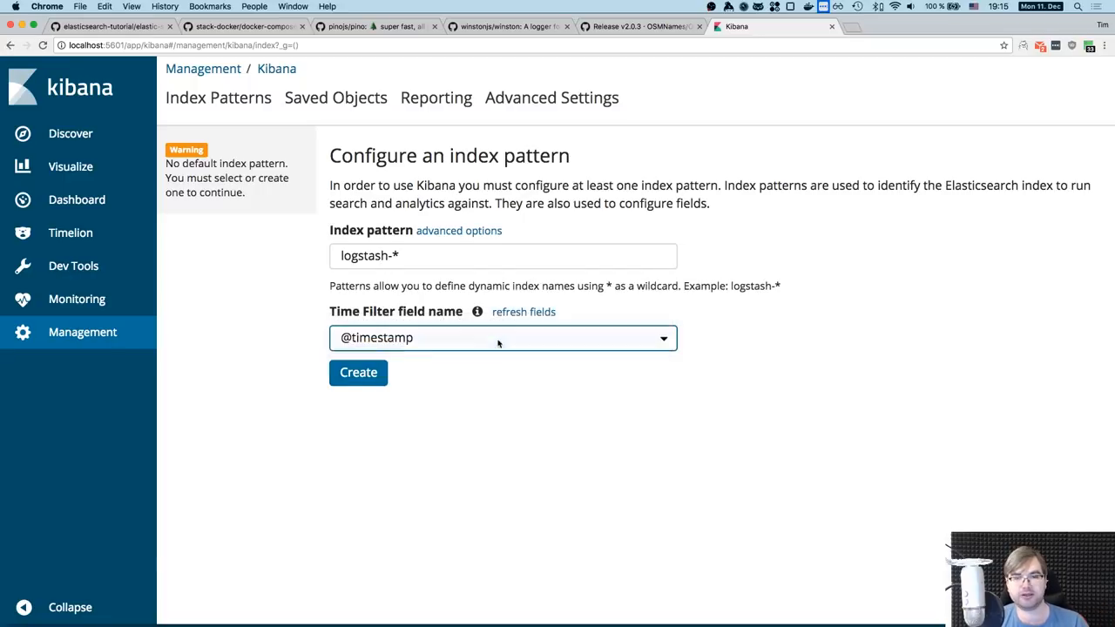
pyautogui.click(357, 373)
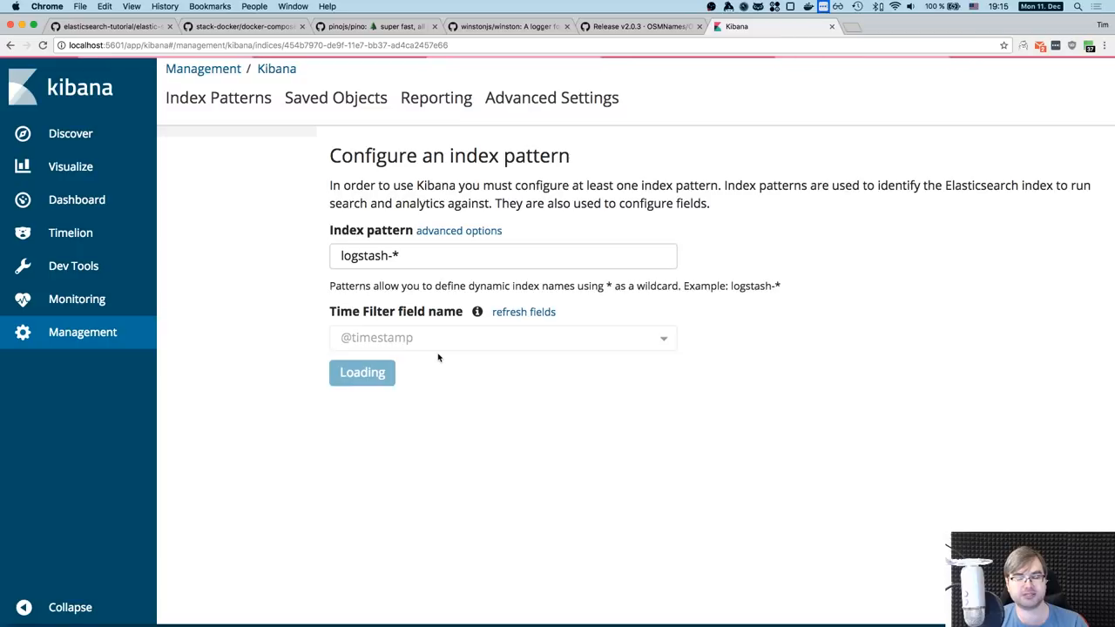
pyautogui.click(362, 373)
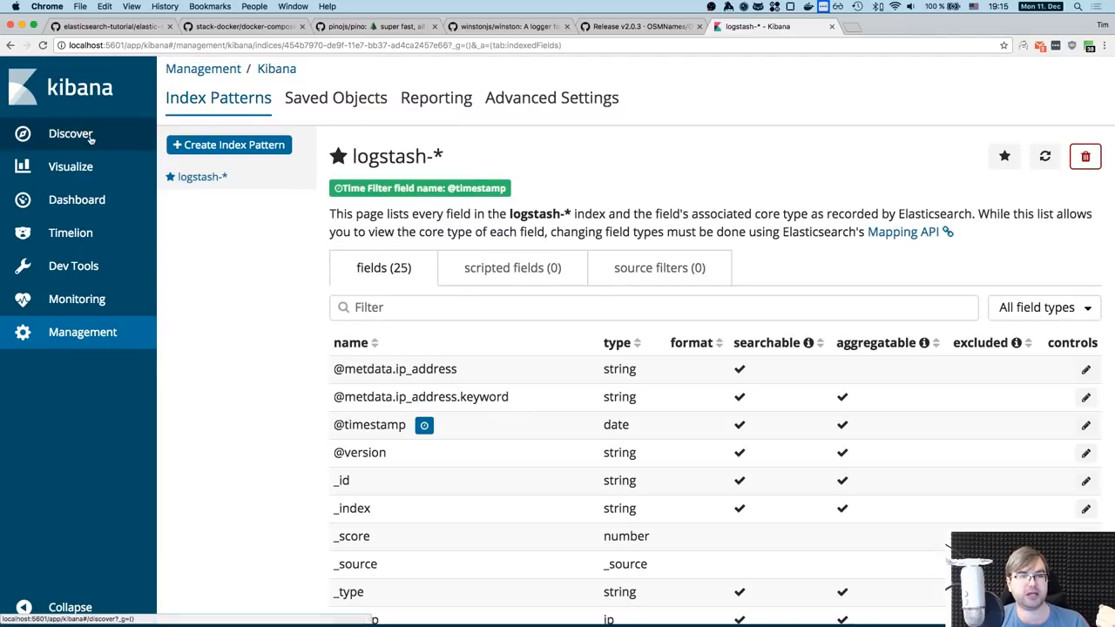
pyautogui.click(69, 134)
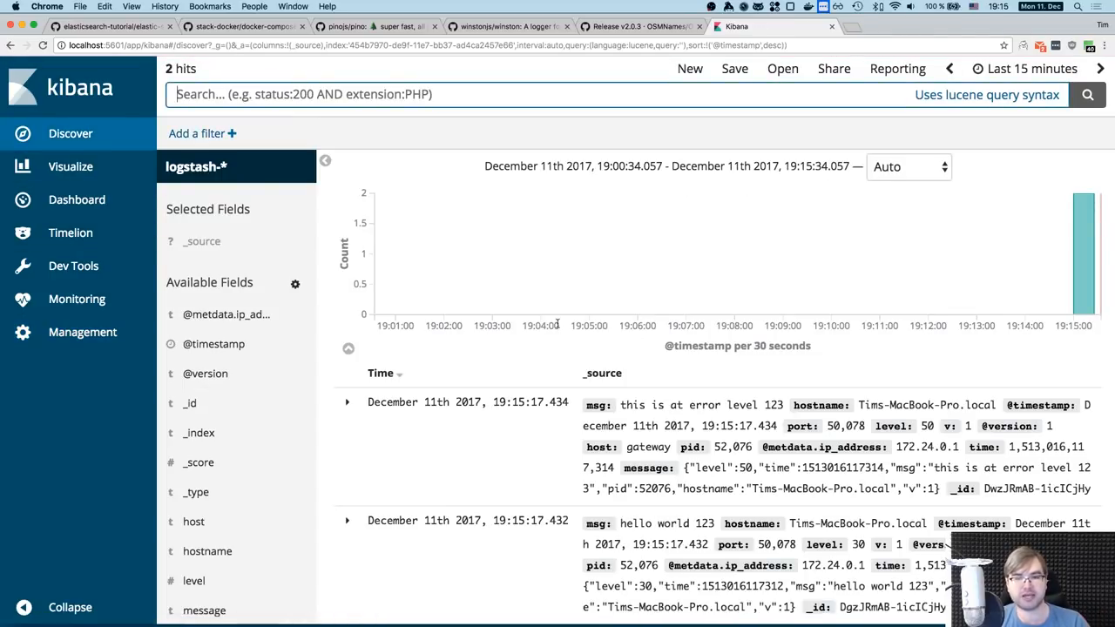
# Step: Add msg as a Discover column and drop the message column, leaving level and msg
pyautogui.scroll(-3)
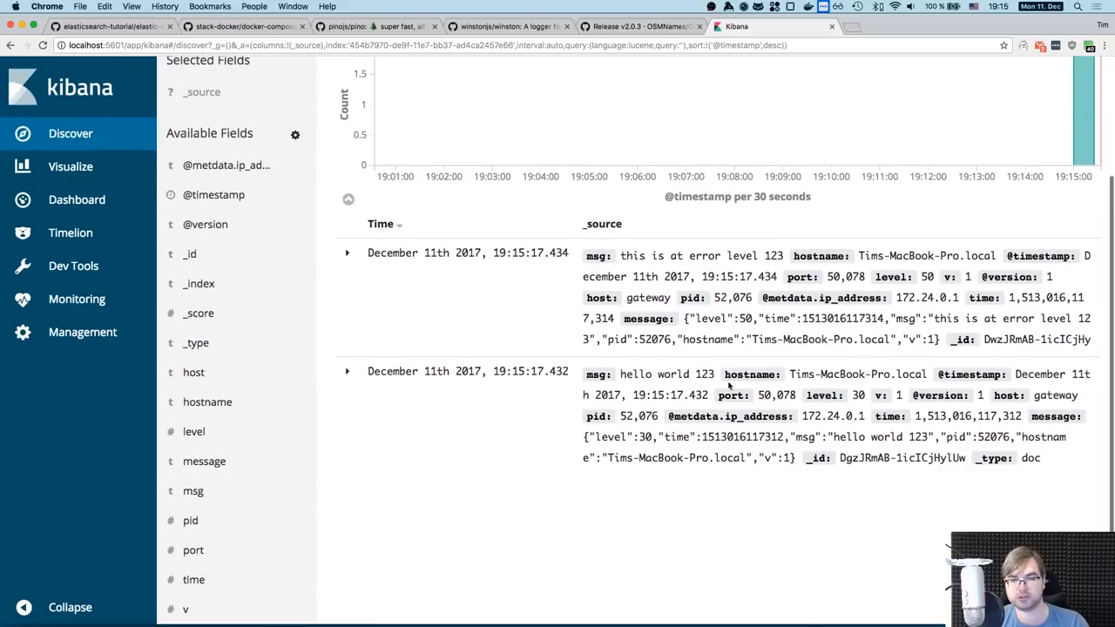
pyautogui.moveTo(649, 387)
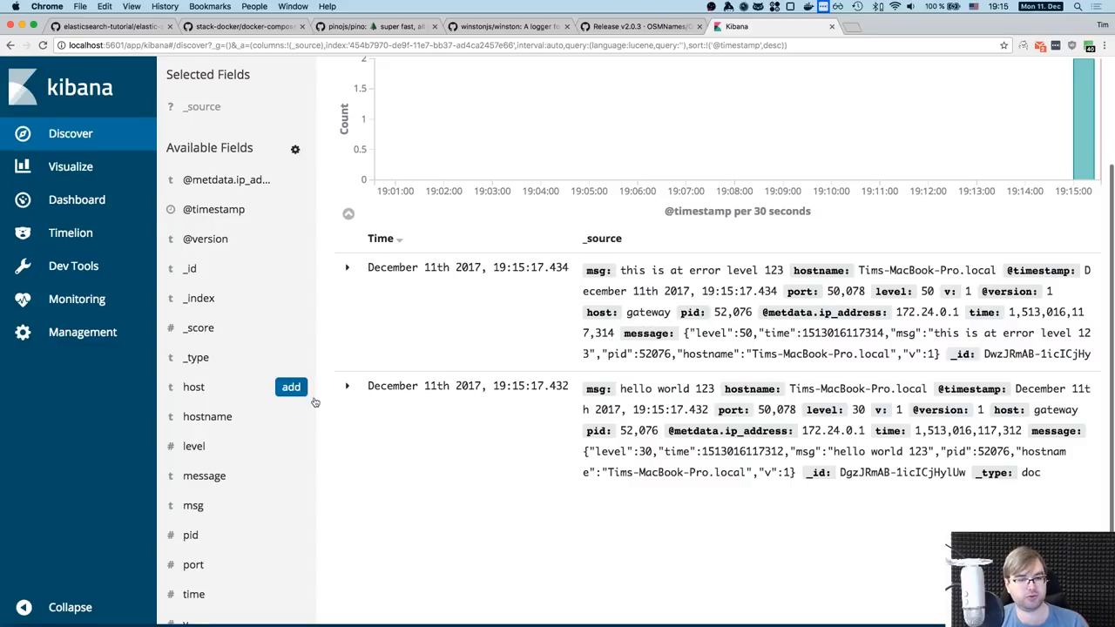
pyautogui.click(206, 475)
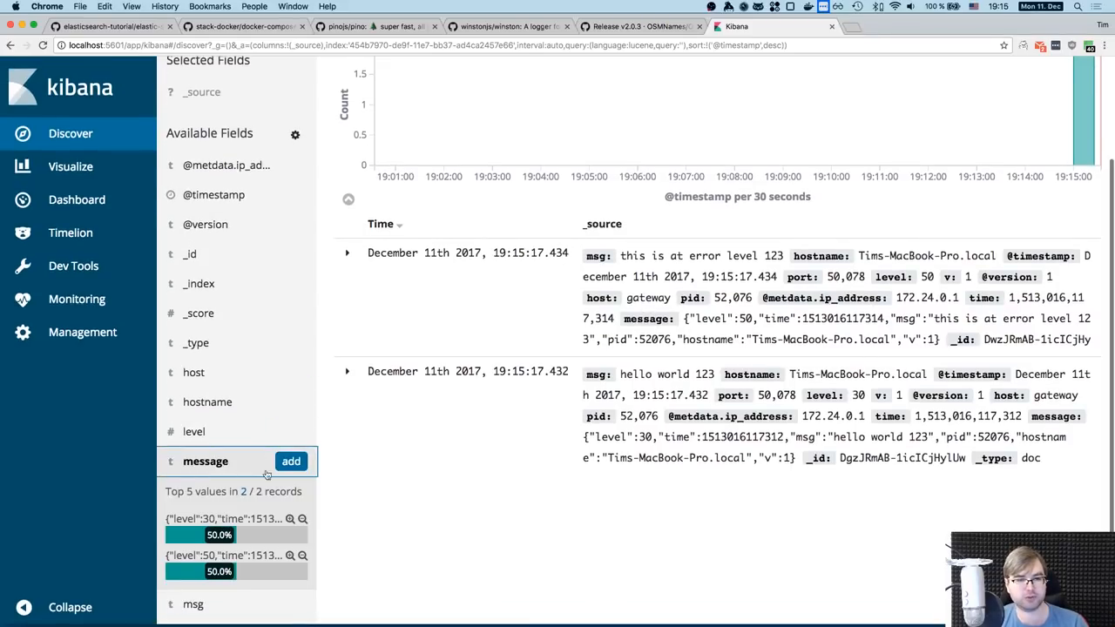
pyautogui.click(291, 461)
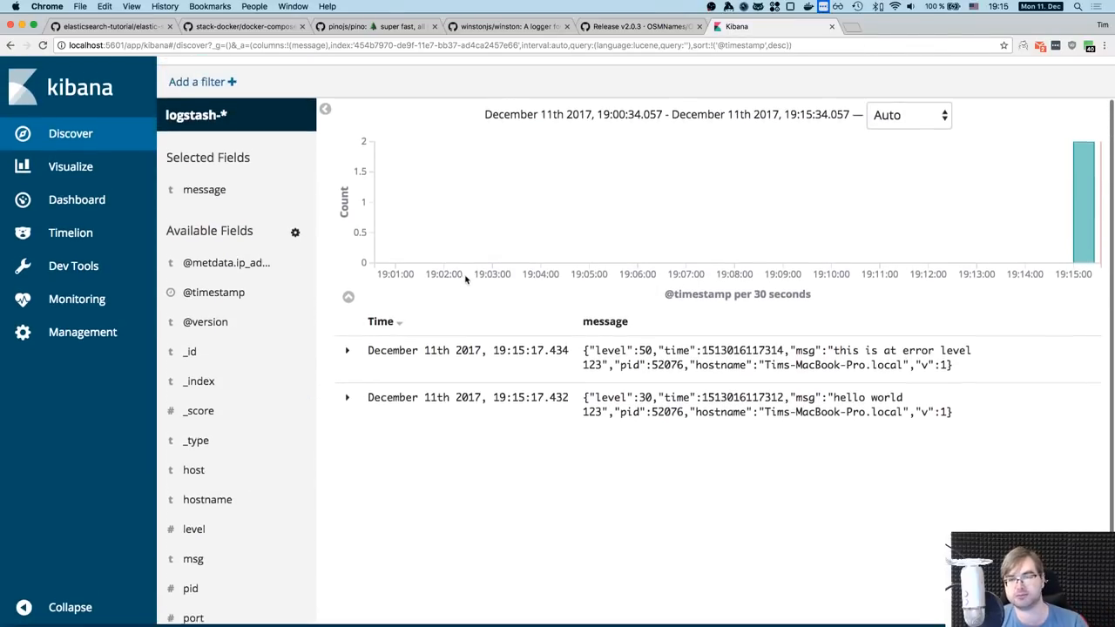
pyautogui.scroll(-3)
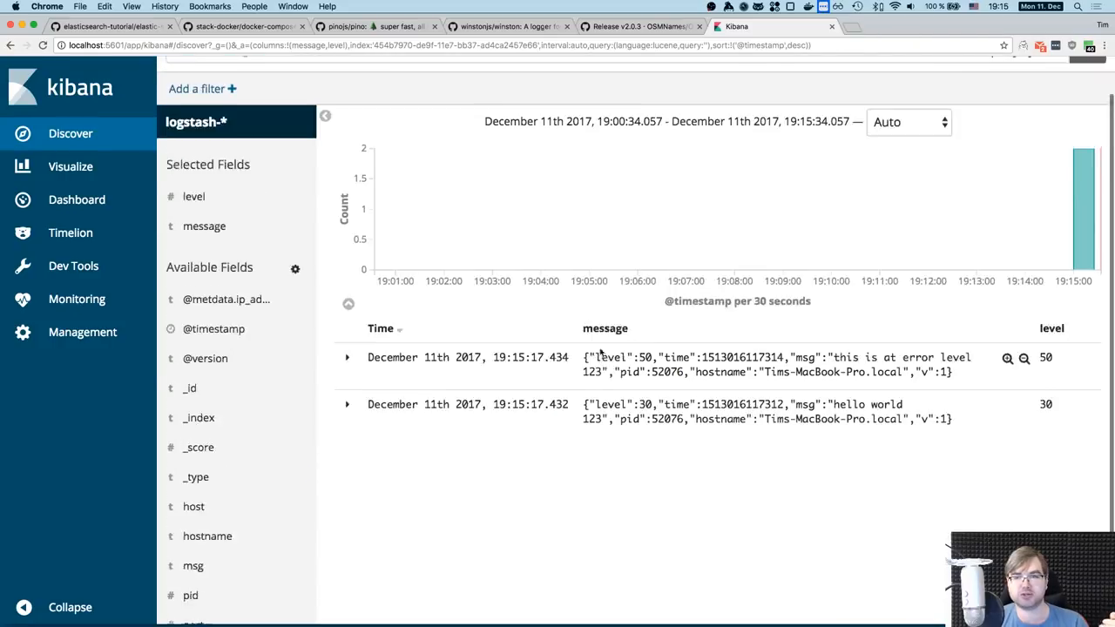
pyautogui.scroll(-3)
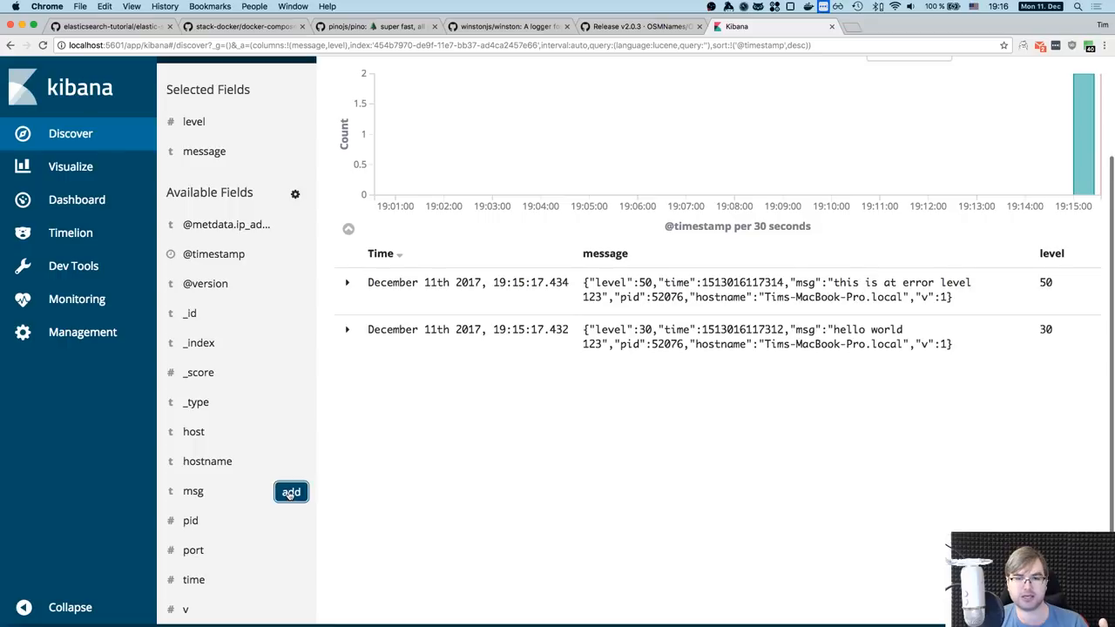
pyautogui.click(290, 492)
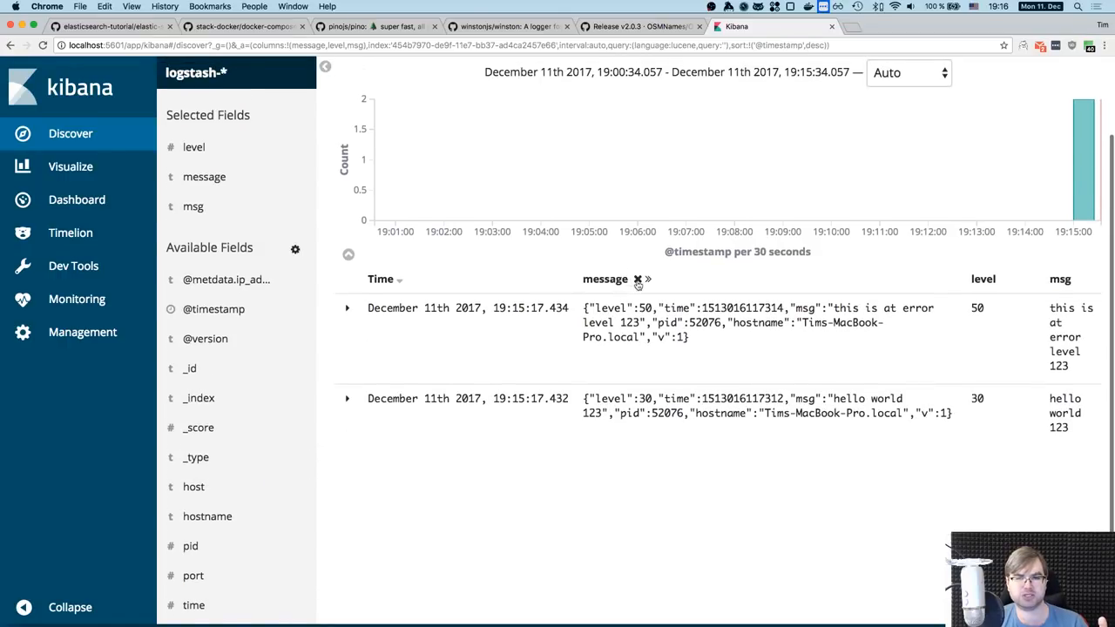
pyautogui.click(634, 279)
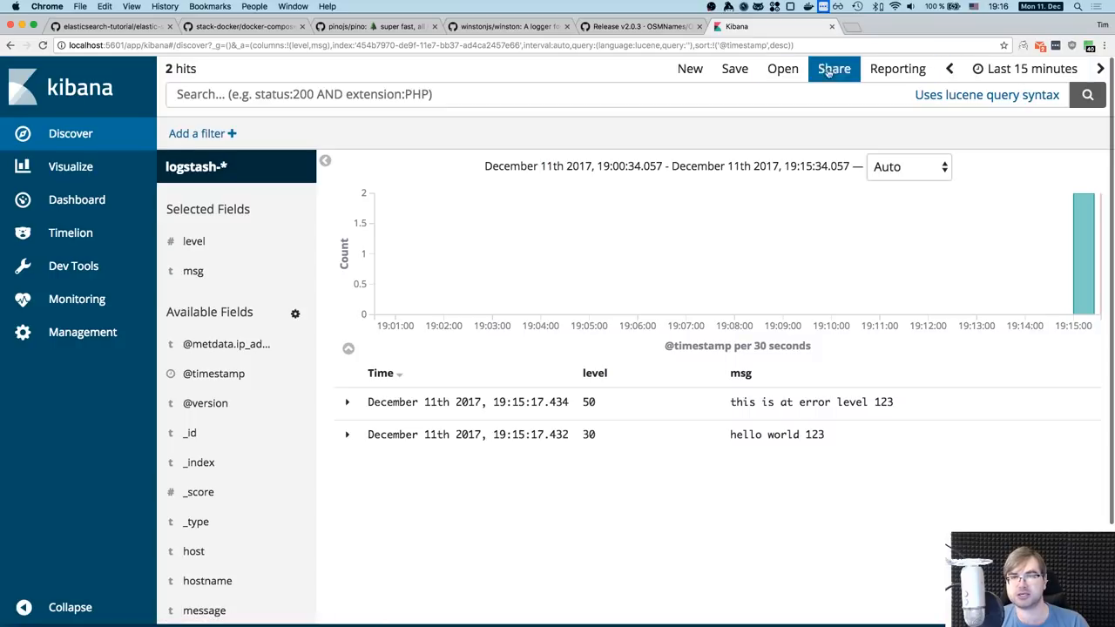
# Step: Turn on 5-second auto-refresh so new pino hits keep arriving
pyautogui.click(1042, 69)
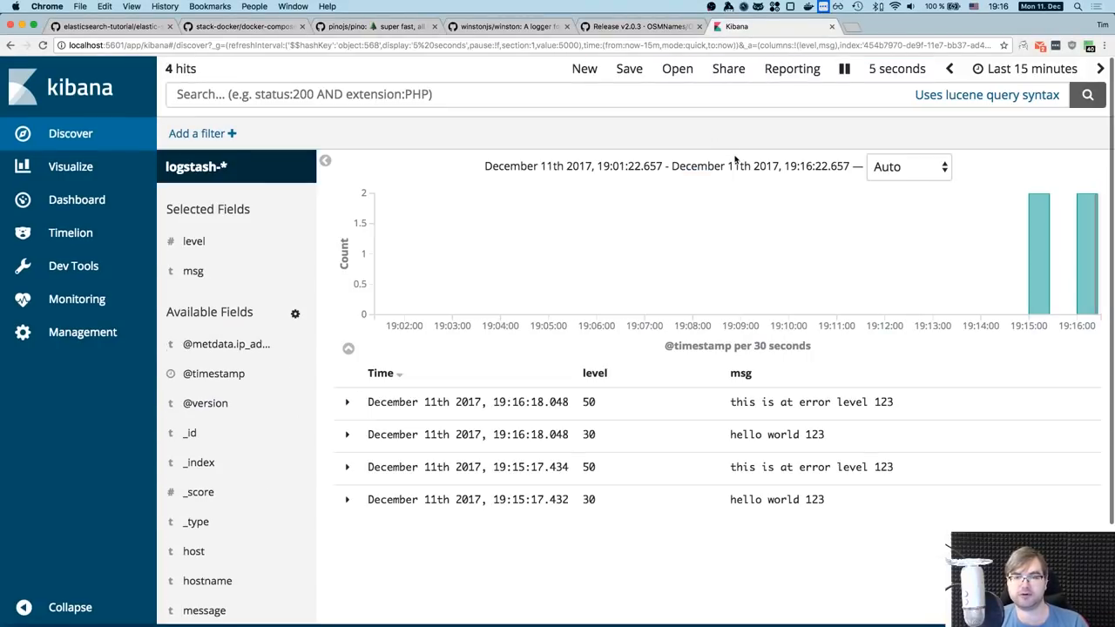
pyautogui.moveTo(734, 166)
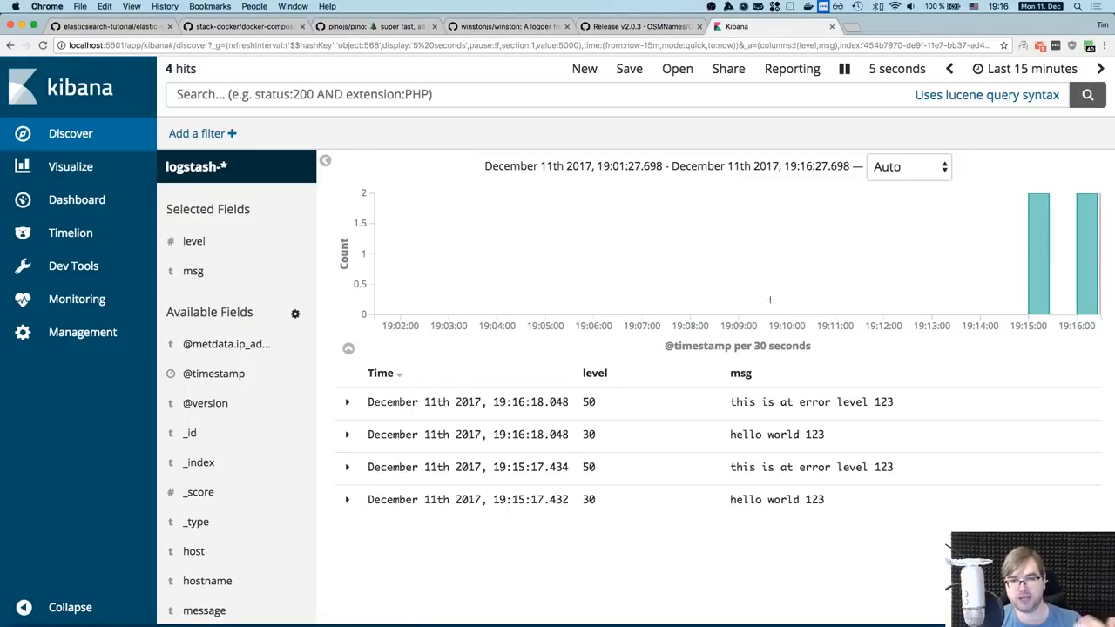
pyautogui.moveTo(779, 346)
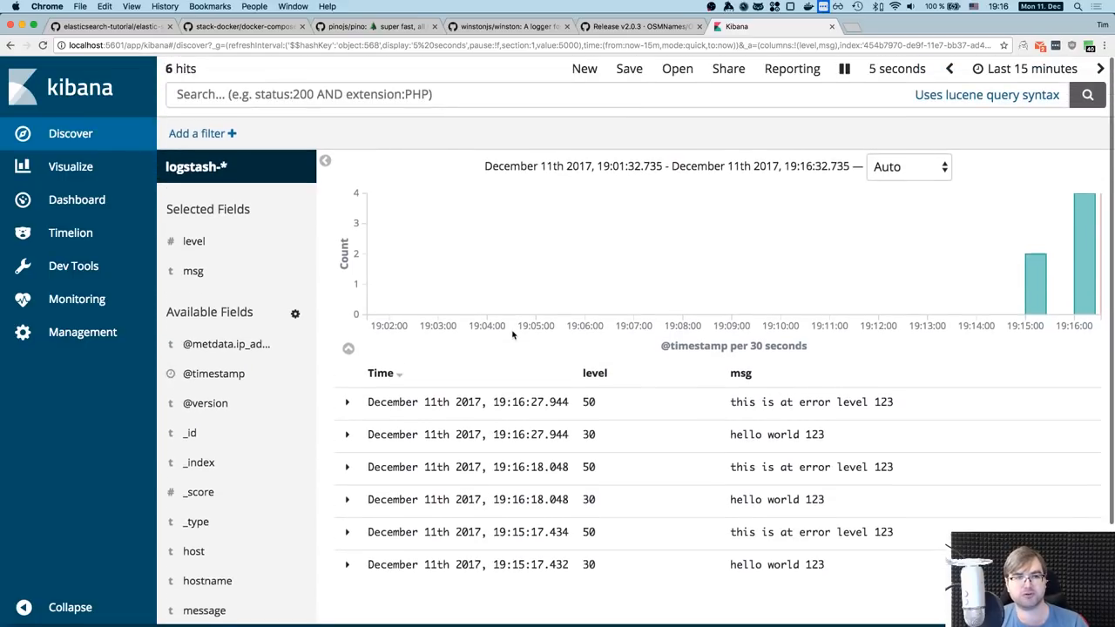
# Step: Go to Kibana's Visualize section
pyautogui.click(71, 166)
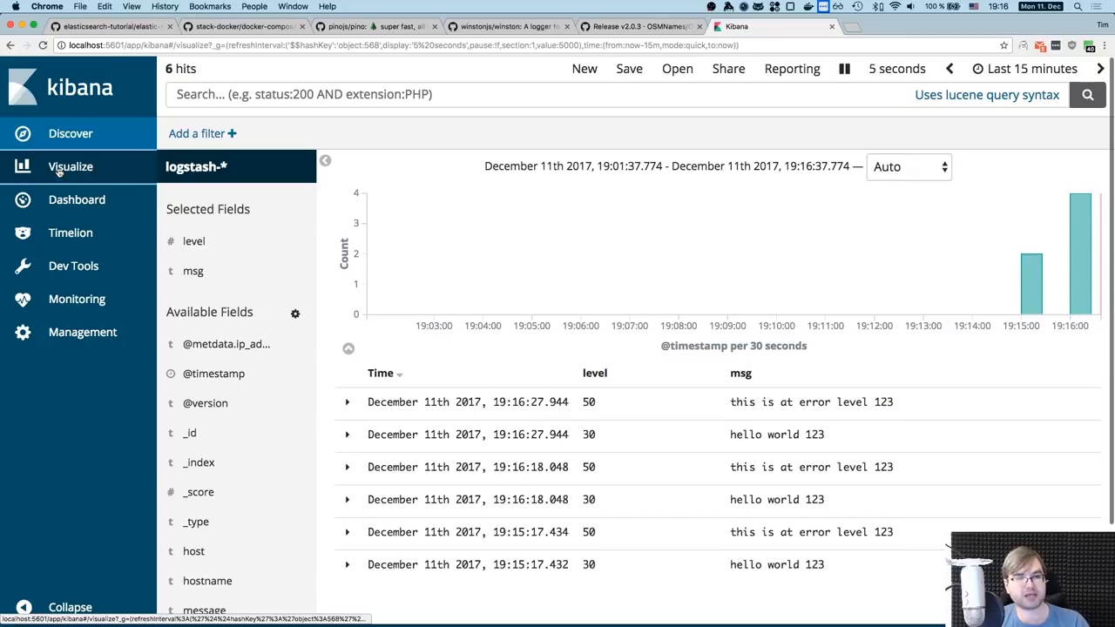
# Step: Start a new visualization, browse chart types like Area and Pie, then switch to pino's GitHub page
pyautogui.click(70, 166)
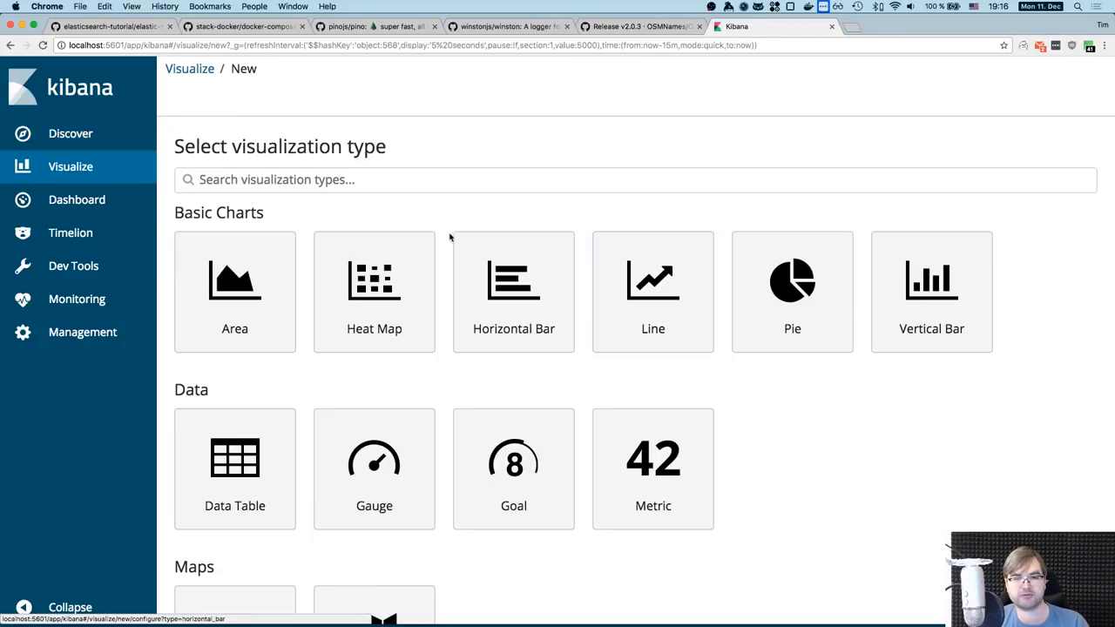
pyautogui.scroll(-3)
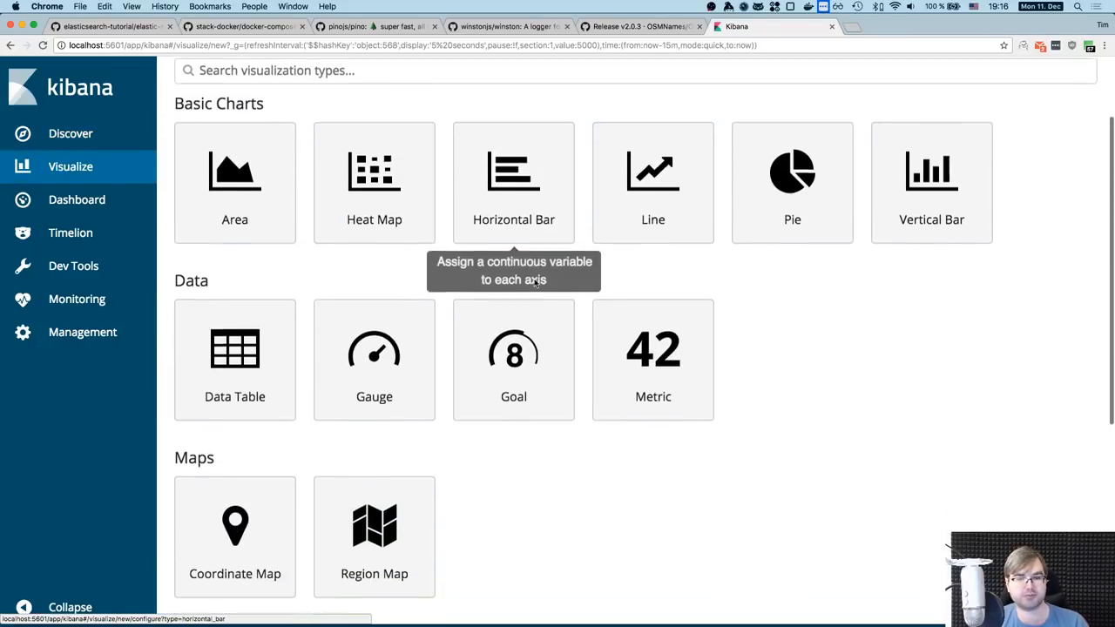
pyautogui.scroll(-3)
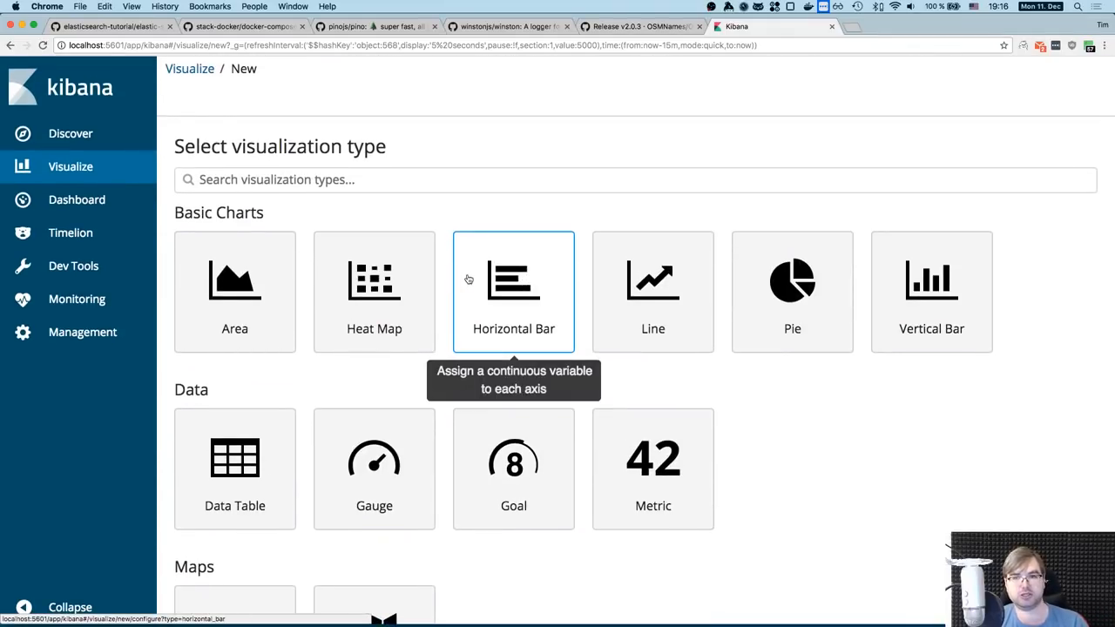
pyautogui.moveTo(304, 251)
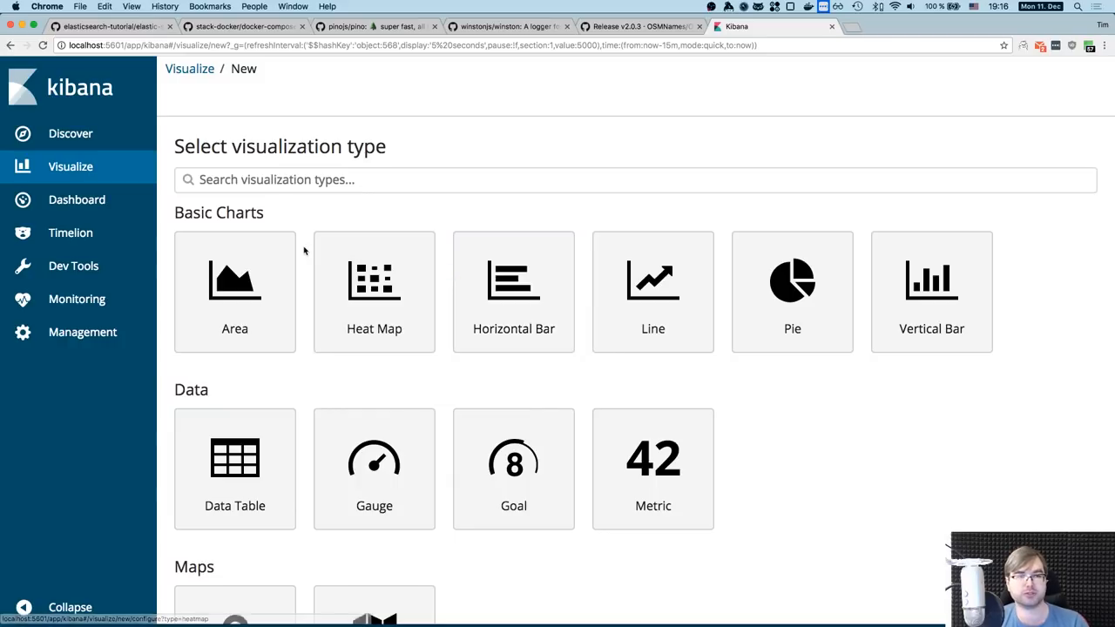
pyautogui.moveTo(299, 253)
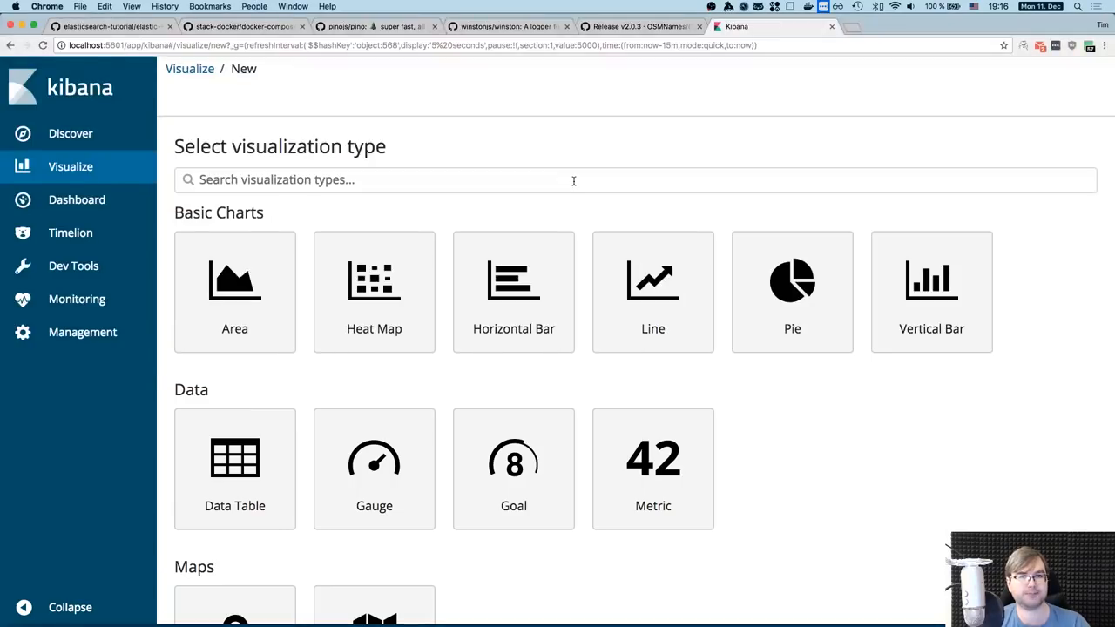
pyautogui.click(409, 25)
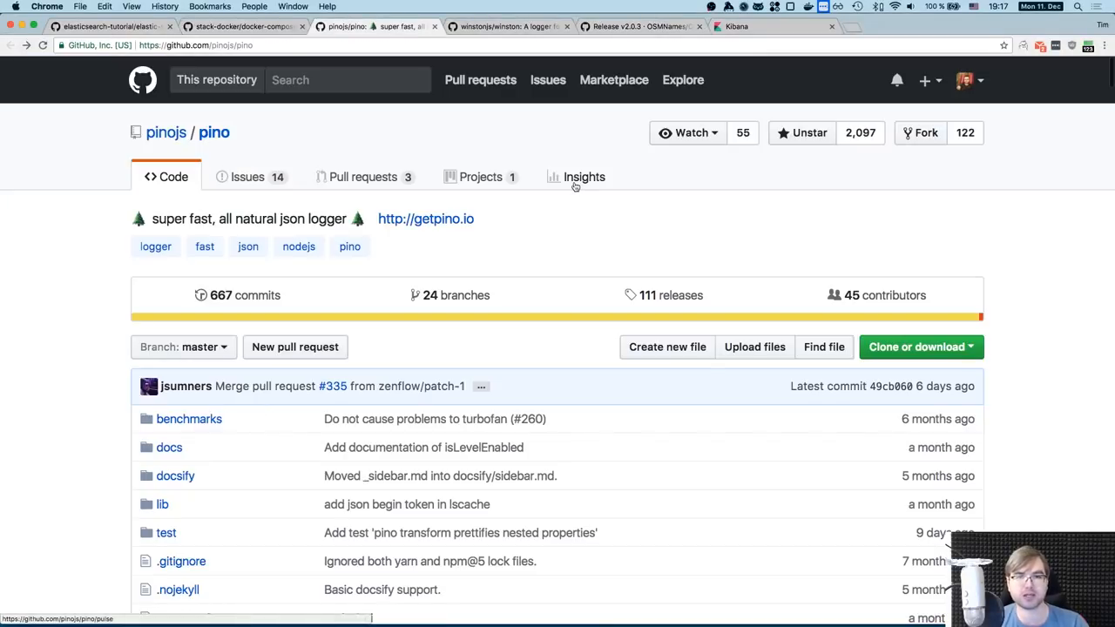
# Step: Read pino's Transports document, then scroll winston's README to Creating your own Logger
pyautogui.scroll(-3)
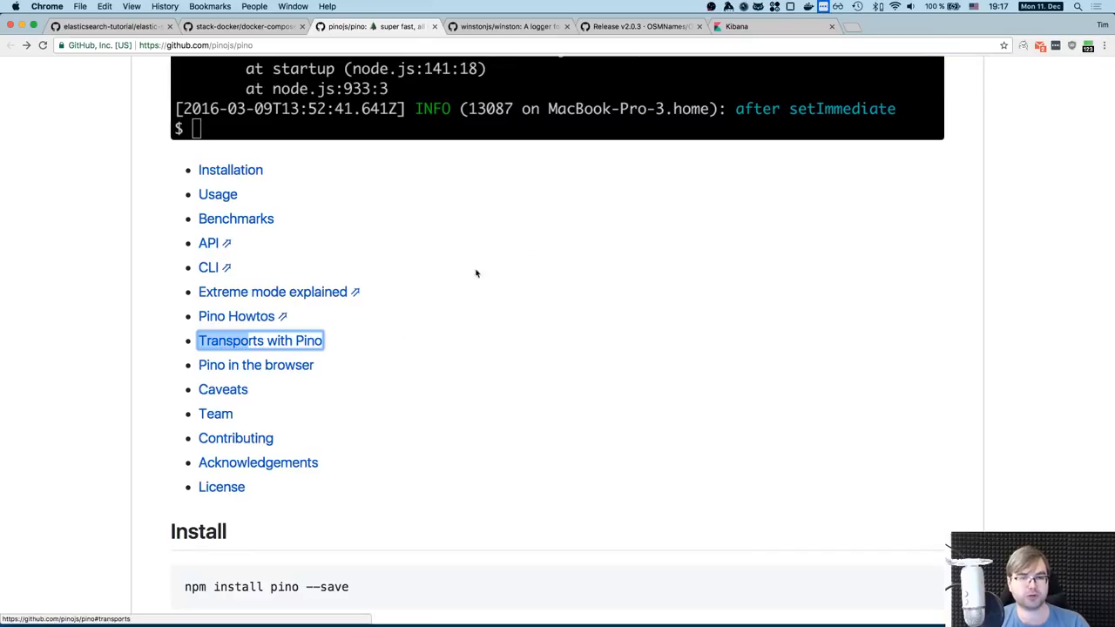
pyautogui.click(259, 341)
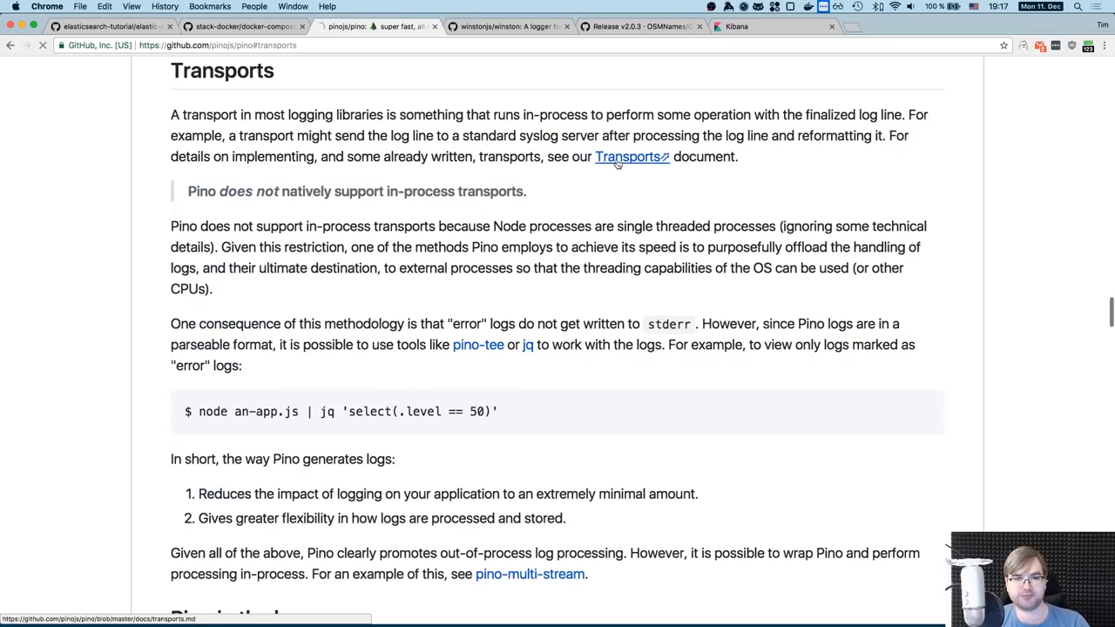
pyautogui.click(626, 156)
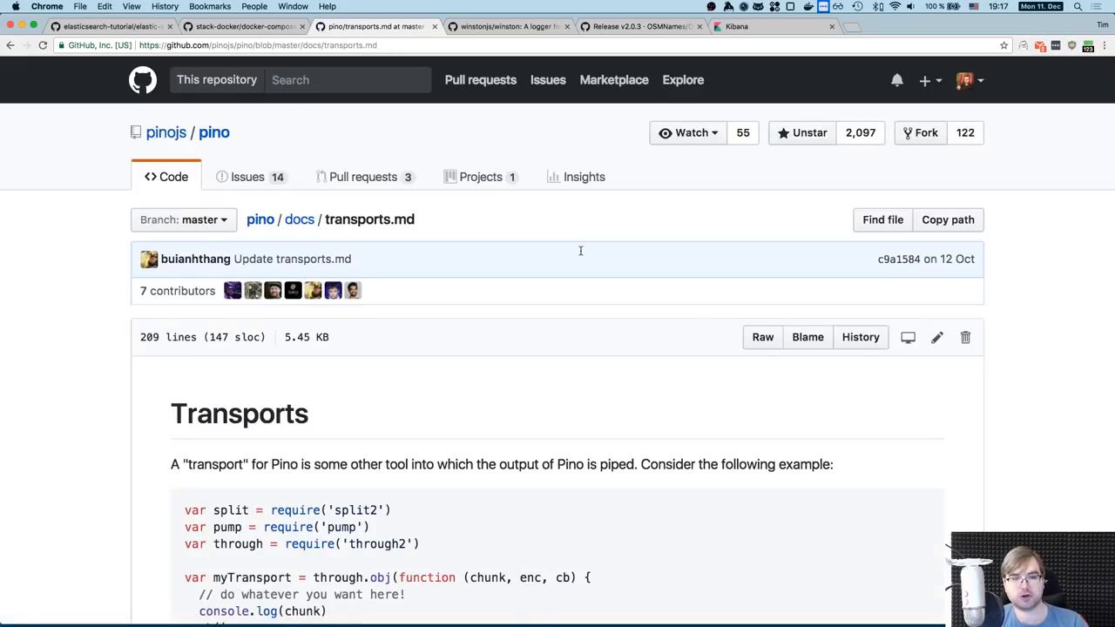
pyautogui.scroll(-3)
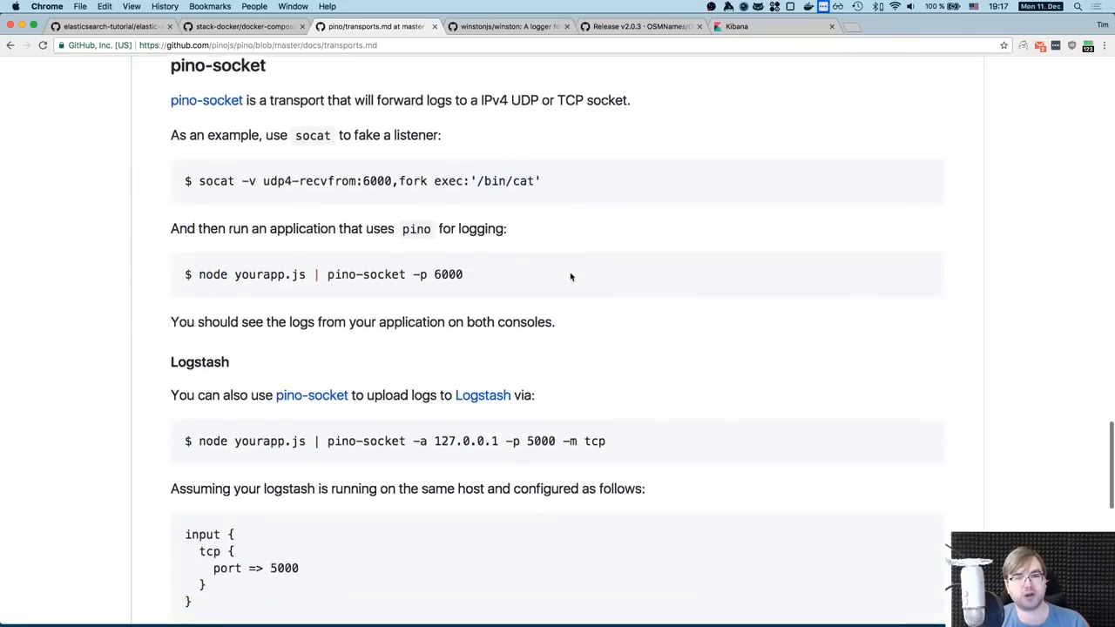
pyautogui.scroll(-3)
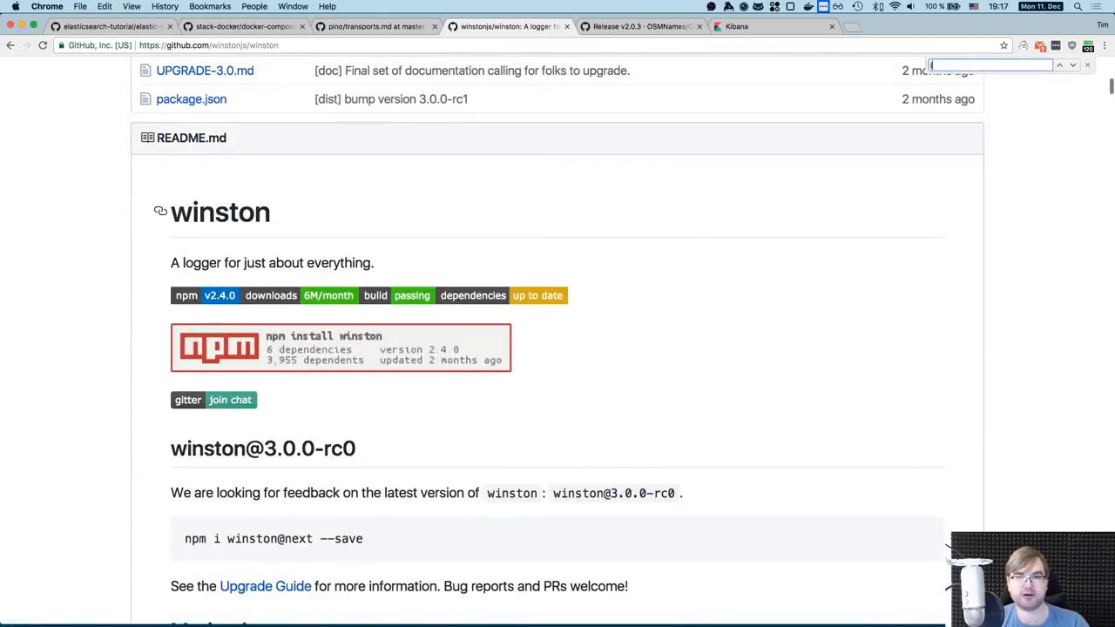
pyautogui.scroll(-3)
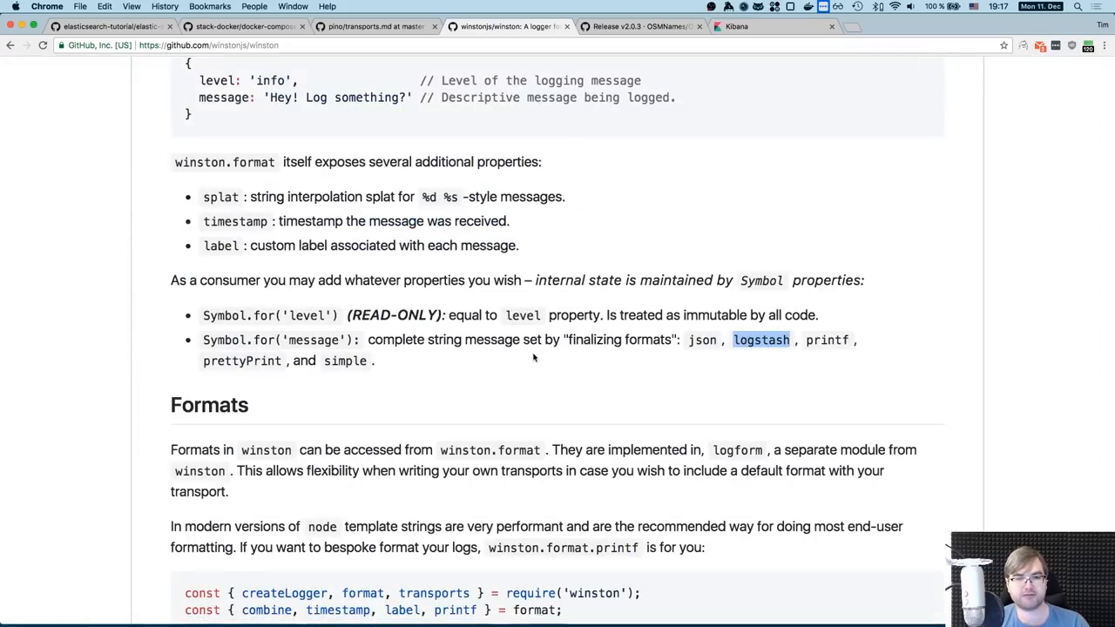
pyautogui.scroll(-3)
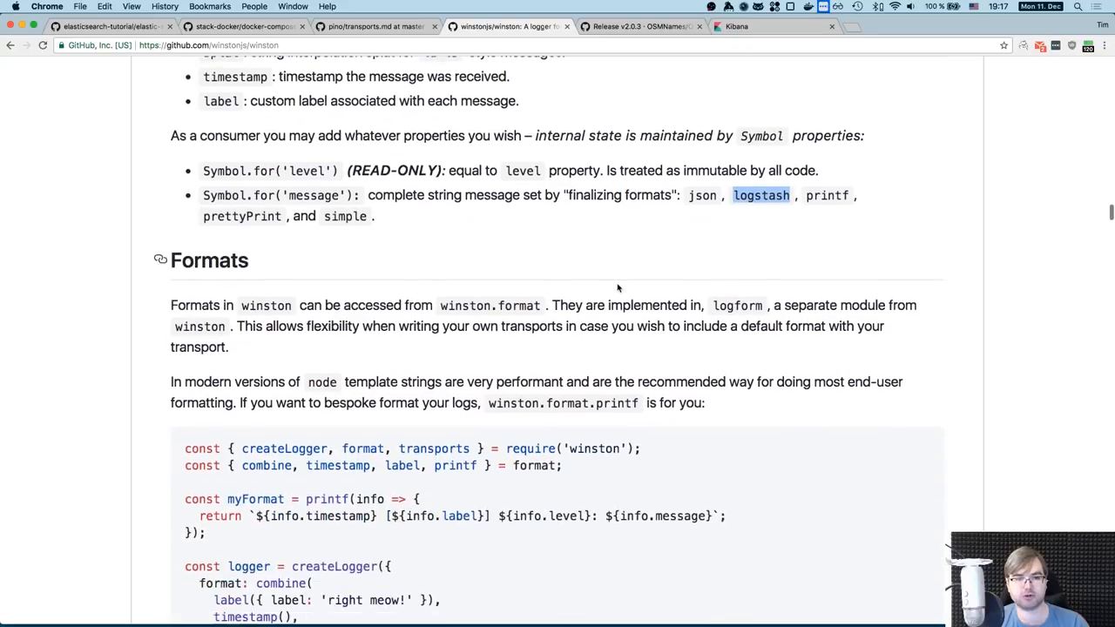
pyautogui.scroll(-3)
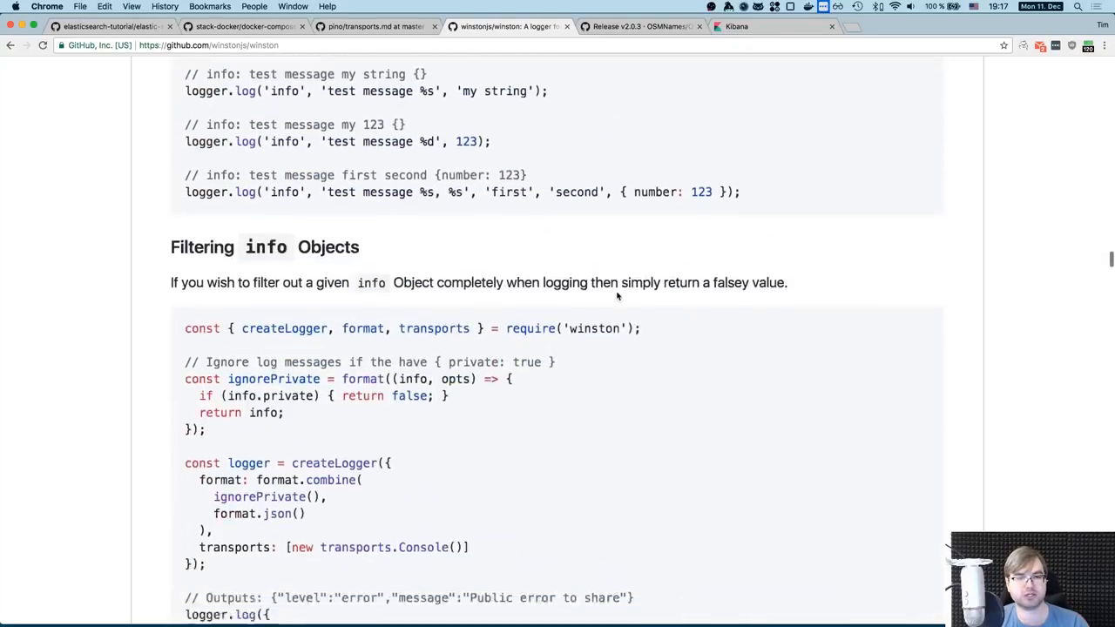
pyautogui.scroll(-3)
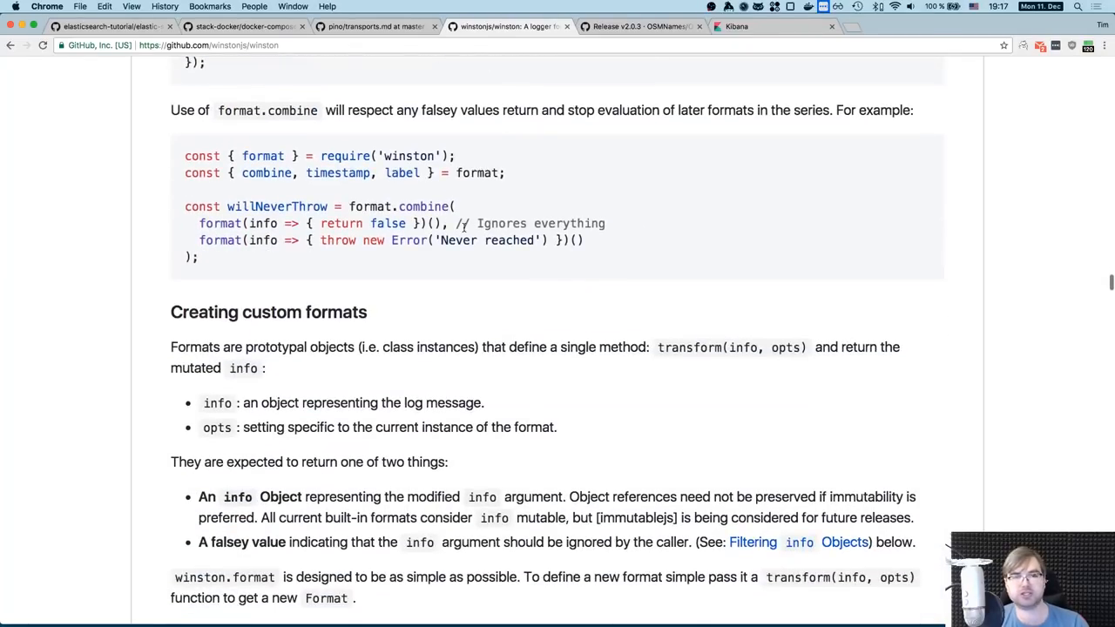
pyautogui.scroll(3)
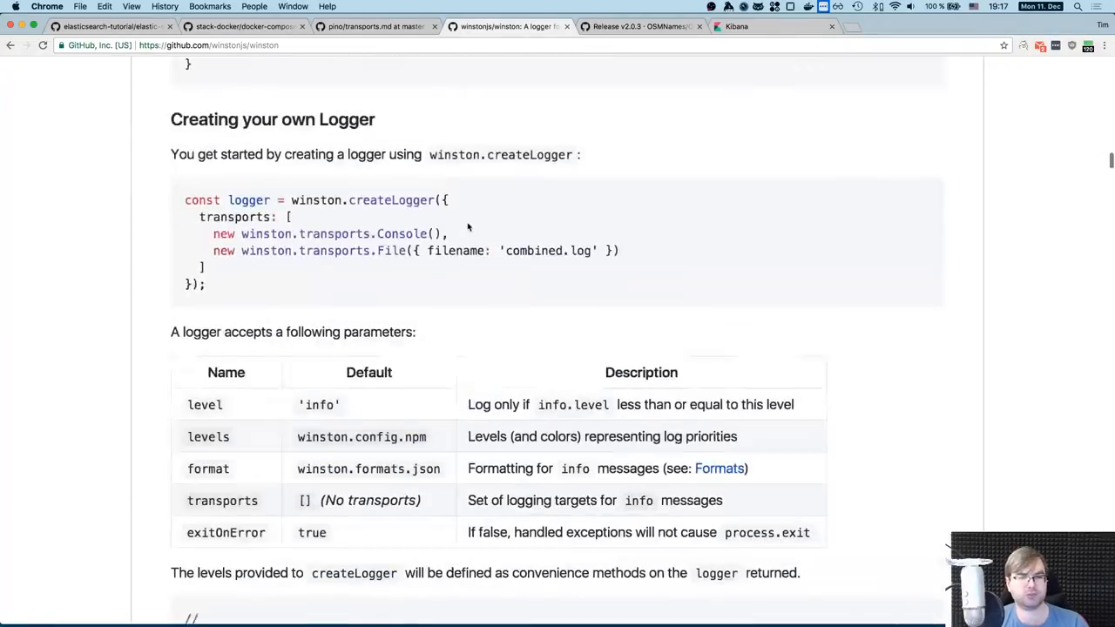
pyautogui.scroll(3)
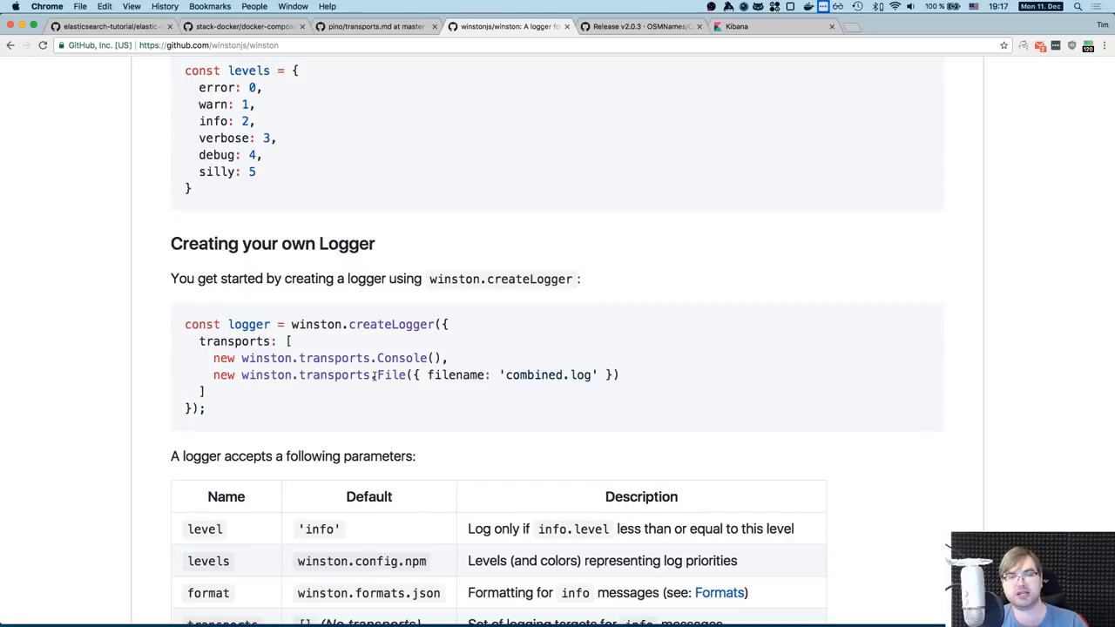
pyautogui.scroll(-3)
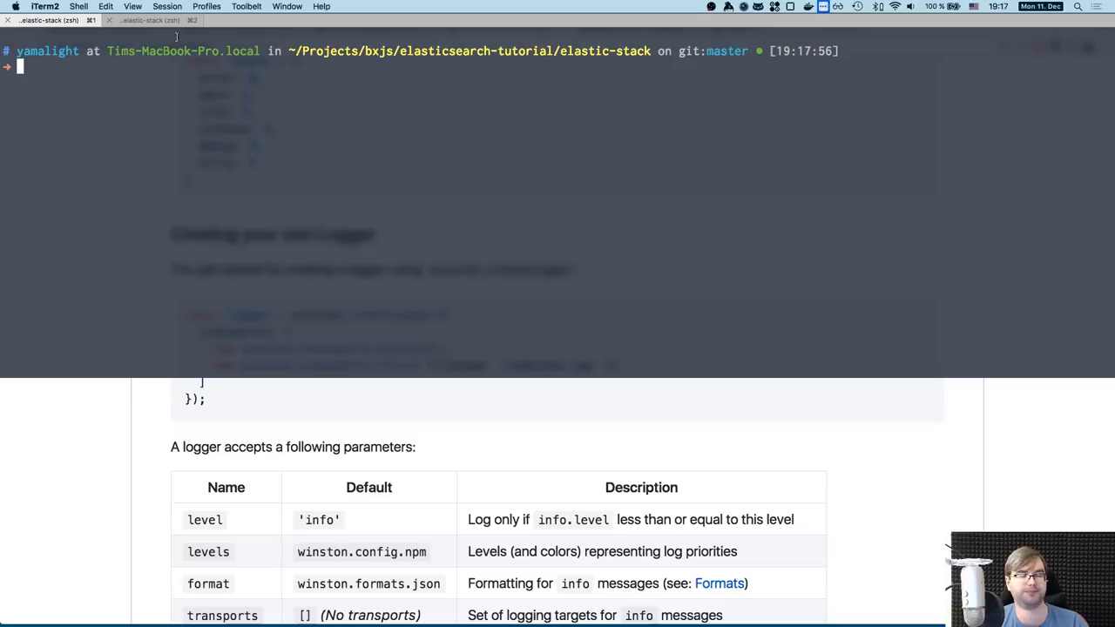
# Step: Move the shell up to the elasticsearch-tutorial folder with cd ..
pyautogui.write('cd ..')
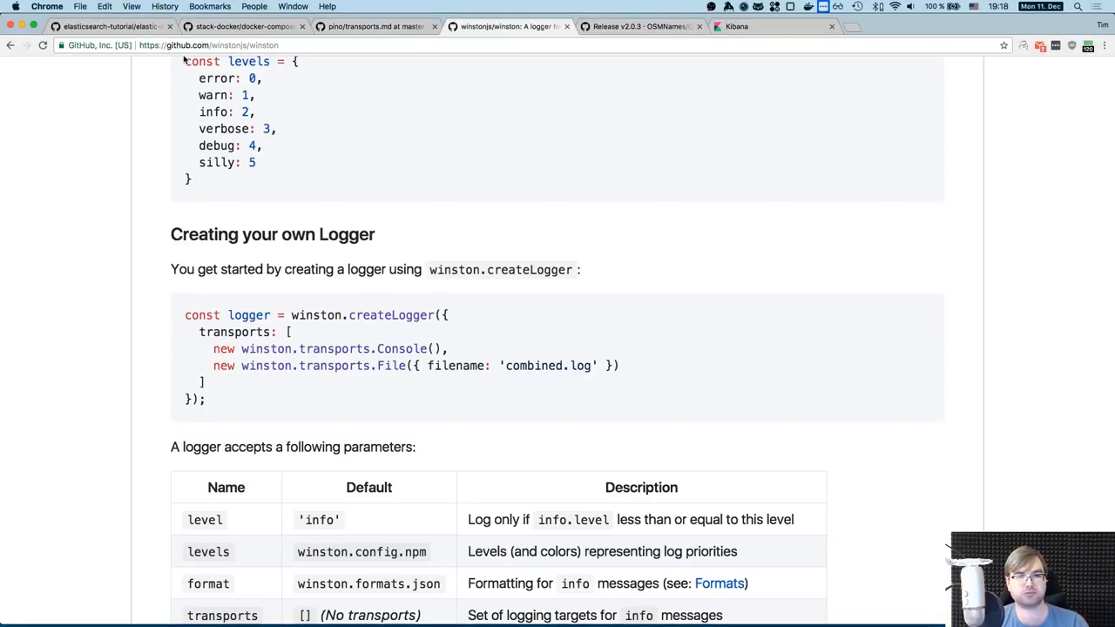
# Step: Switch to the elasticsearch-tutorial repository page in the browser
pyautogui.click(103, 7)
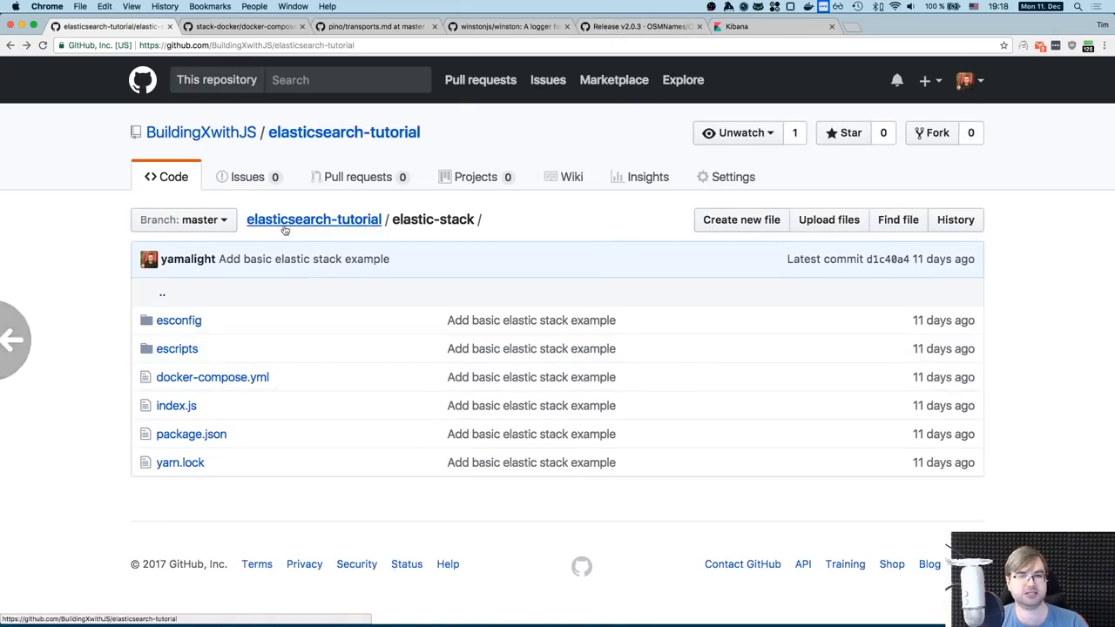
# Step: Go to the elasticsearch-tutorial repo root, skim its README, and follow the OSMNames data link
pyautogui.click(313, 219)
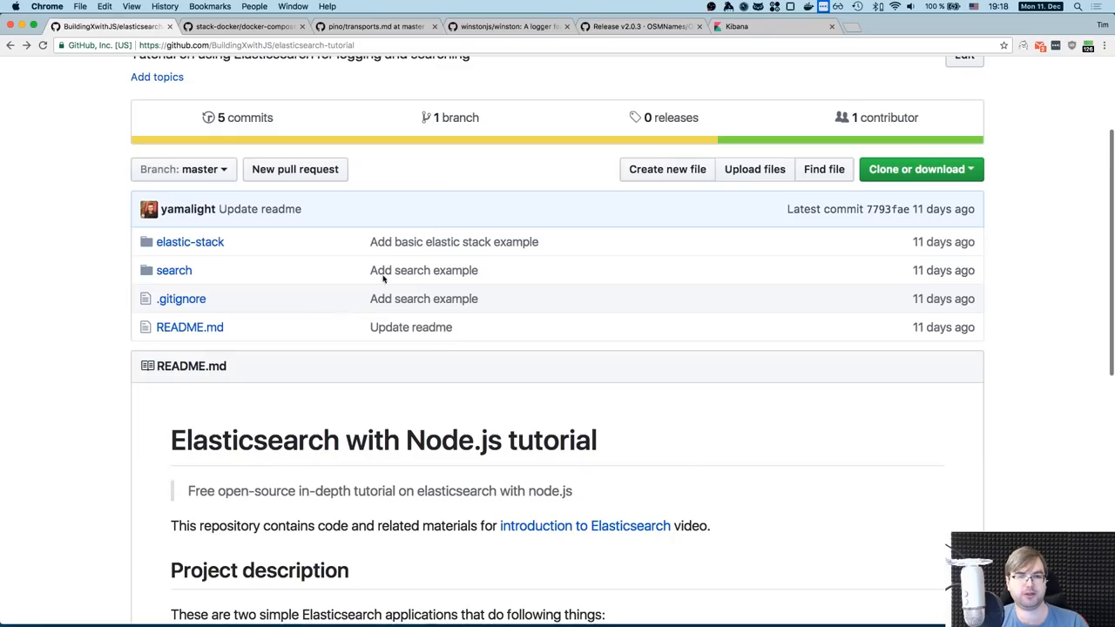
pyautogui.scroll(-3)
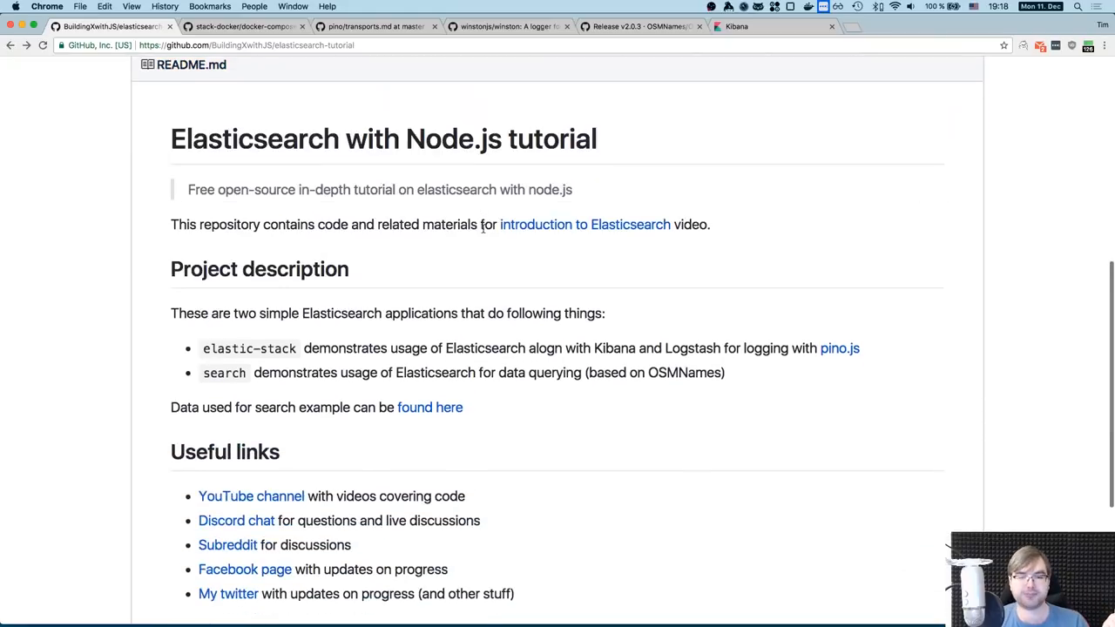
pyautogui.click(636, 26)
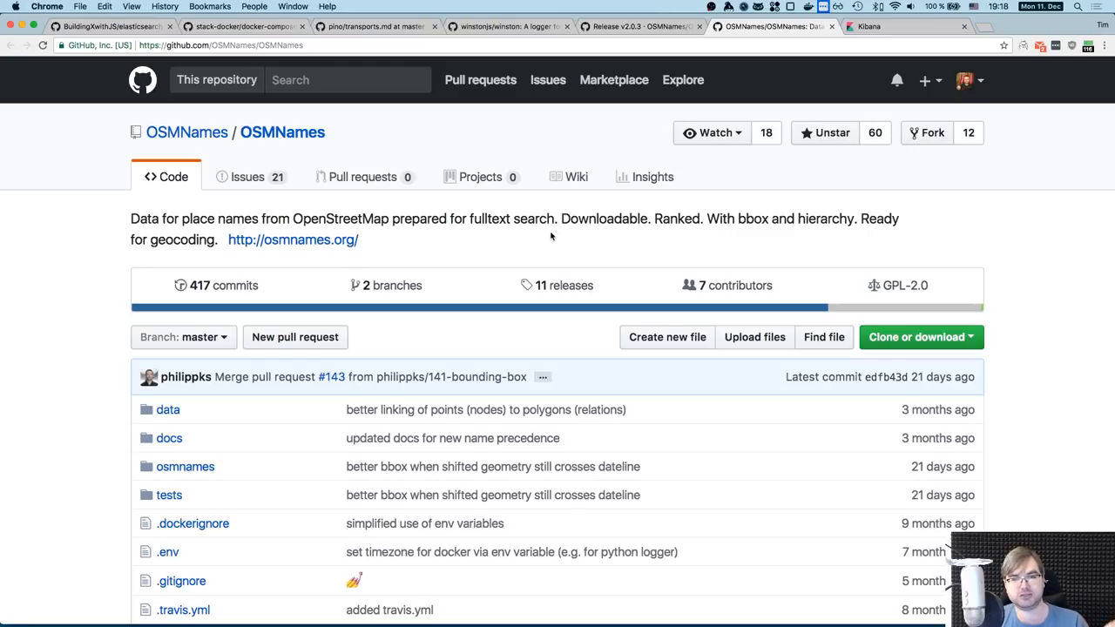
# Step: Scroll the OSMNames README past data download to the Get Started docker-compose command
pyautogui.scroll(-3)
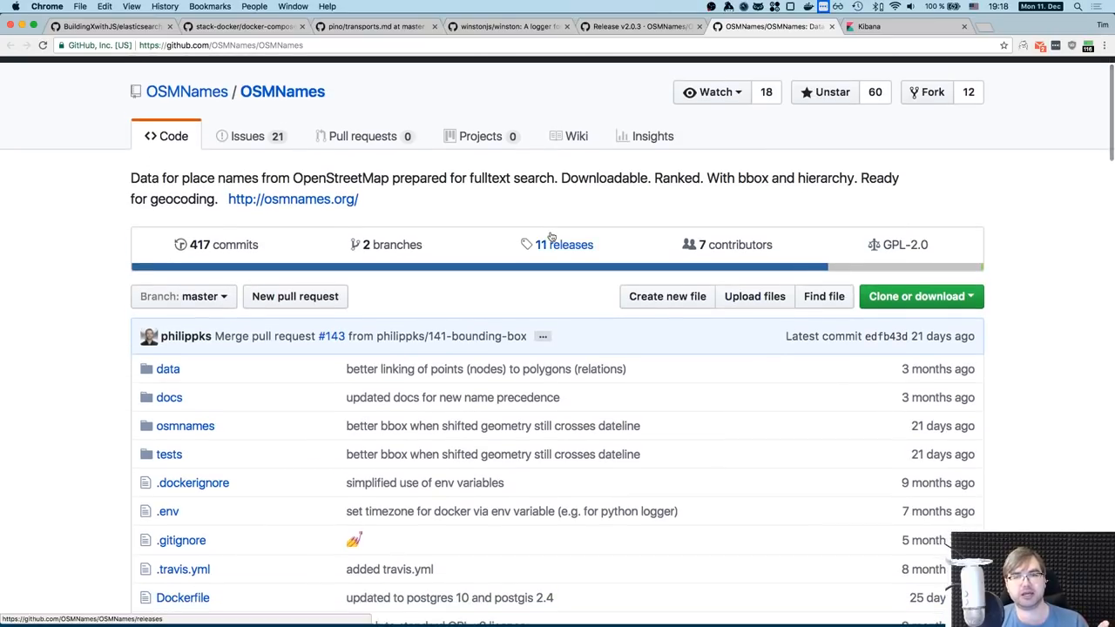
pyautogui.scroll(-3)
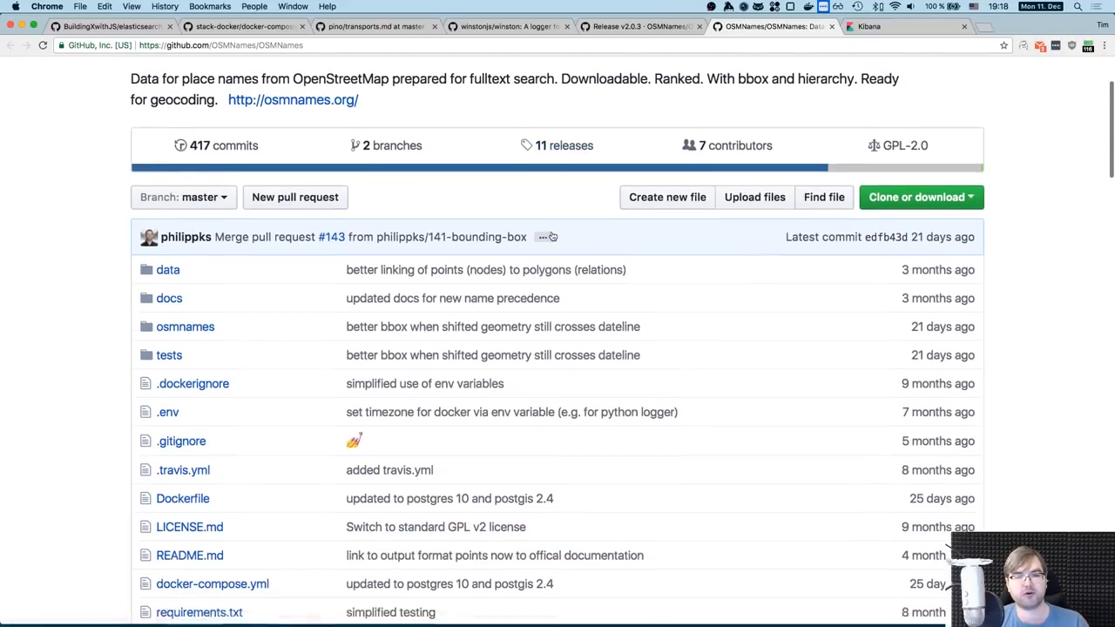
pyautogui.scroll(-3)
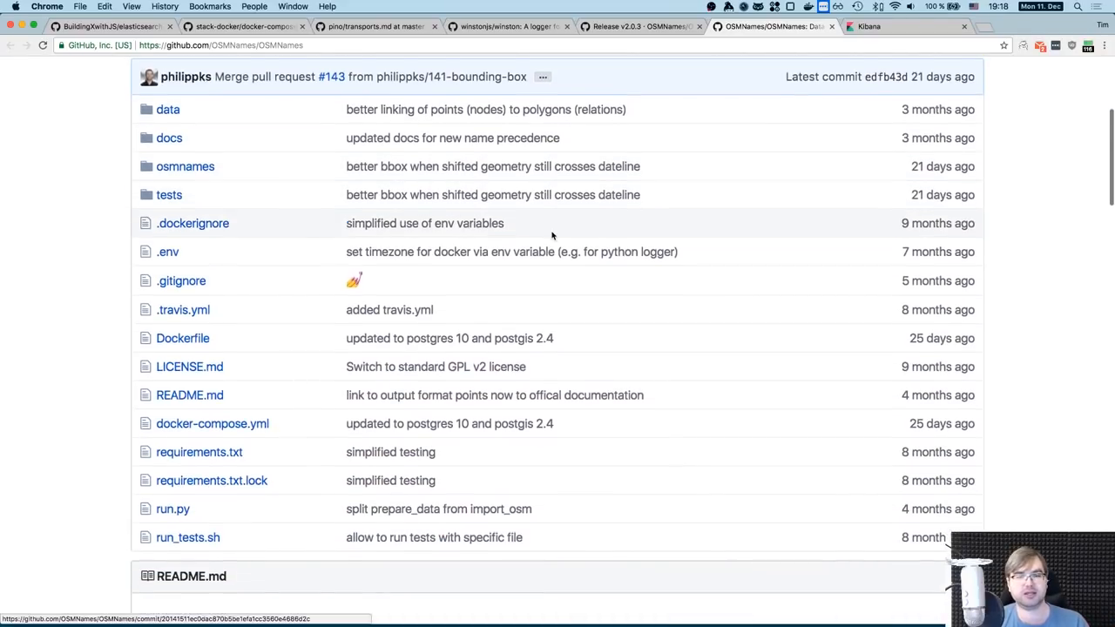
pyautogui.scroll(-3)
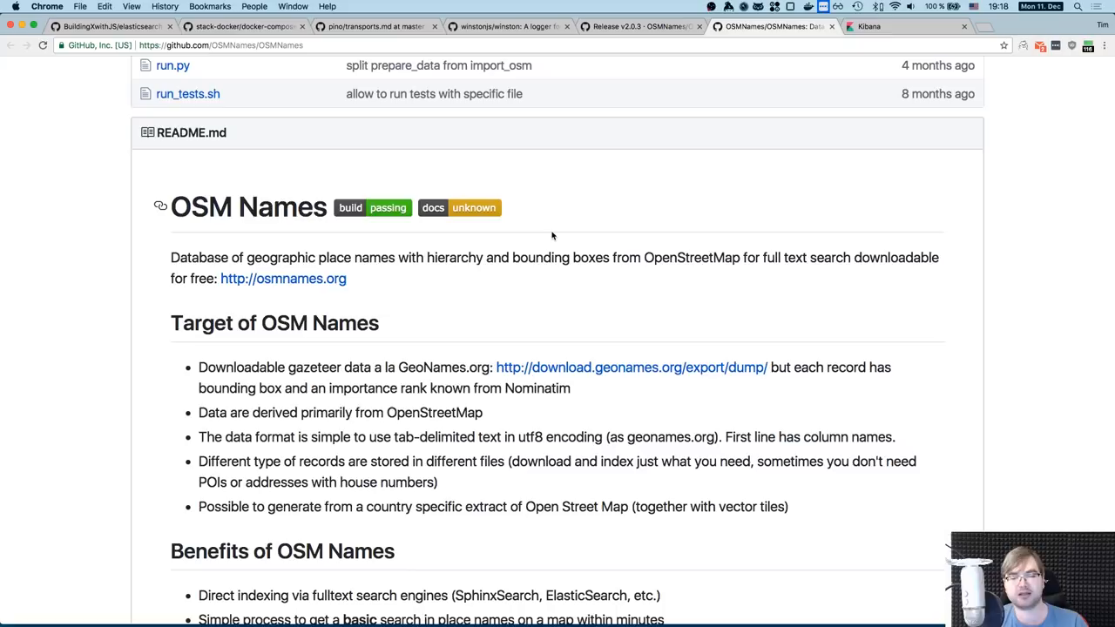
pyautogui.scroll(-3)
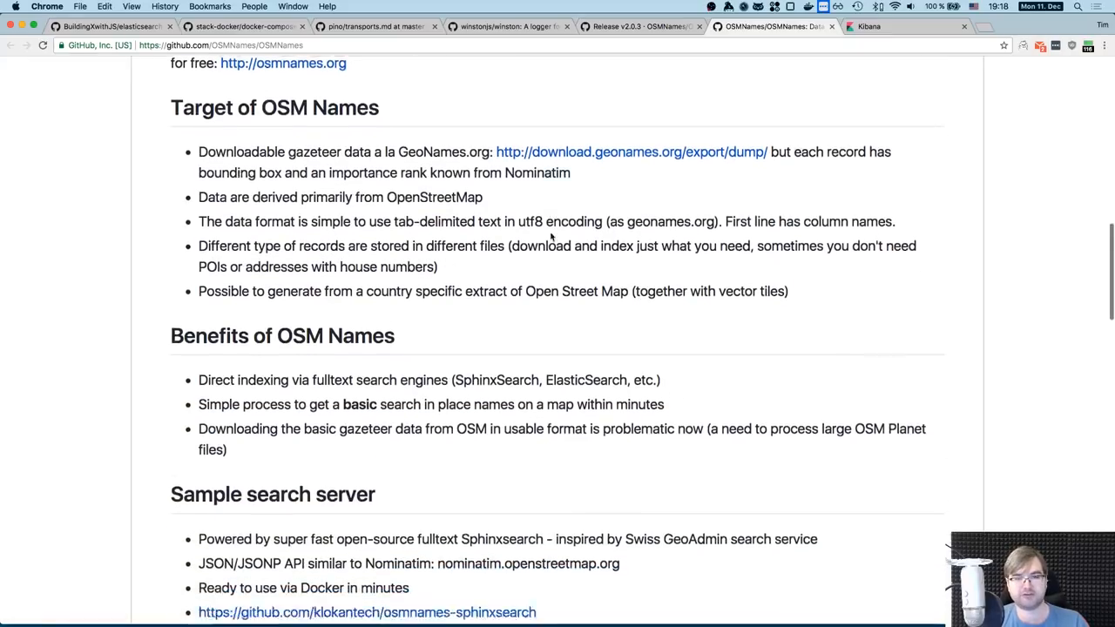
pyautogui.scroll(-3)
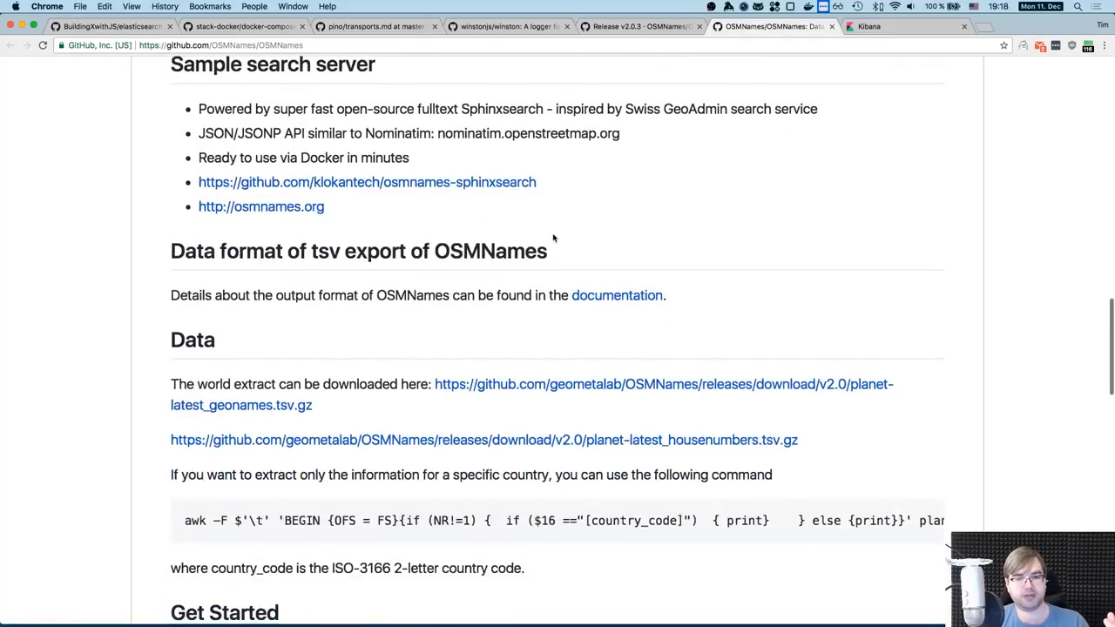
pyautogui.scroll(-3)
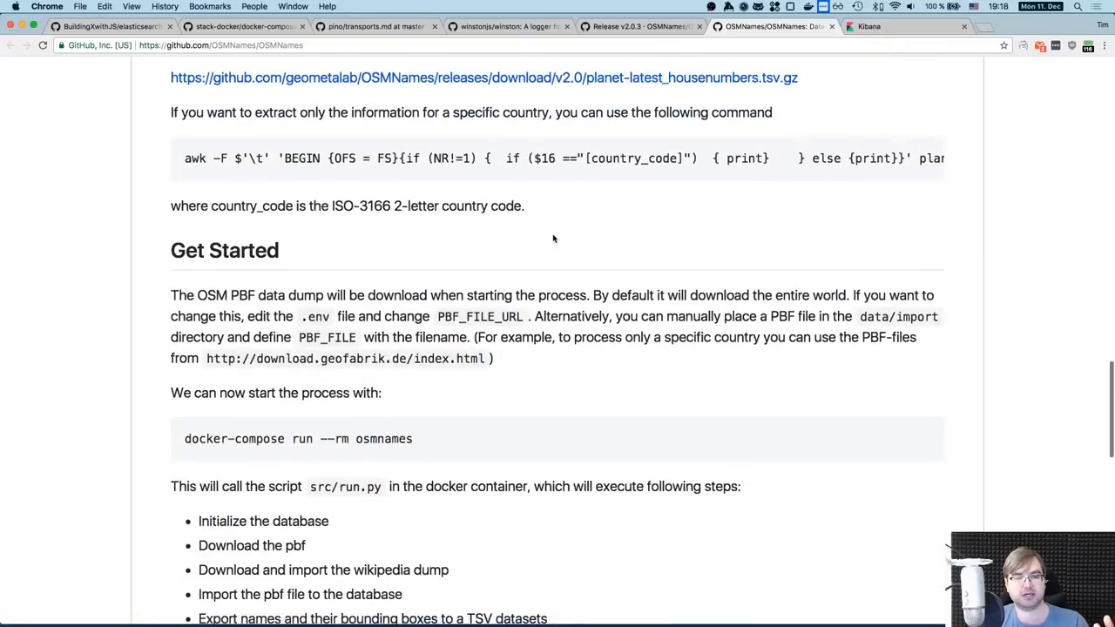
pyautogui.scroll(-3)
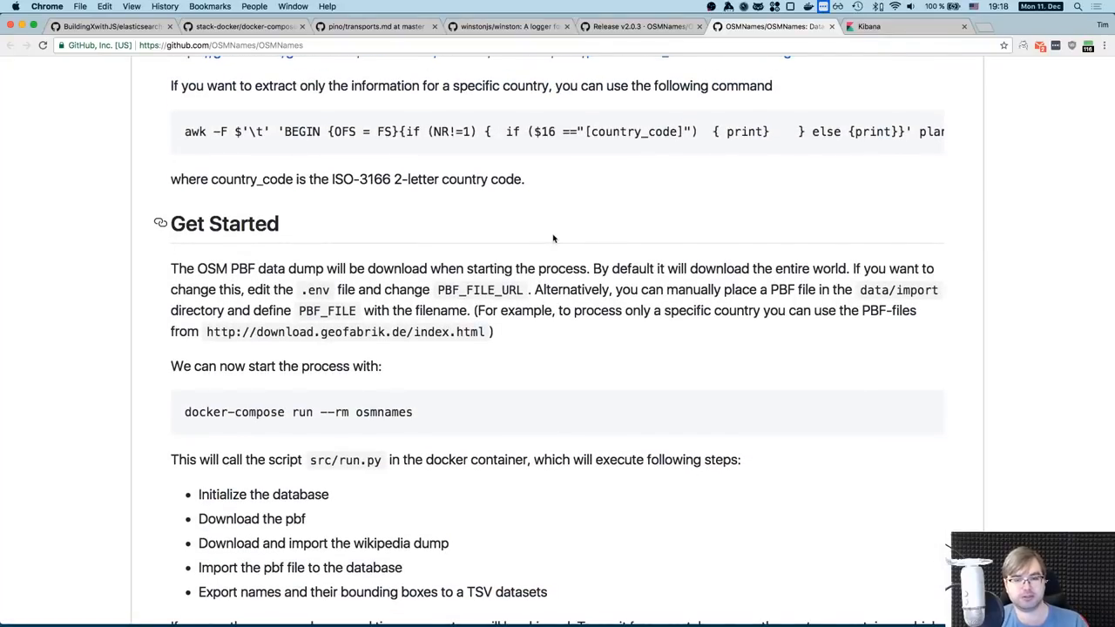
pyautogui.scroll(-3)
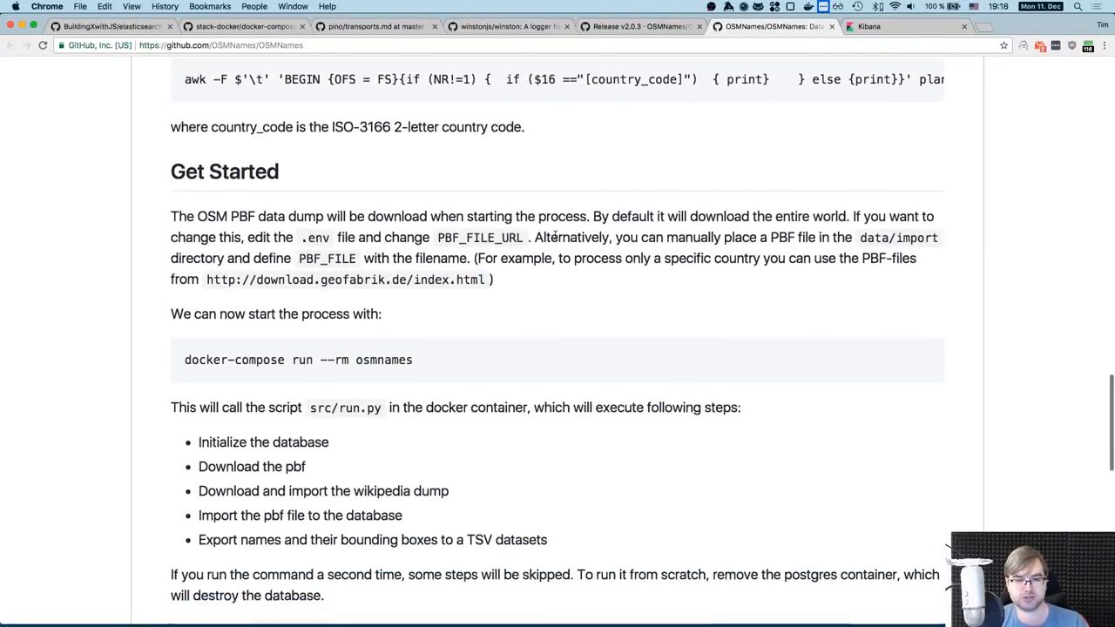
pyautogui.scroll(-3)
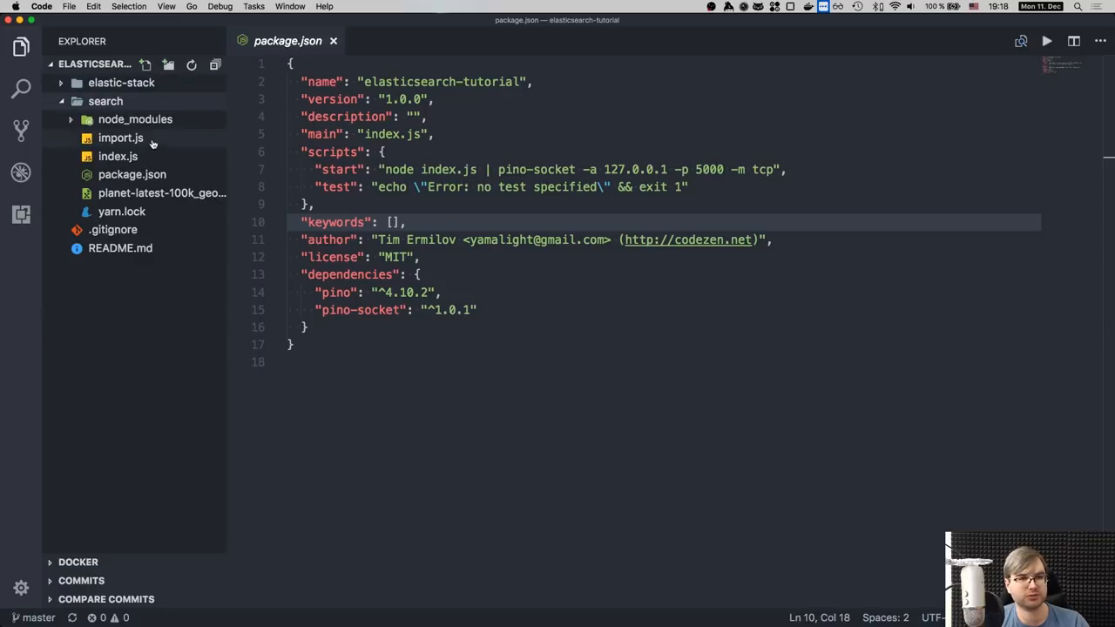
# Step: Open the OSMNames Release v2.0.3 tab and review assets like planet-latest-100k_geonames.tsv.gz
pyautogui.click(161, 193)
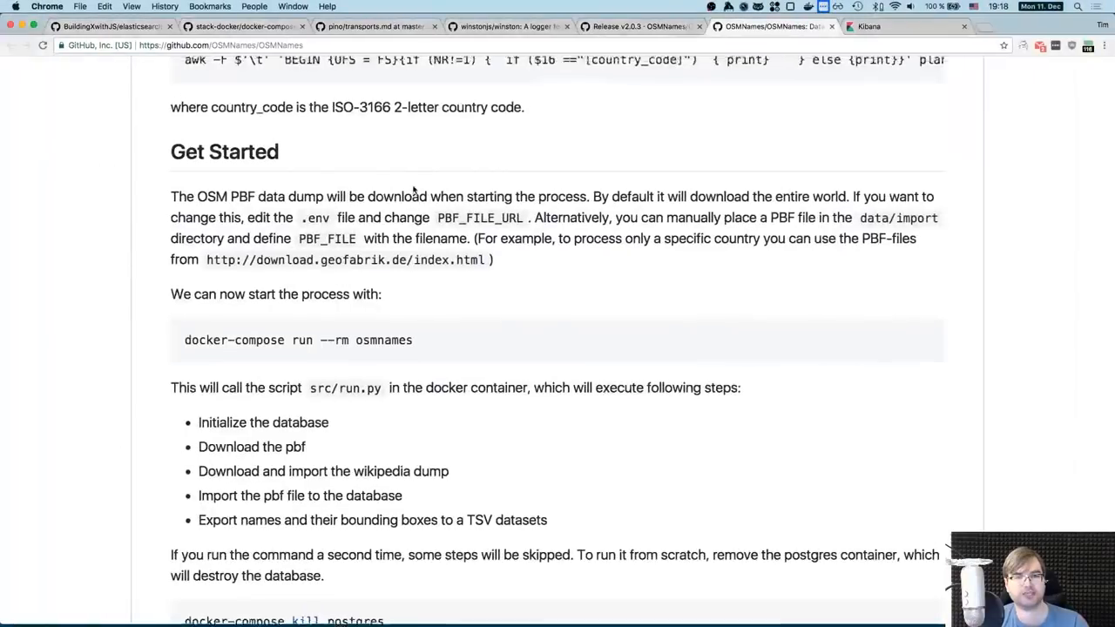
pyautogui.click(640, 26)
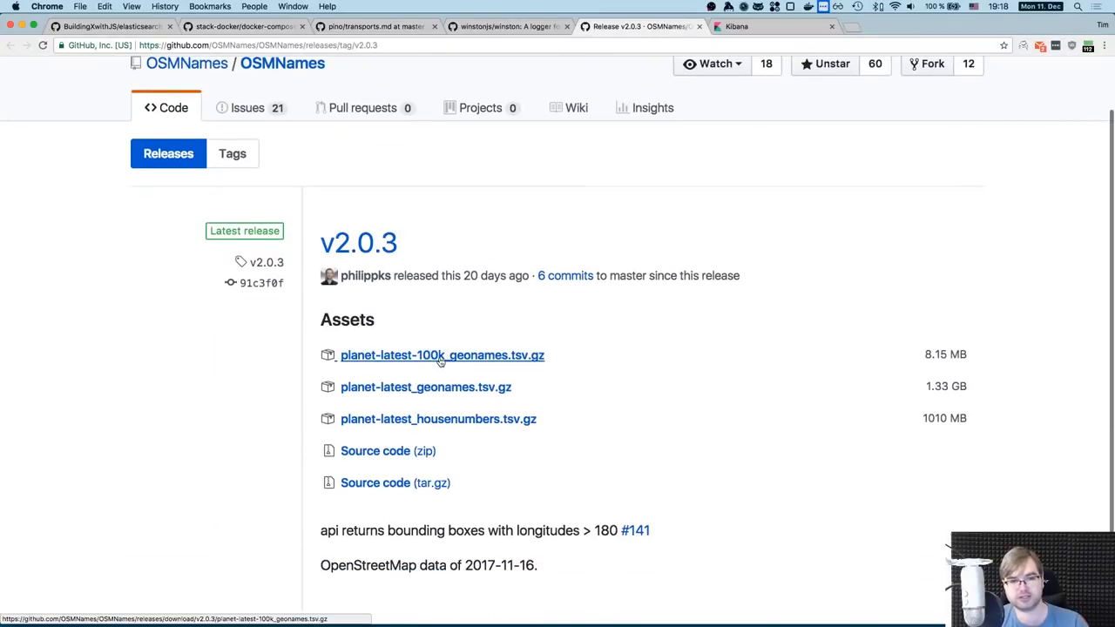
pyautogui.moveTo(412, 392)
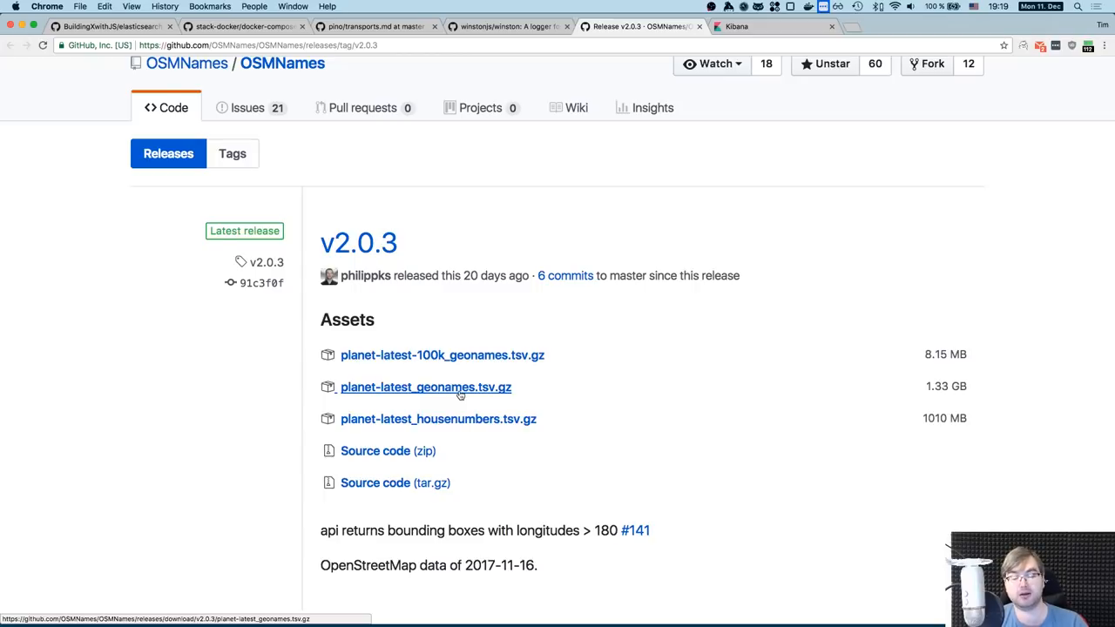
pyautogui.moveTo(443, 355)
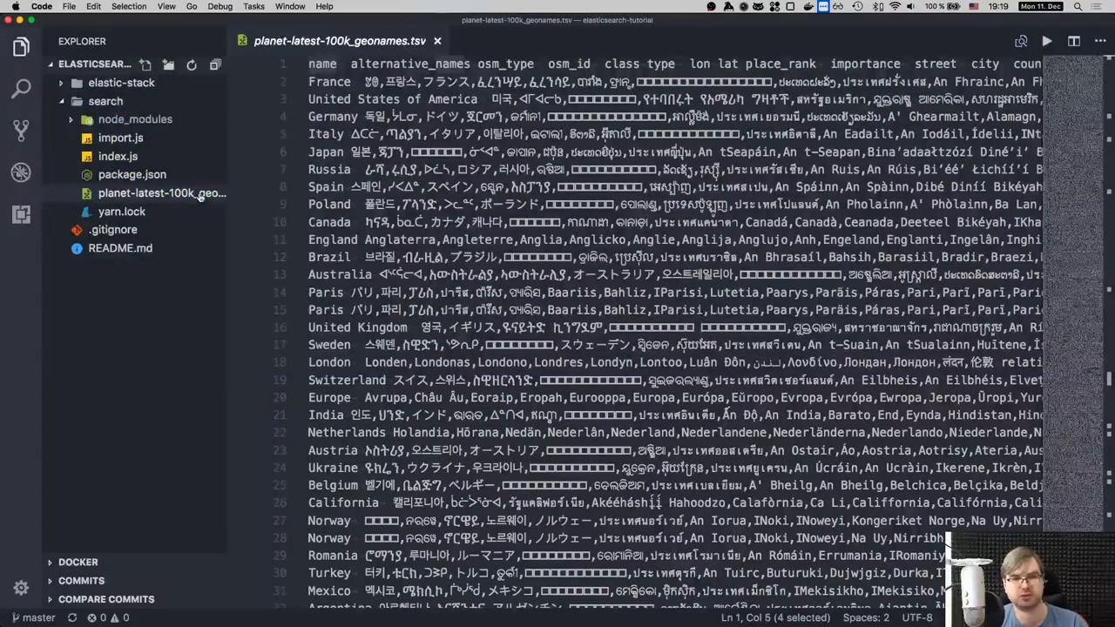
# Step: Close the planet-latest-100k_geonames.tsv editor tab
pyautogui.click(427, 152)
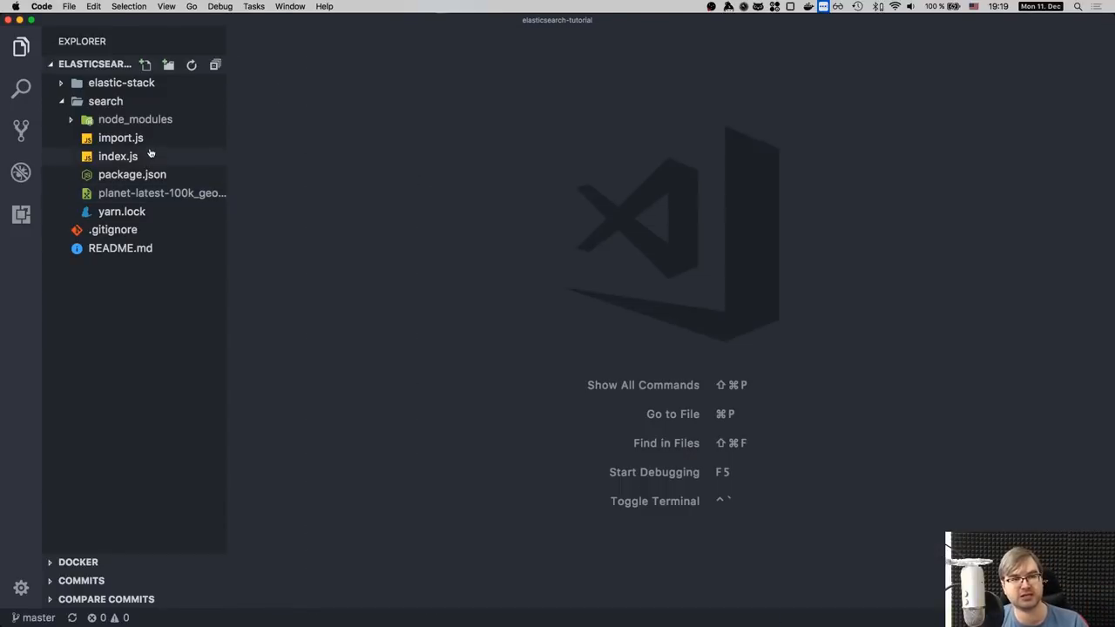
pyautogui.click(120, 138)
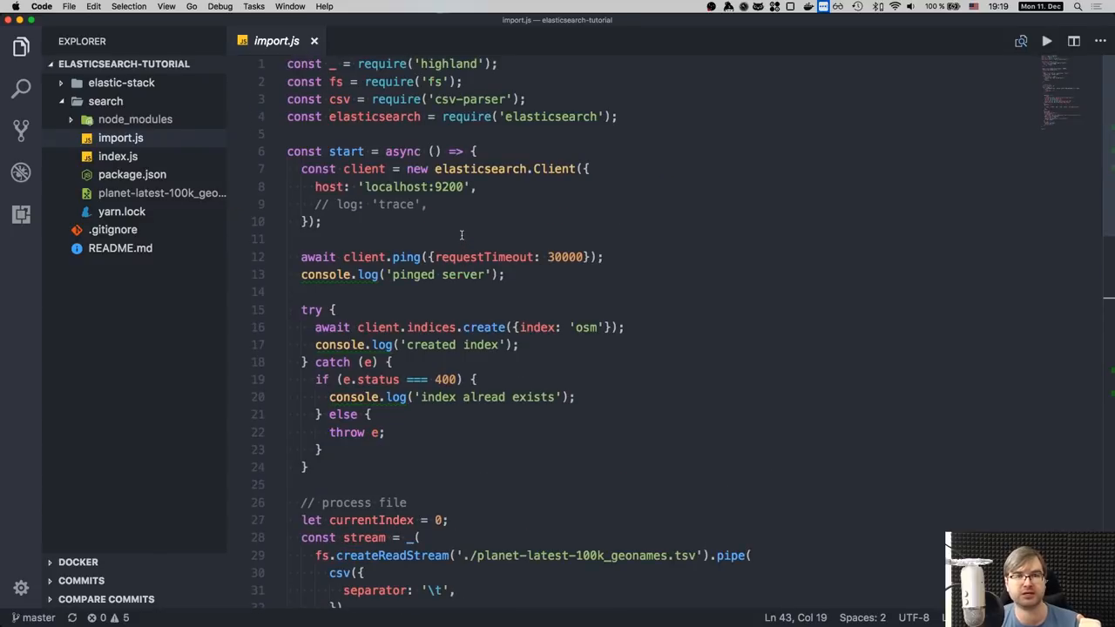
pyautogui.moveTo(449, 207)
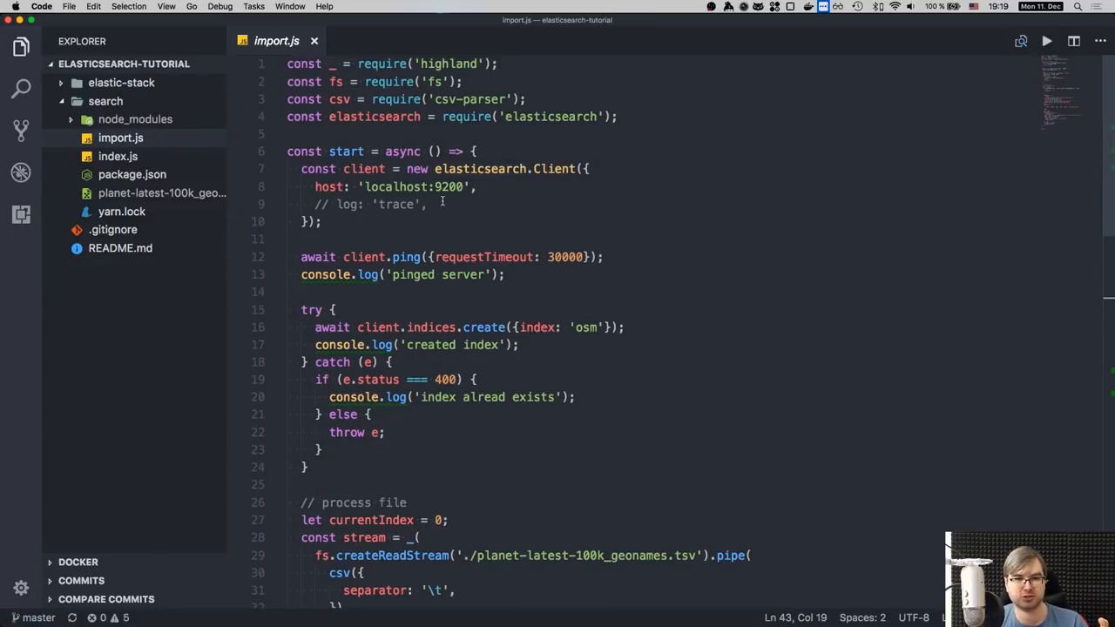
pyautogui.scroll(-3)
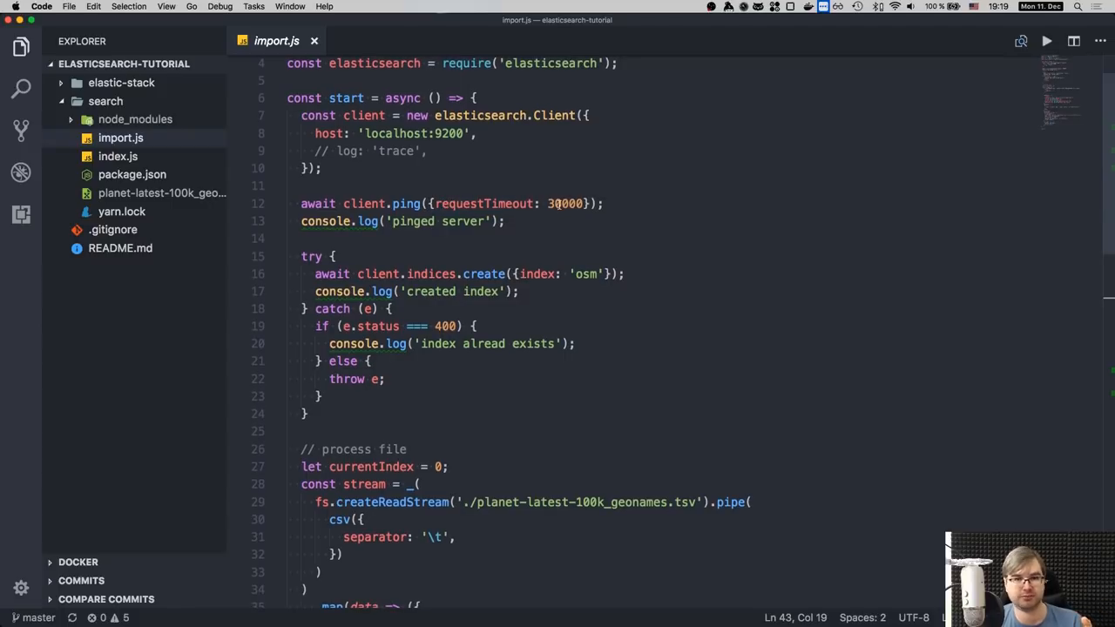
pyautogui.scroll(-3)
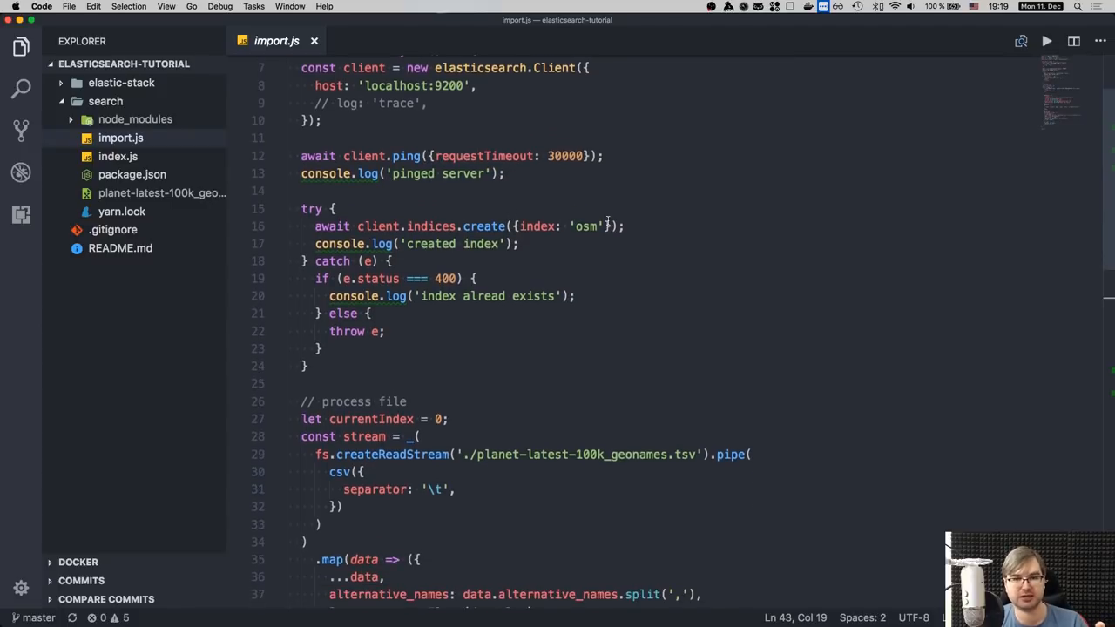
pyautogui.scroll(-3)
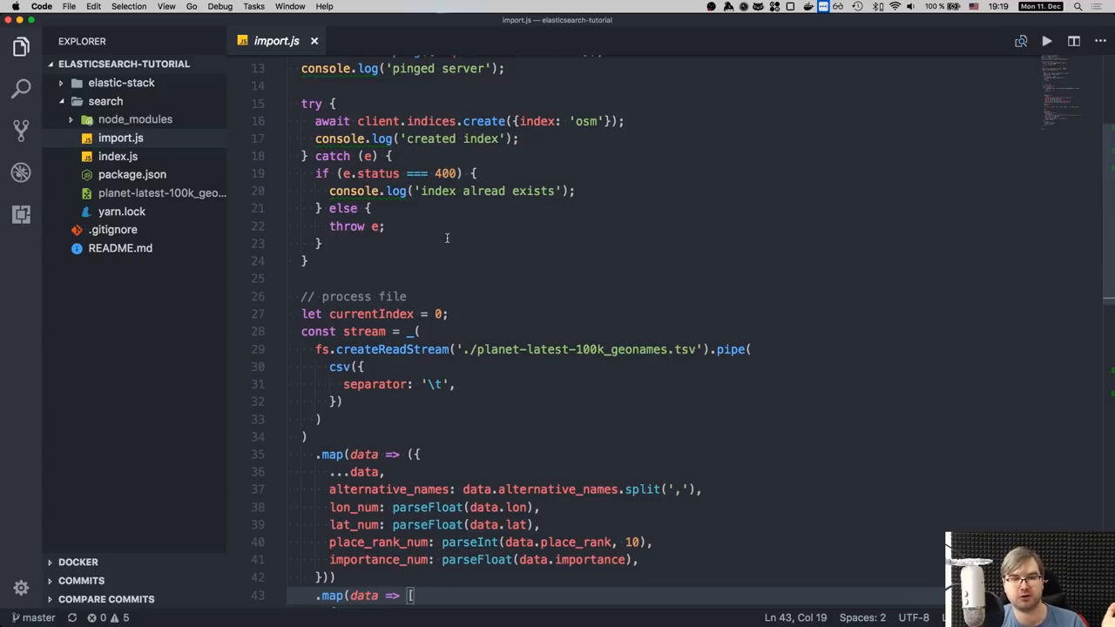
pyautogui.scroll(-3)
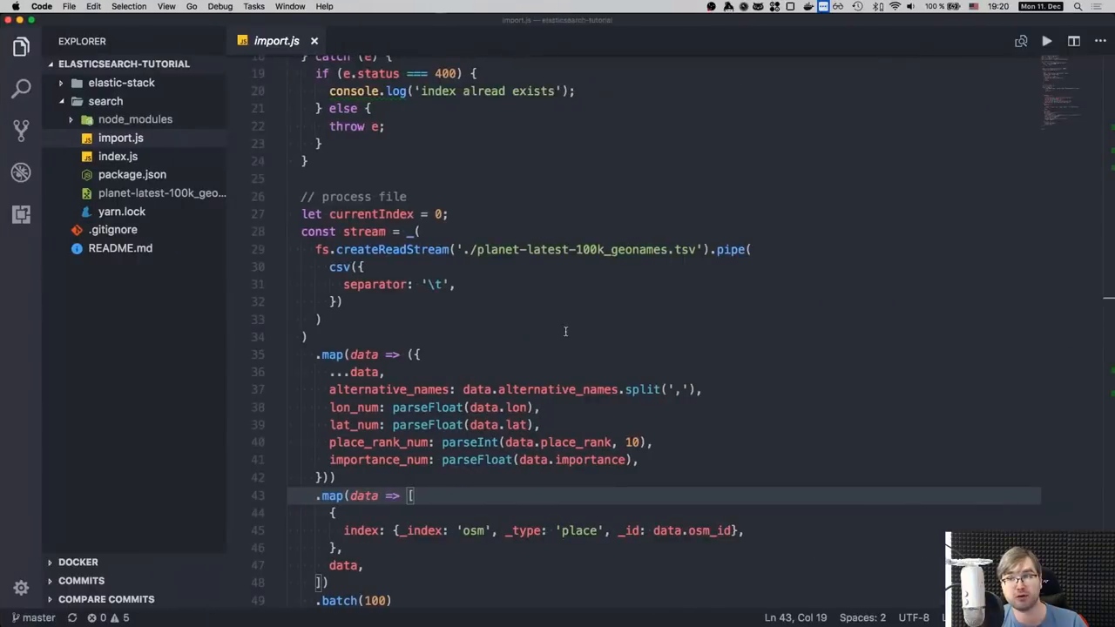
pyautogui.moveTo(546, 313)
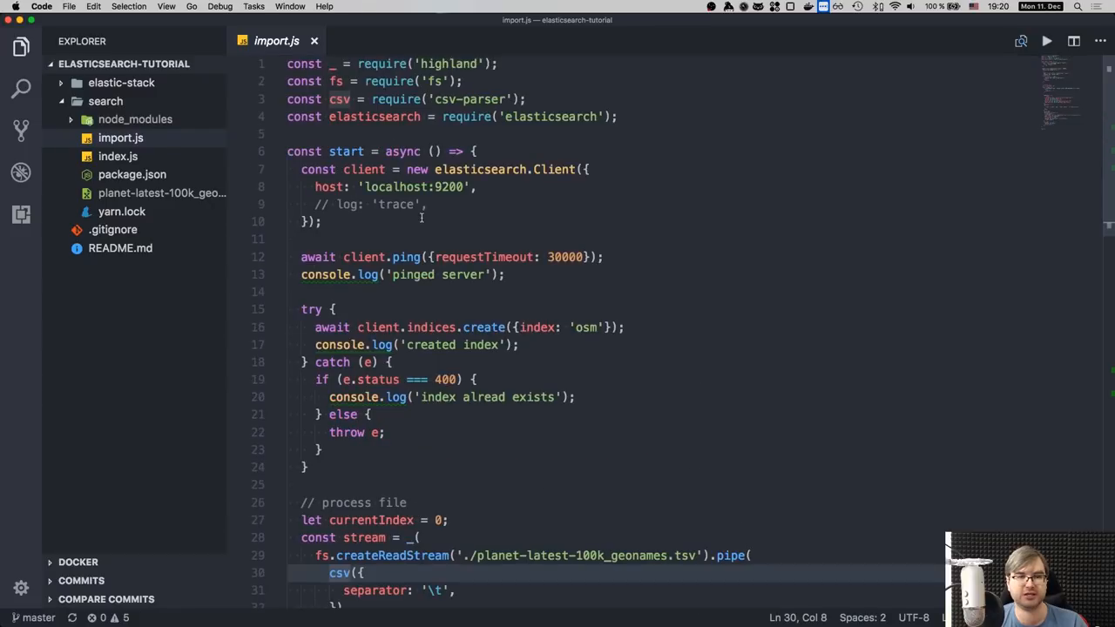
pyautogui.scroll(-3)
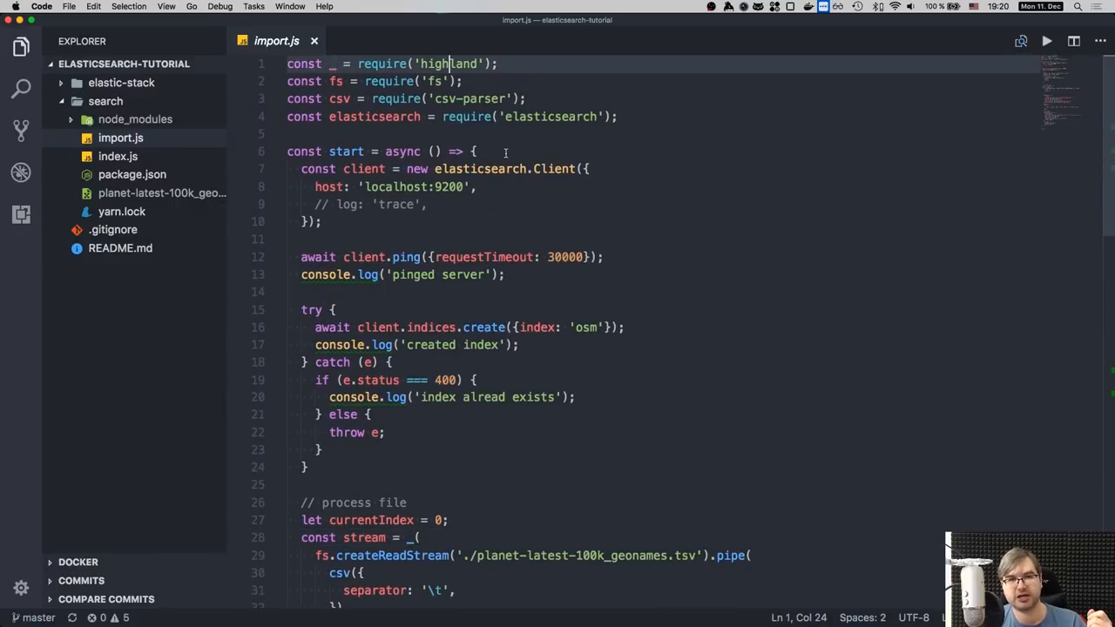
pyautogui.scroll(-3)
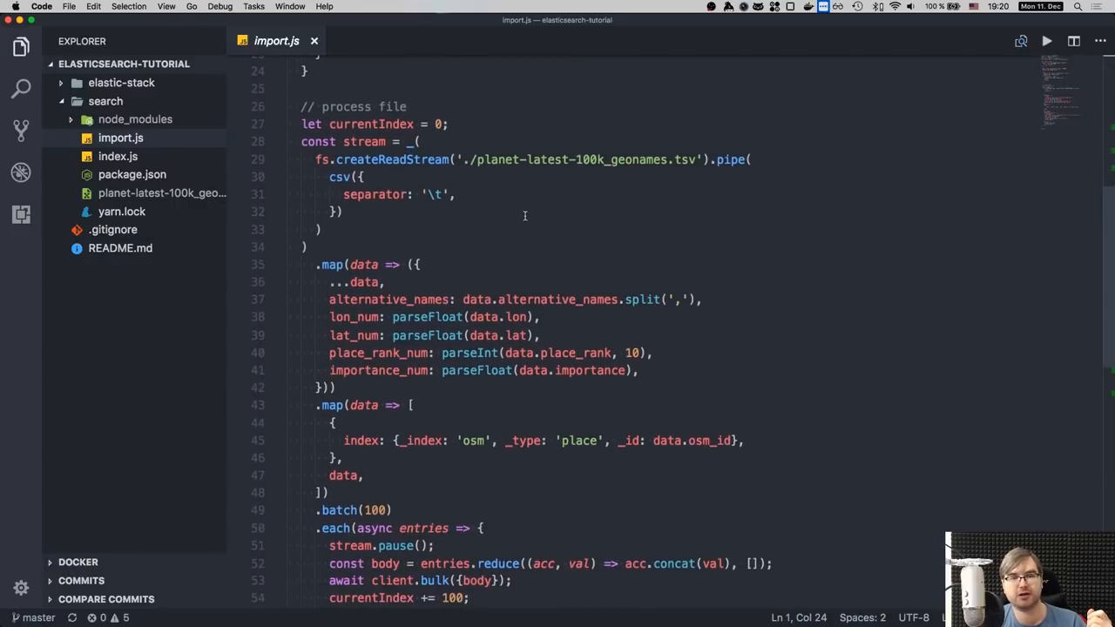
pyautogui.click(527, 246)
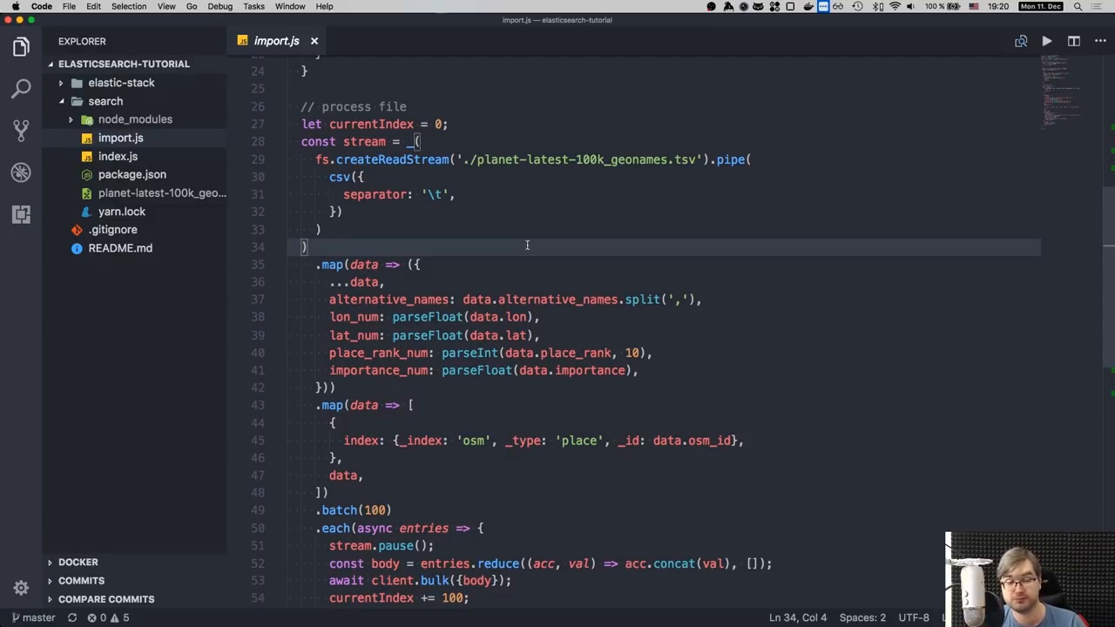
pyautogui.scroll(-3)
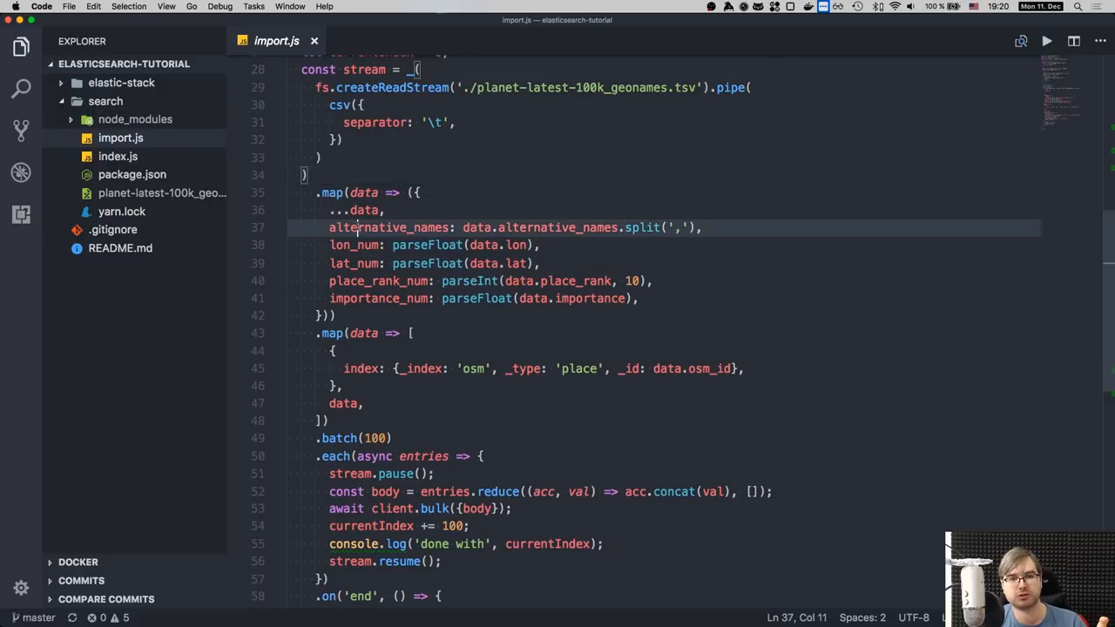
pyautogui.doubleClick(371, 227)
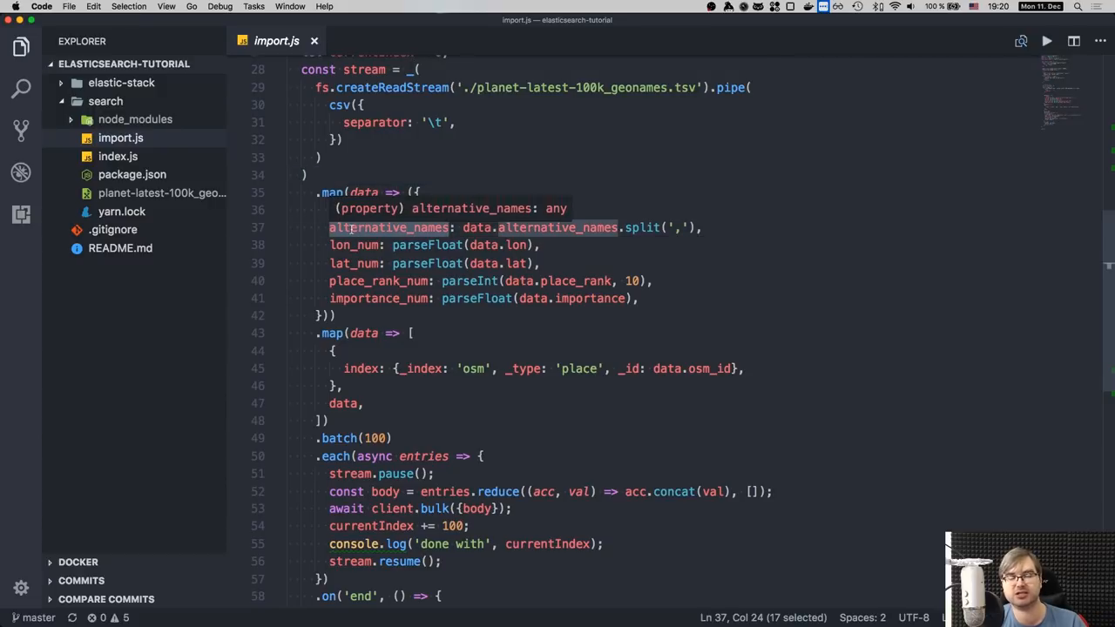
pyautogui.moveTo(665, 243)
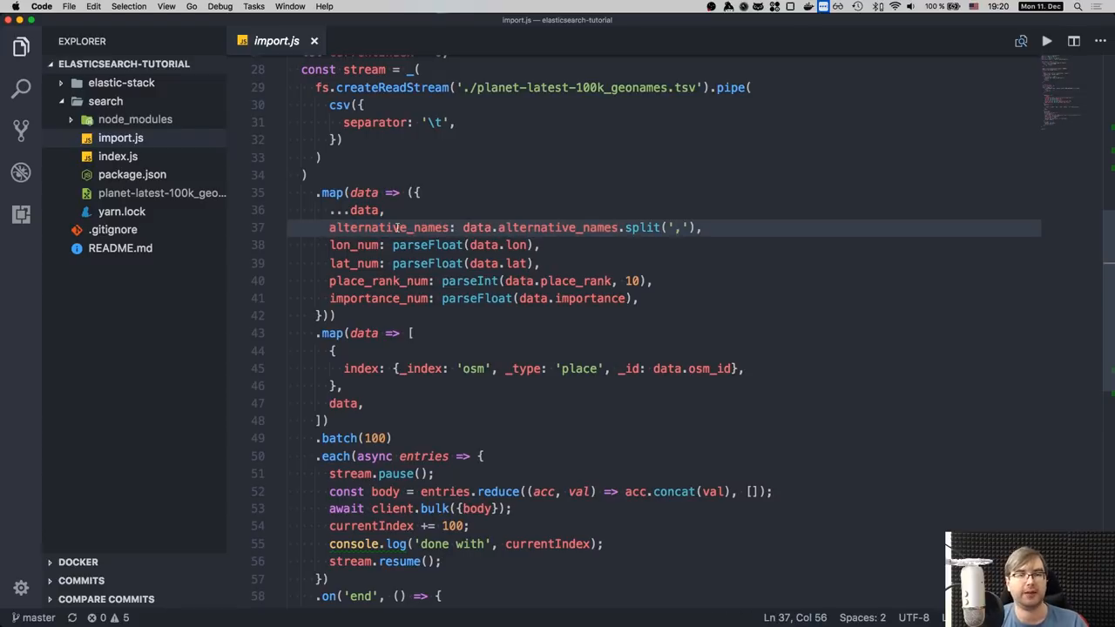
pyautogui.moveTo(347, 244)
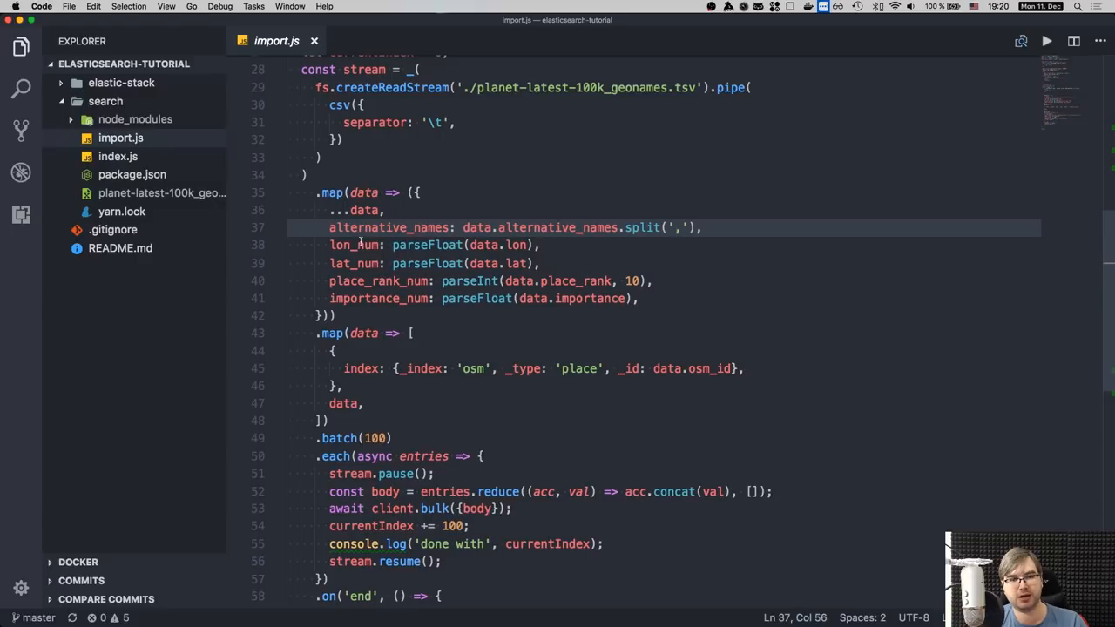
pyautogui.click(360, 263)
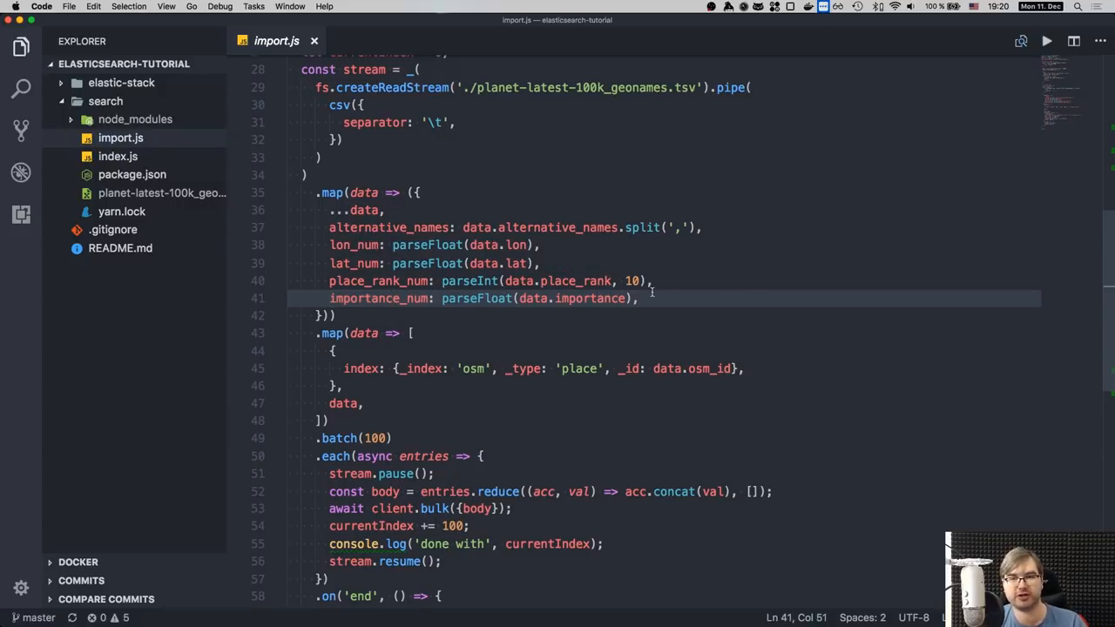
pyautogui.scroll(-3)
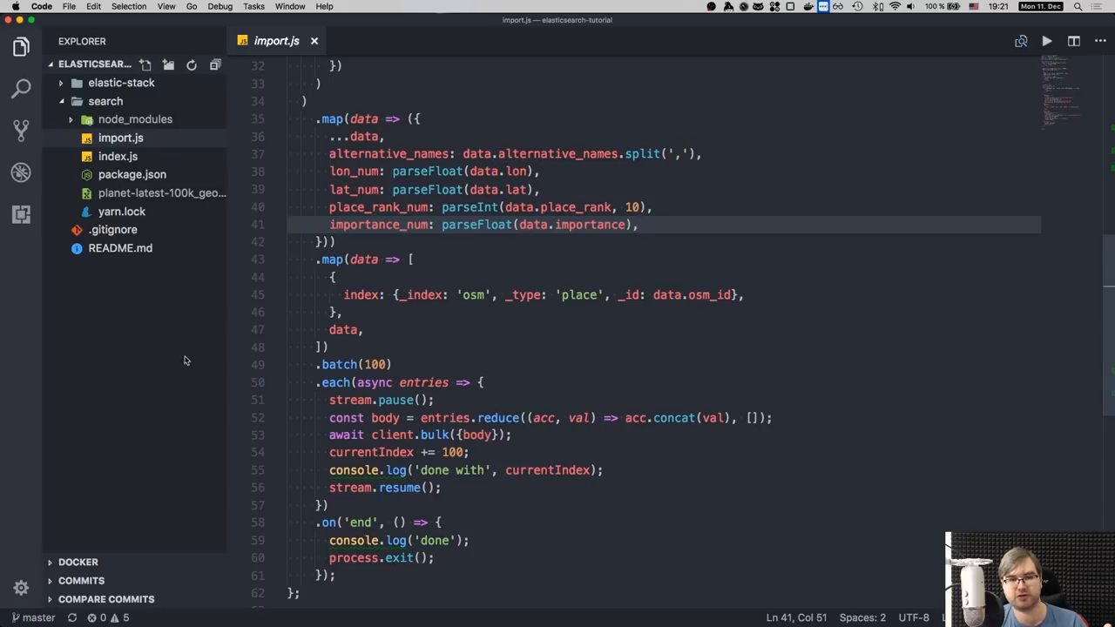
pyautogui.scroll(-3)
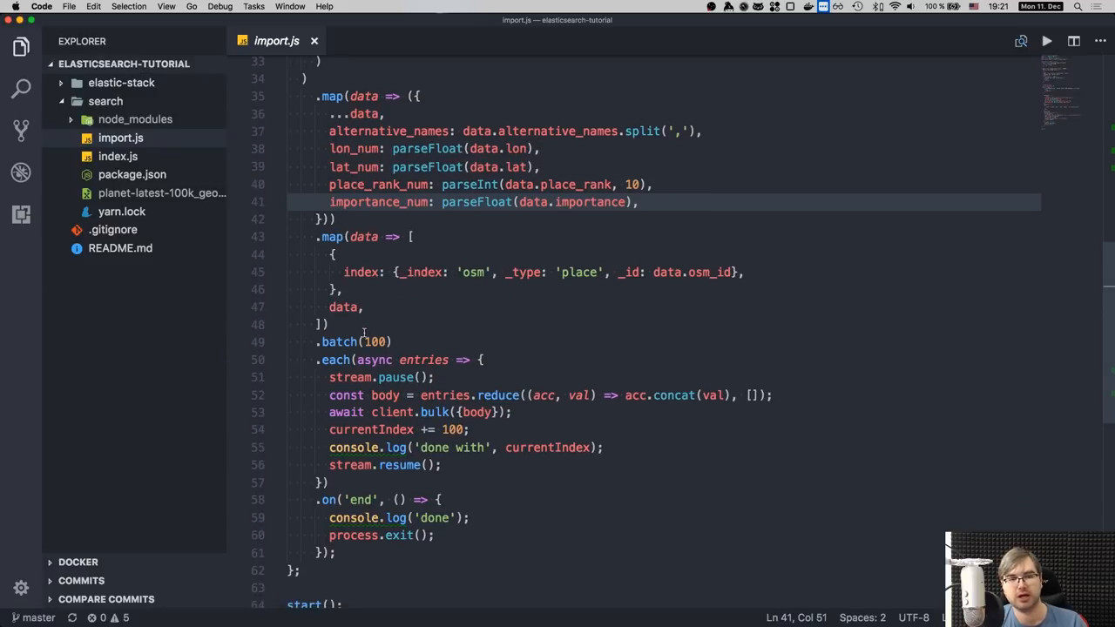
pyautogui.scroll(-3)
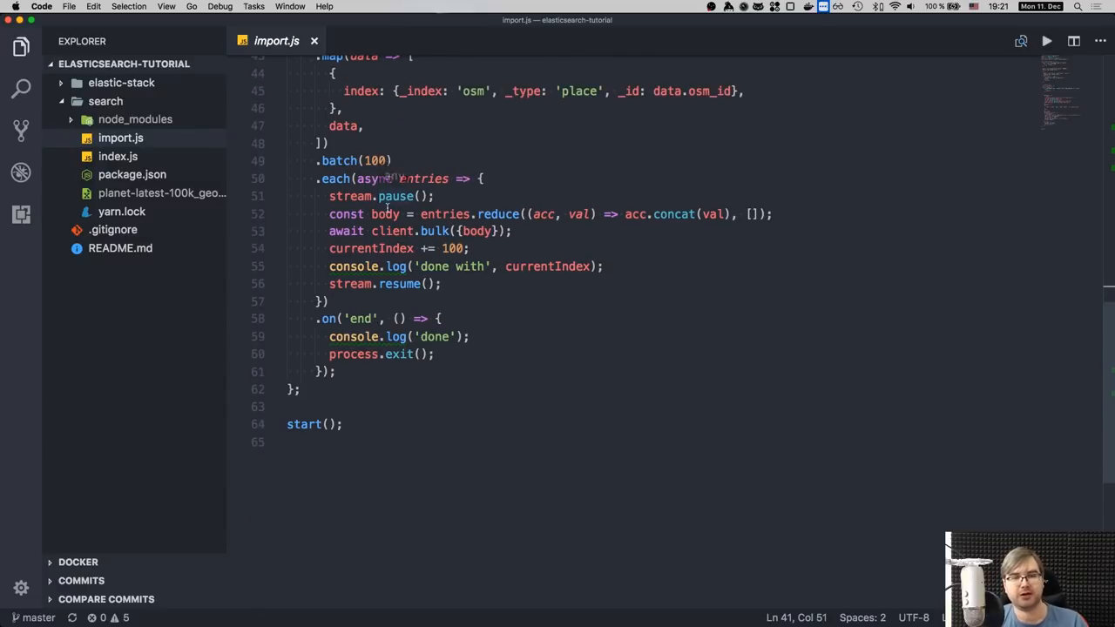
pyautogui.moveTo(436, 196)
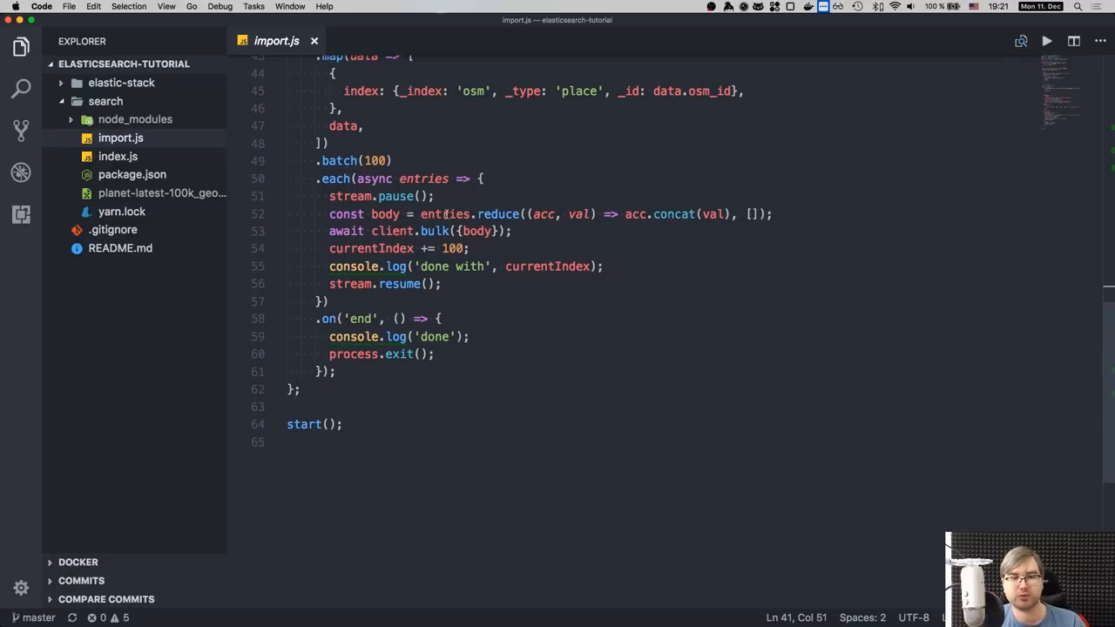
pyautogui.moveTo(716, 214)
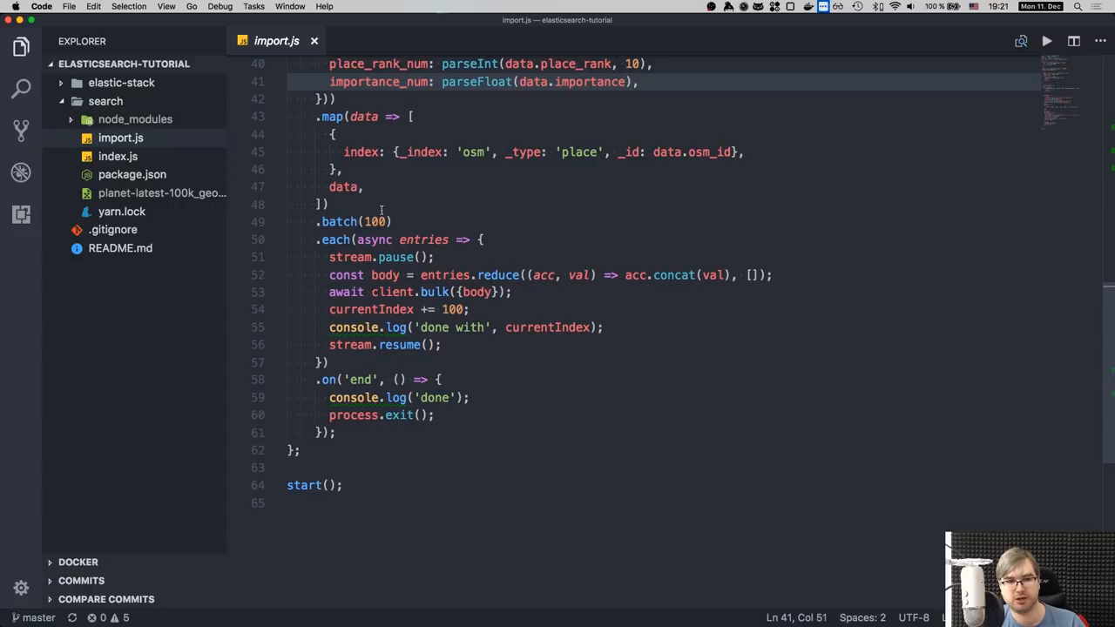
pyautogui.scroll(-3)
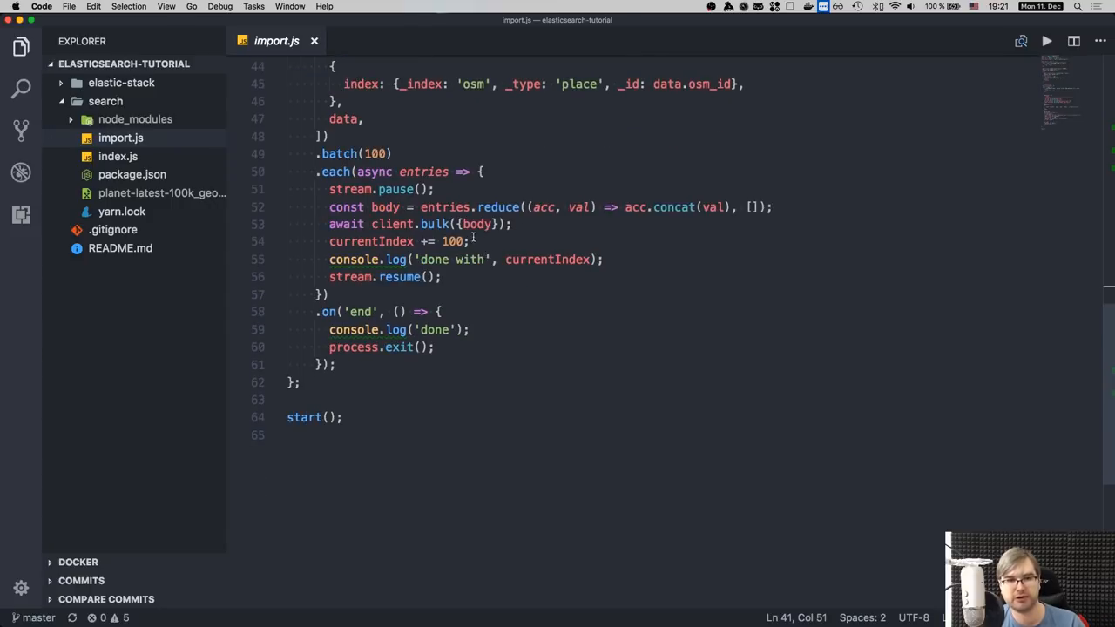
pyautogui.click(478, 220)
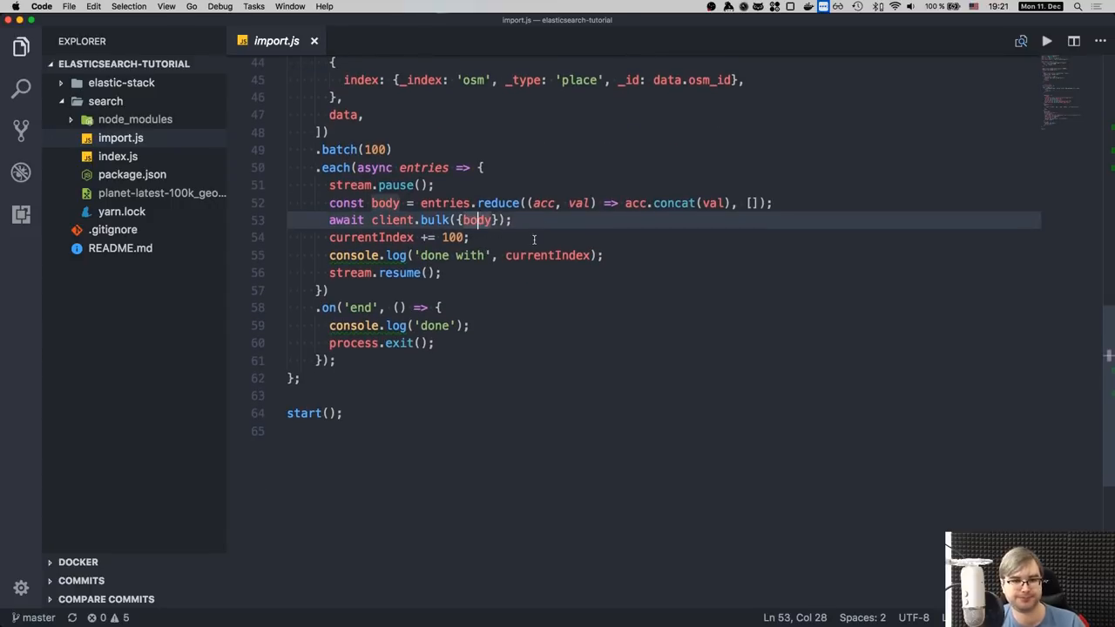
pyautogui.click(547, 255)
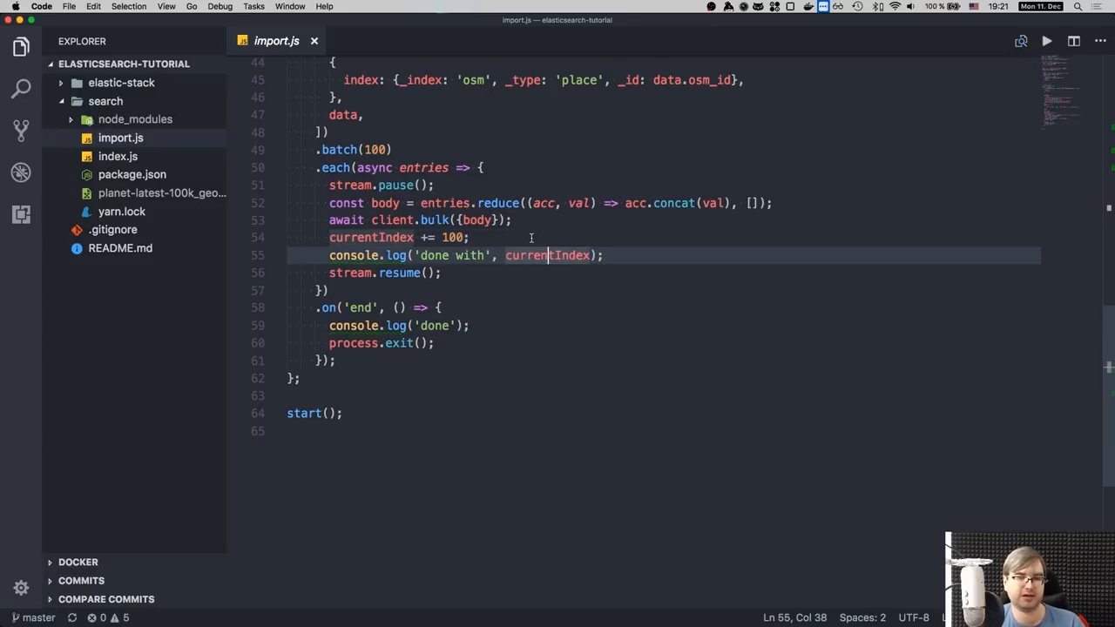
pyautogui.scroll(-3)
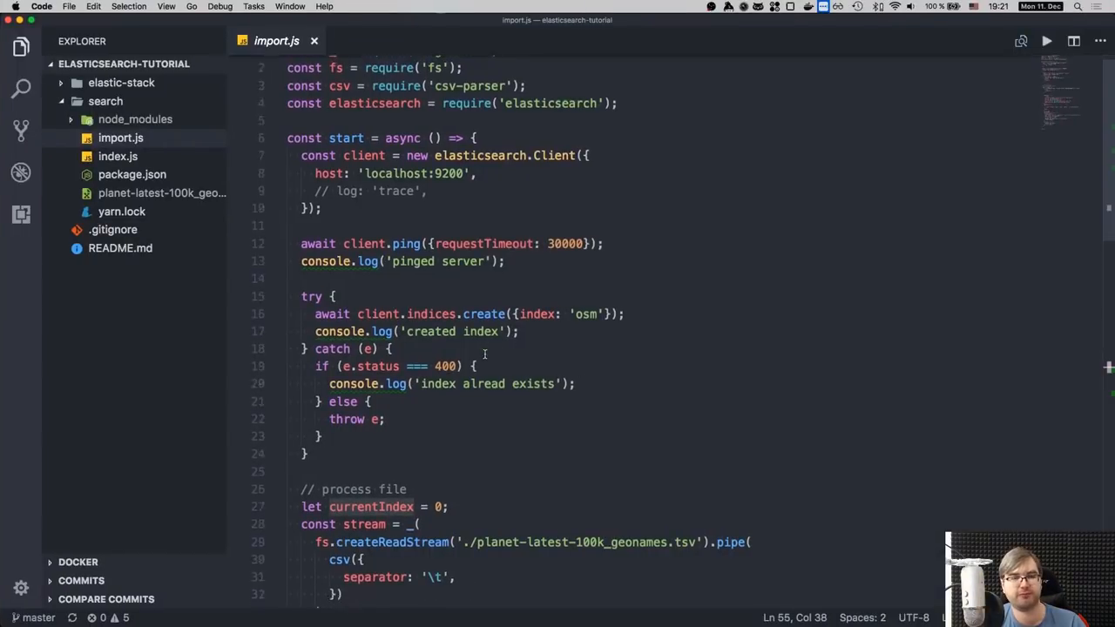
pyautogui.scroll(-3)
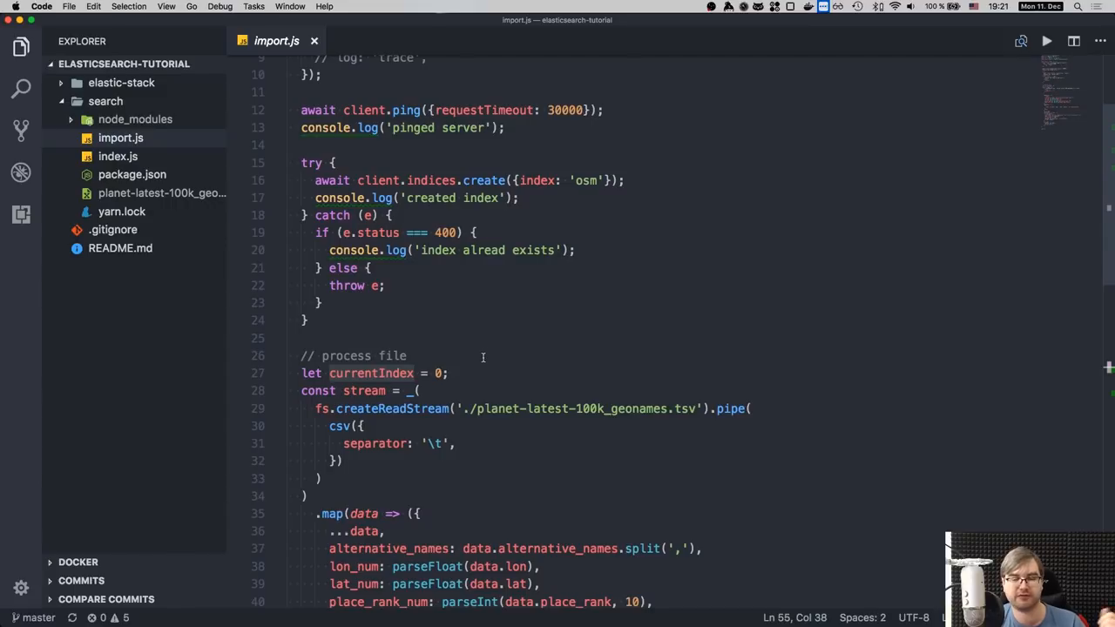
pyautogui.scroll(-3)
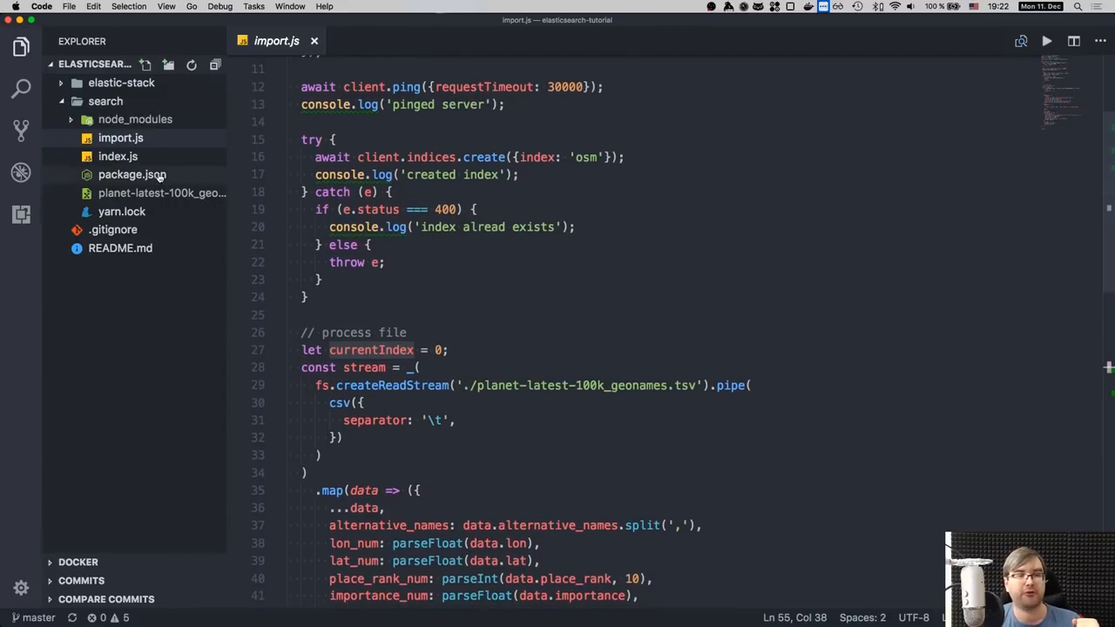
# Step: Open the search index.js, glance at import.js, then view its London search sorted by place rank and importance
pyautogui.click(118, 156)
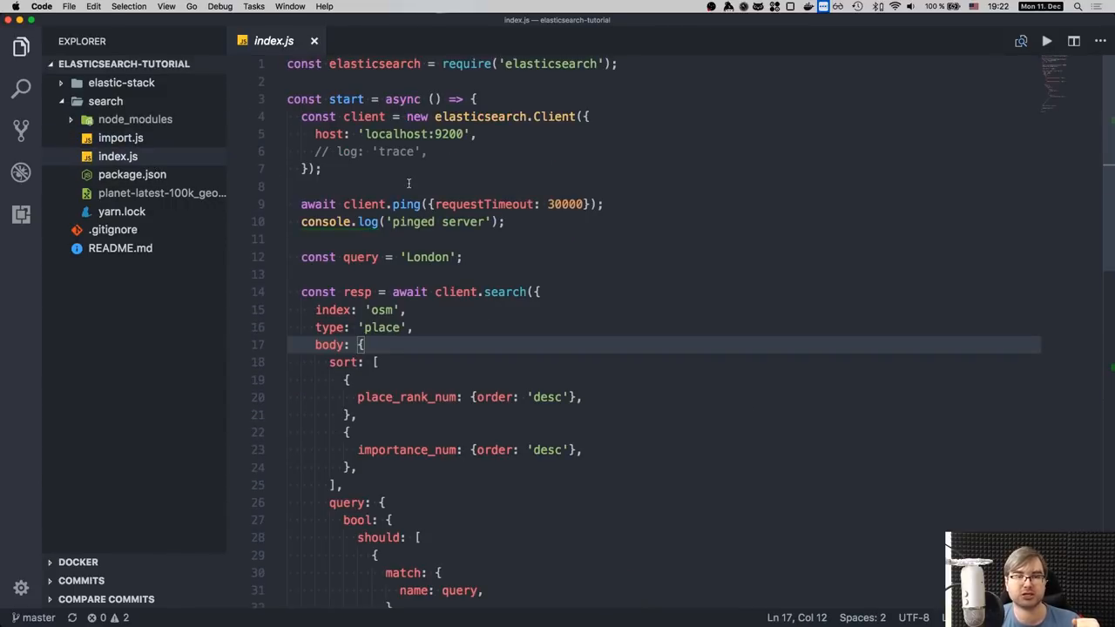
pyautogui.moveTo(392, 189)
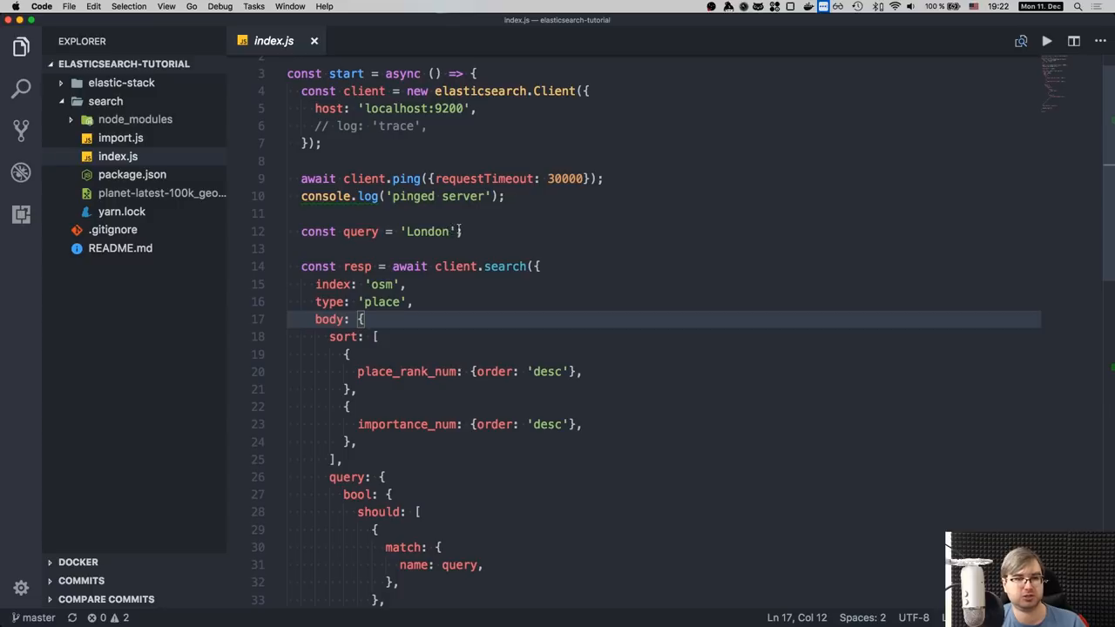
pyautogui.scroll(-3)
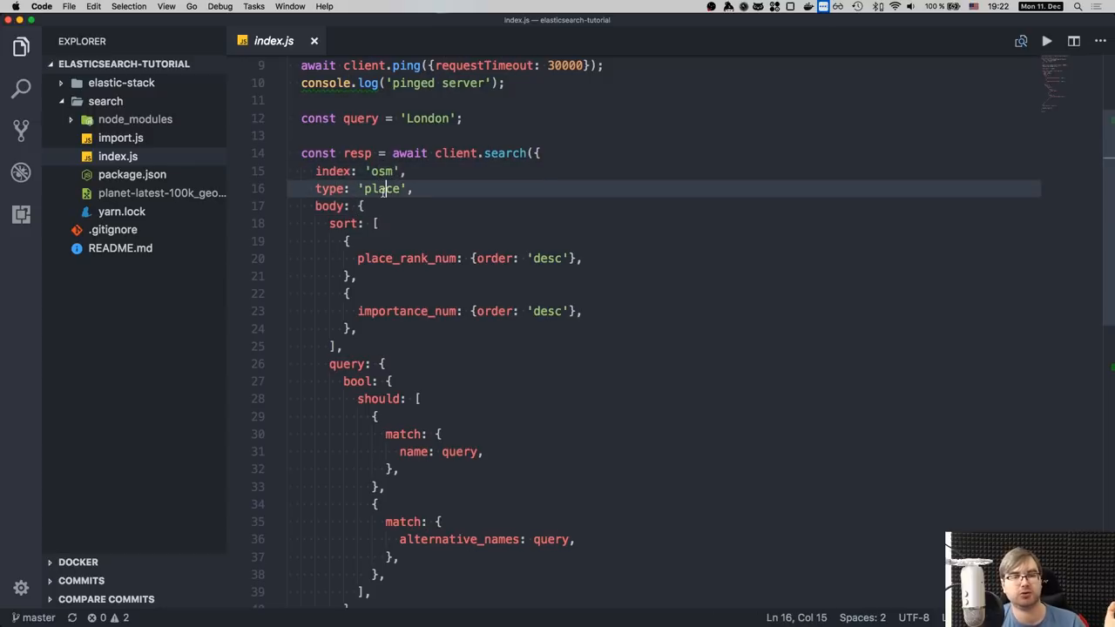
pyautogui.click(120, 137)
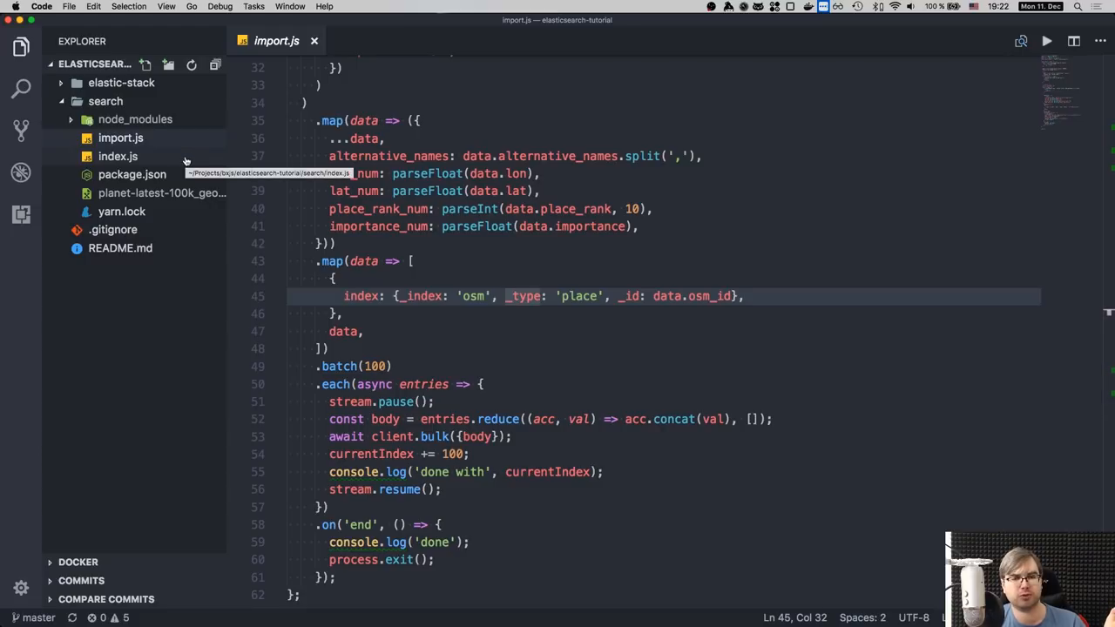
pyautogui.moveTo(178, 161)
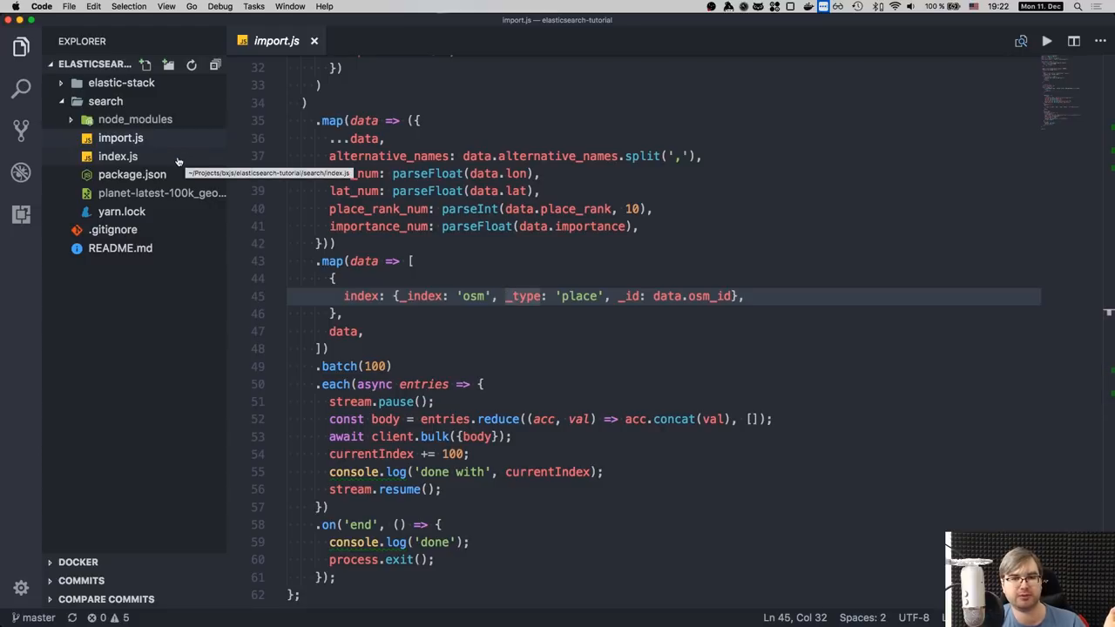
pyautogui.click(117, 156)
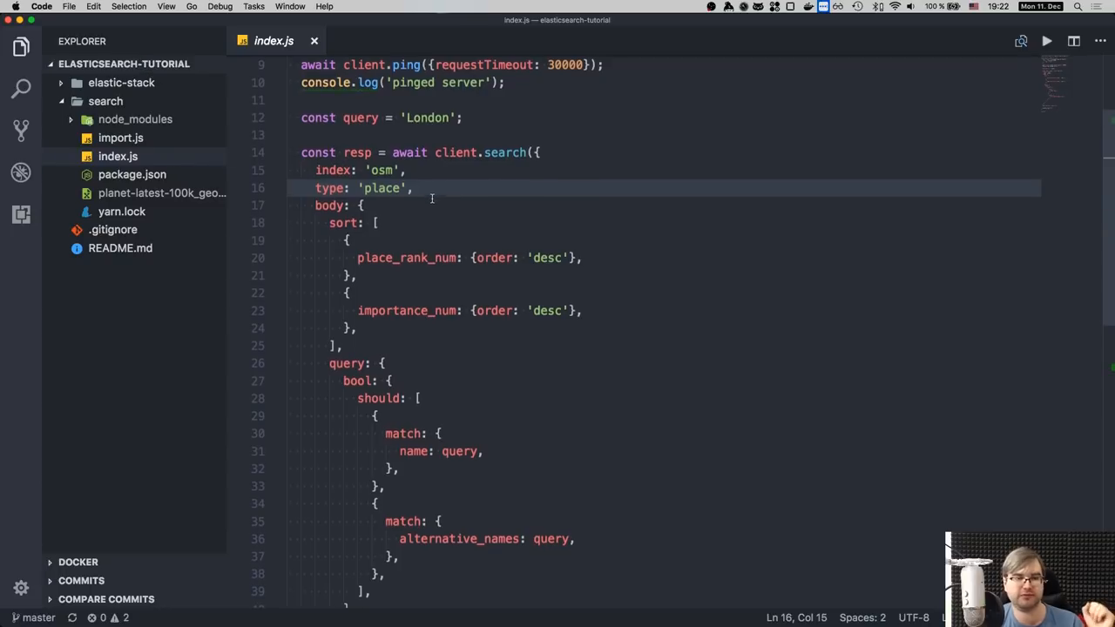
pyautogui.scroll(-3)
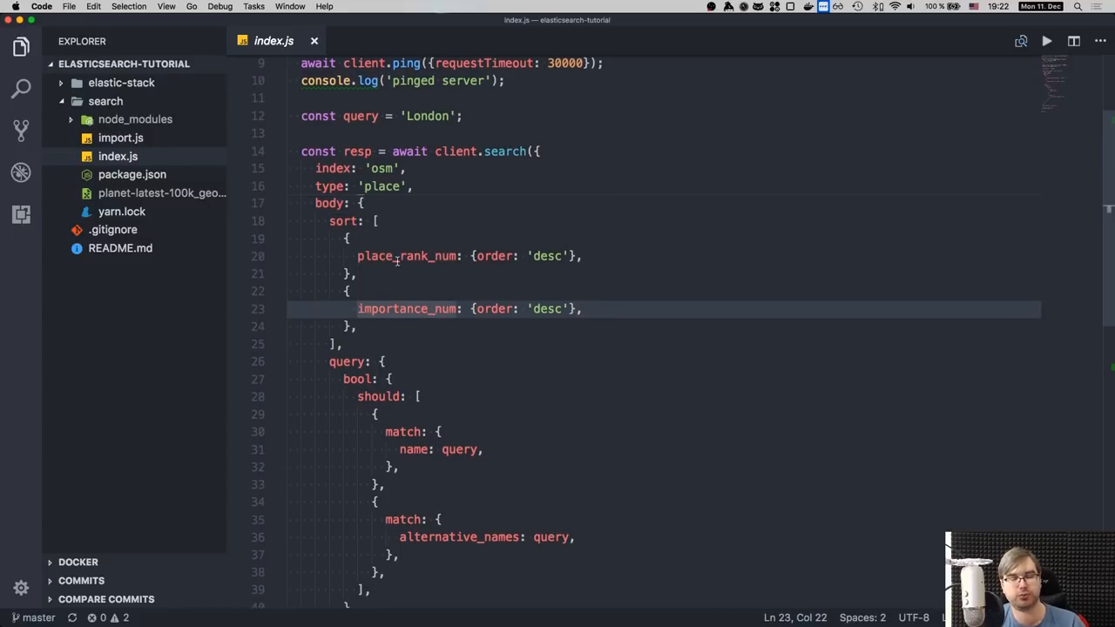
pyautogui.moveTo(398, 255)
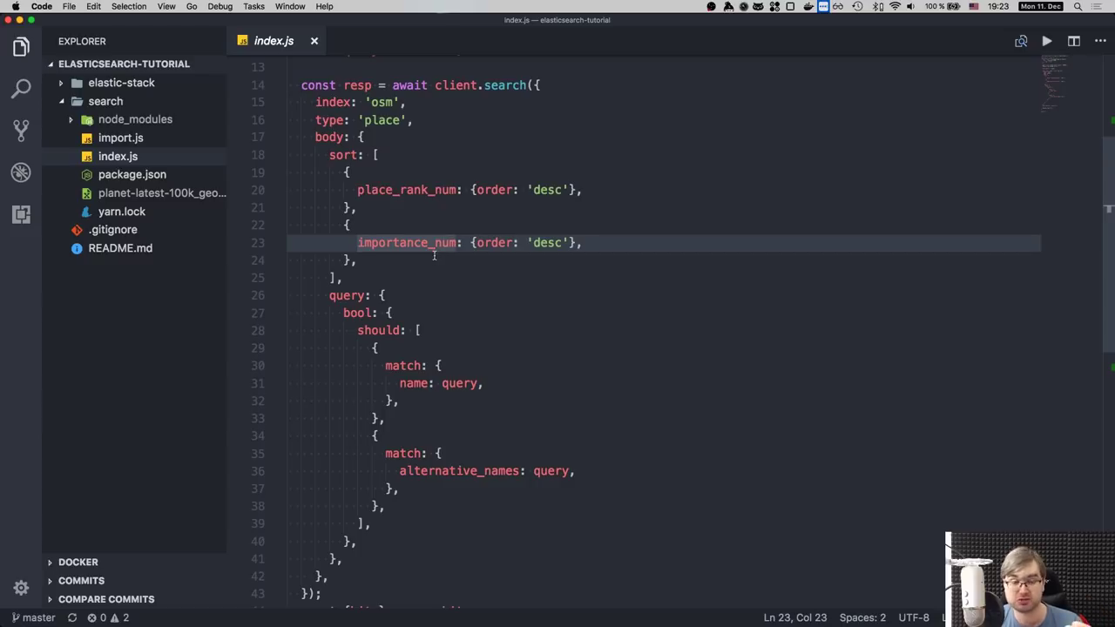
pyautogui.scroll(-3)
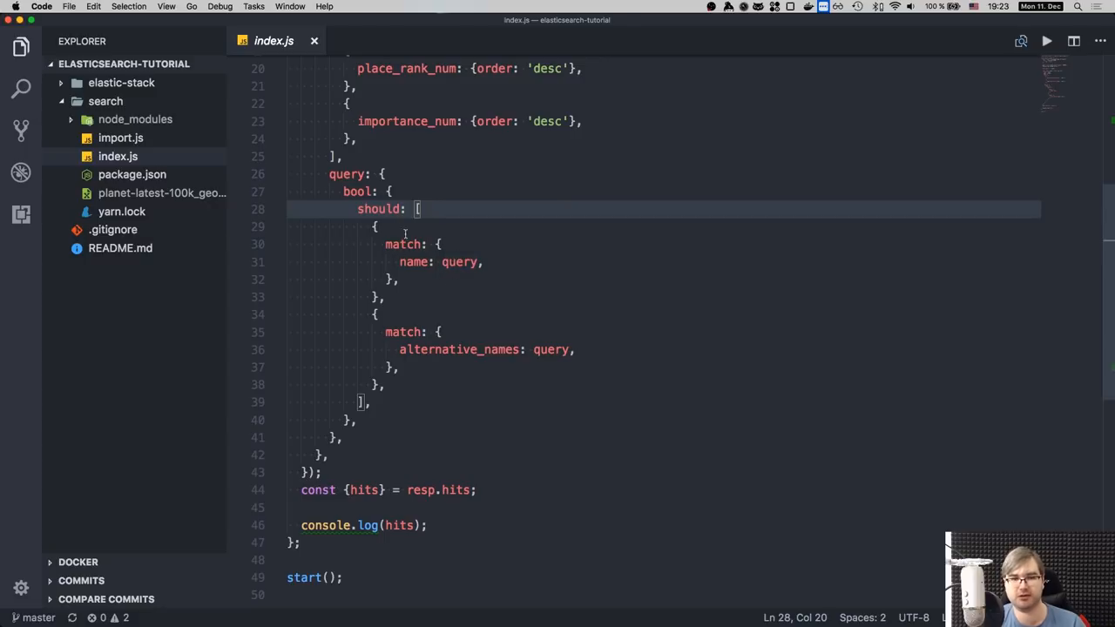
pyautogui.moveTo(400, 368)
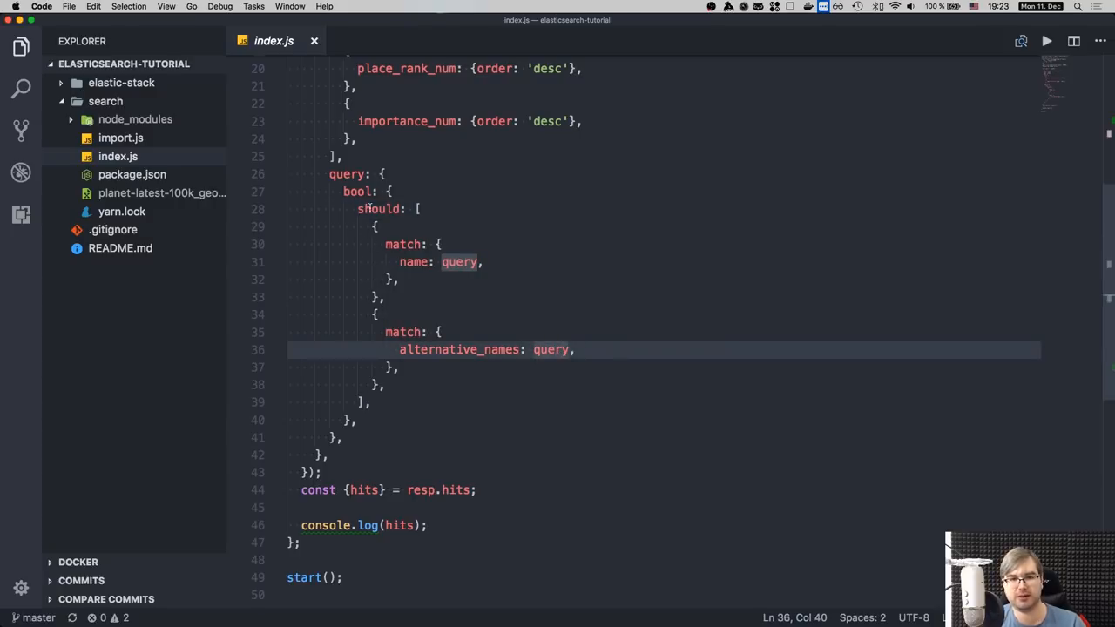
pyautogui.moveTo(499, 206)
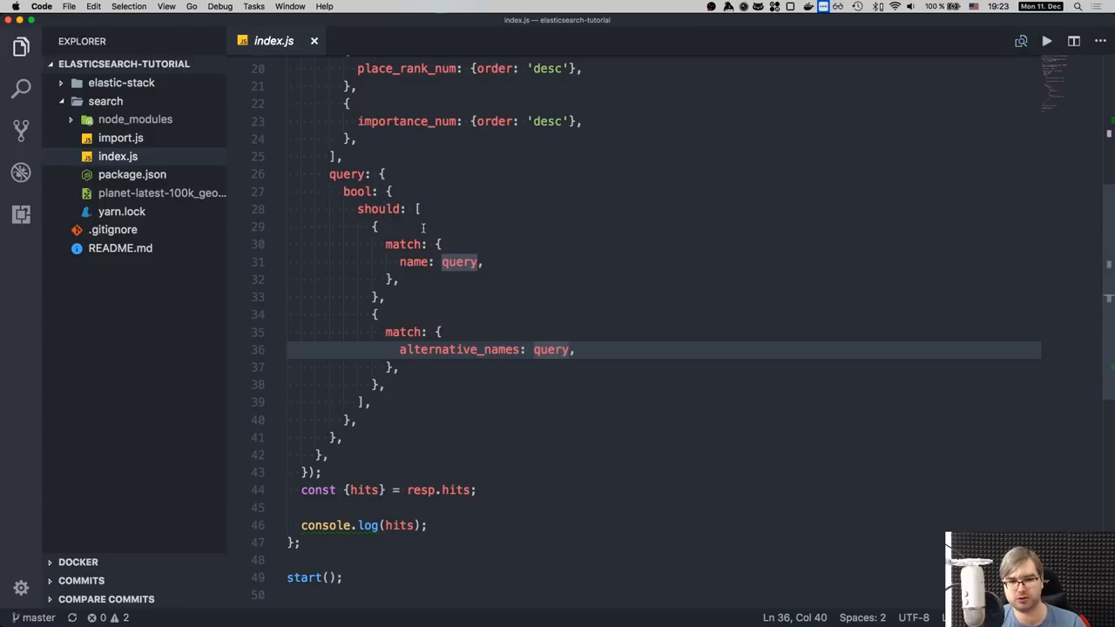
pyautogui.moveTo(416, 378)
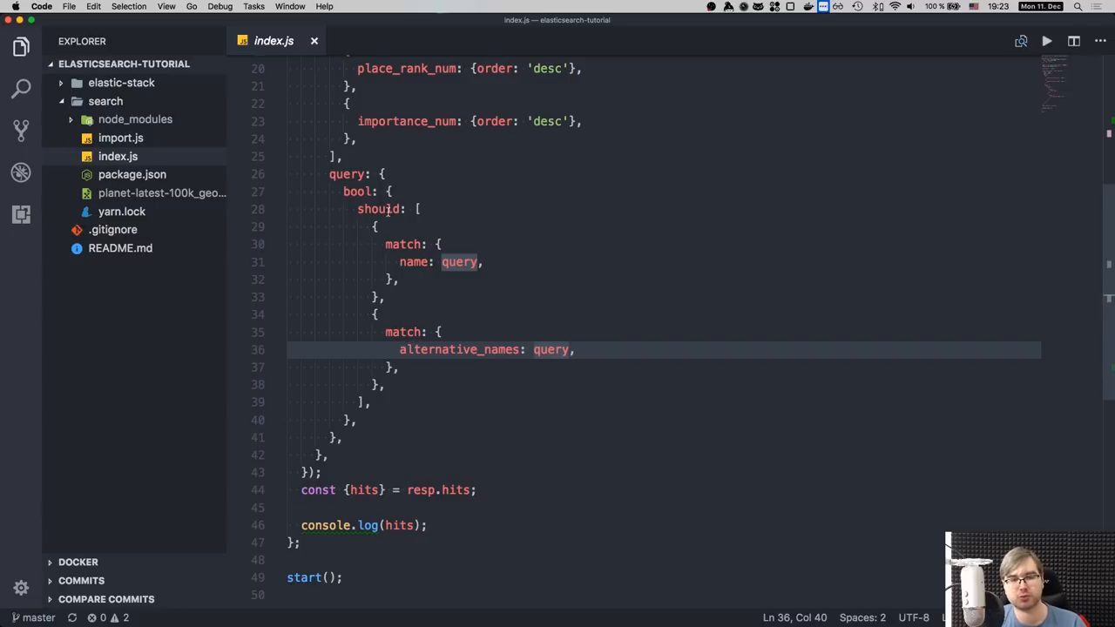
pyautogui.moveTo(380, 209)
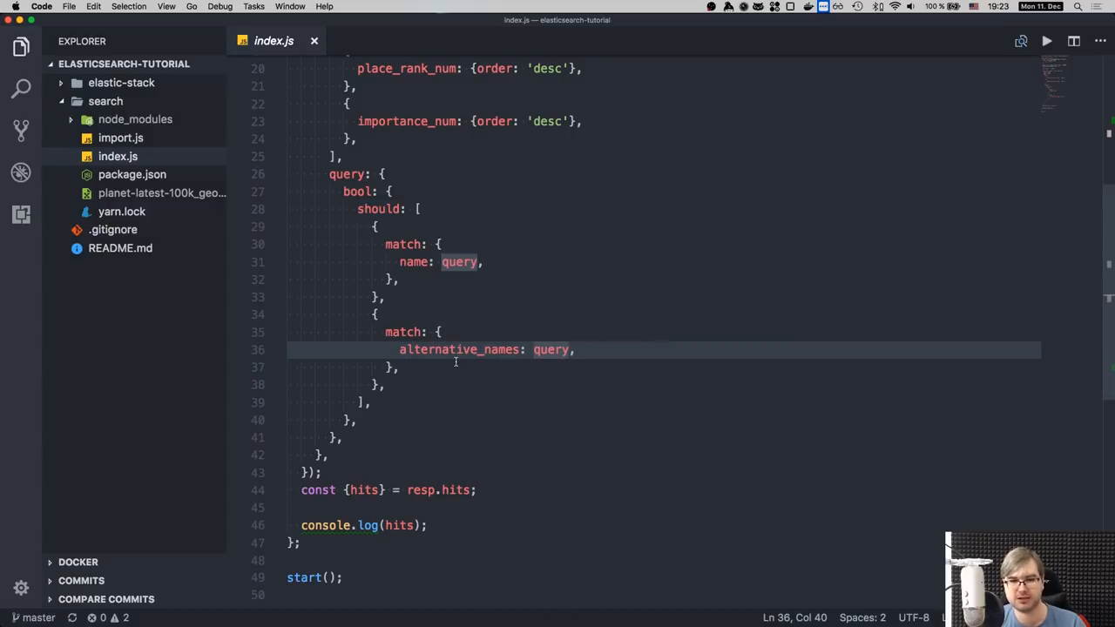
pyautogui.moveTo(460, 349)
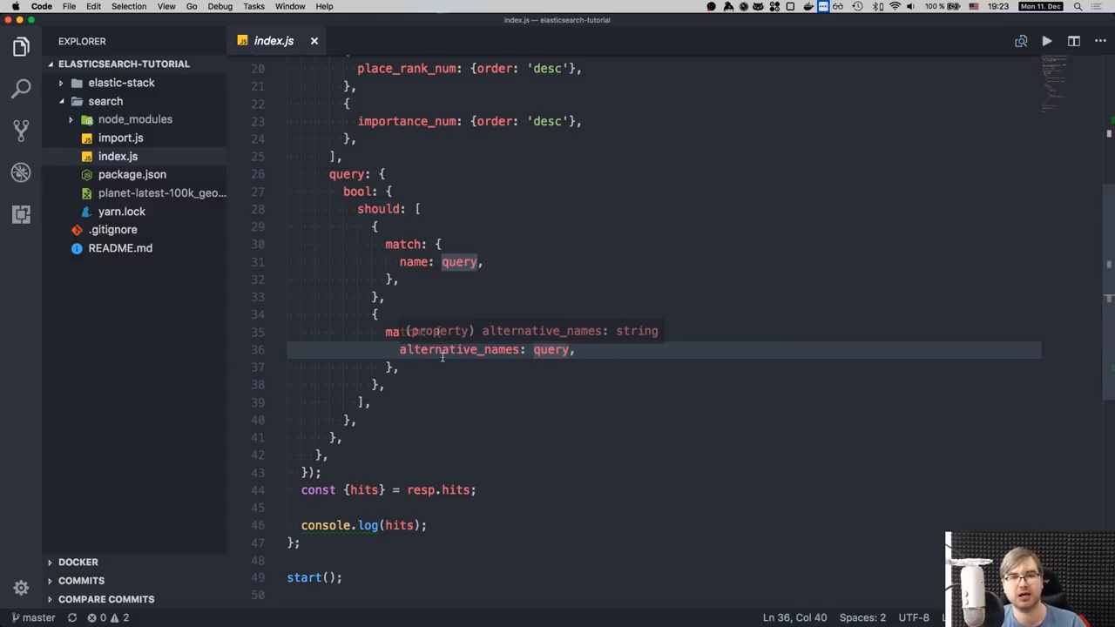
pyautogui.press('Backspace')
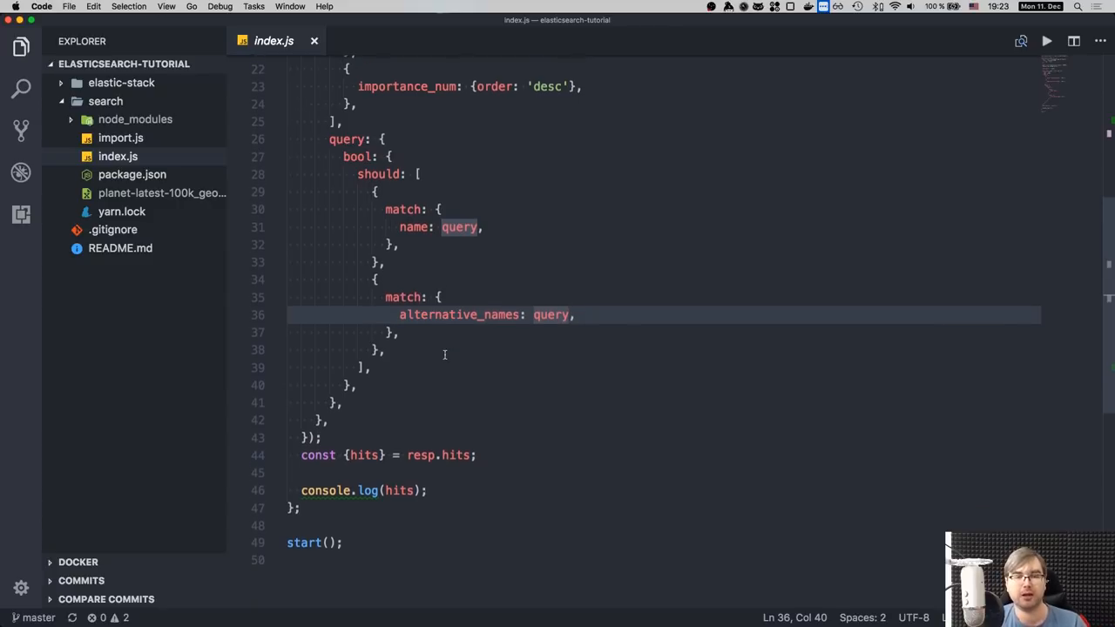
pyautogui.scroll(-3)
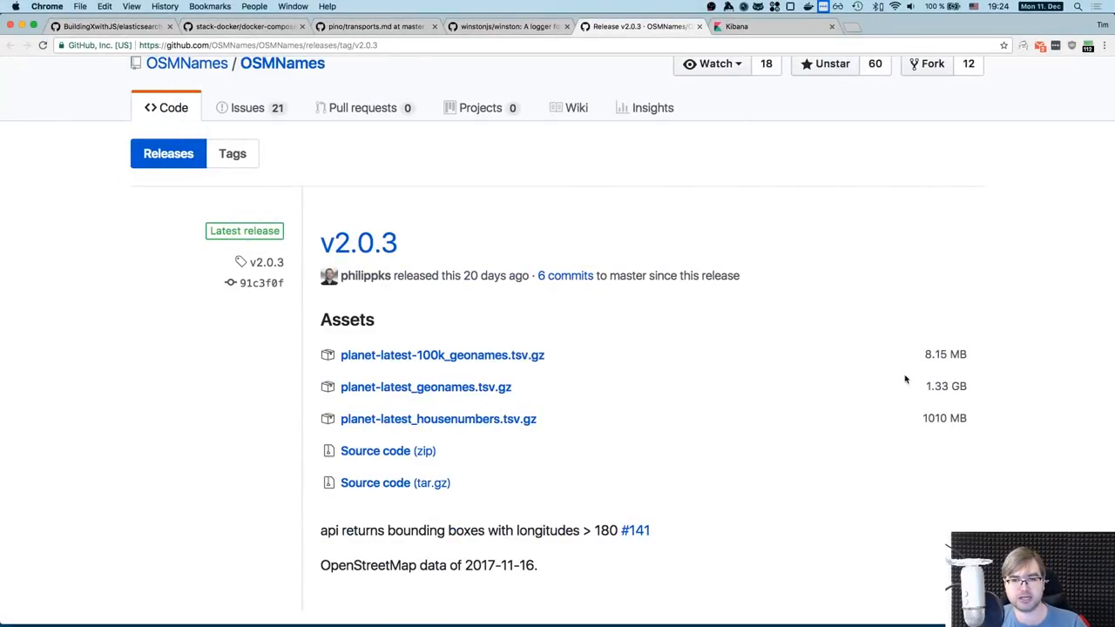
pyautogui.moveTo(599, 308)
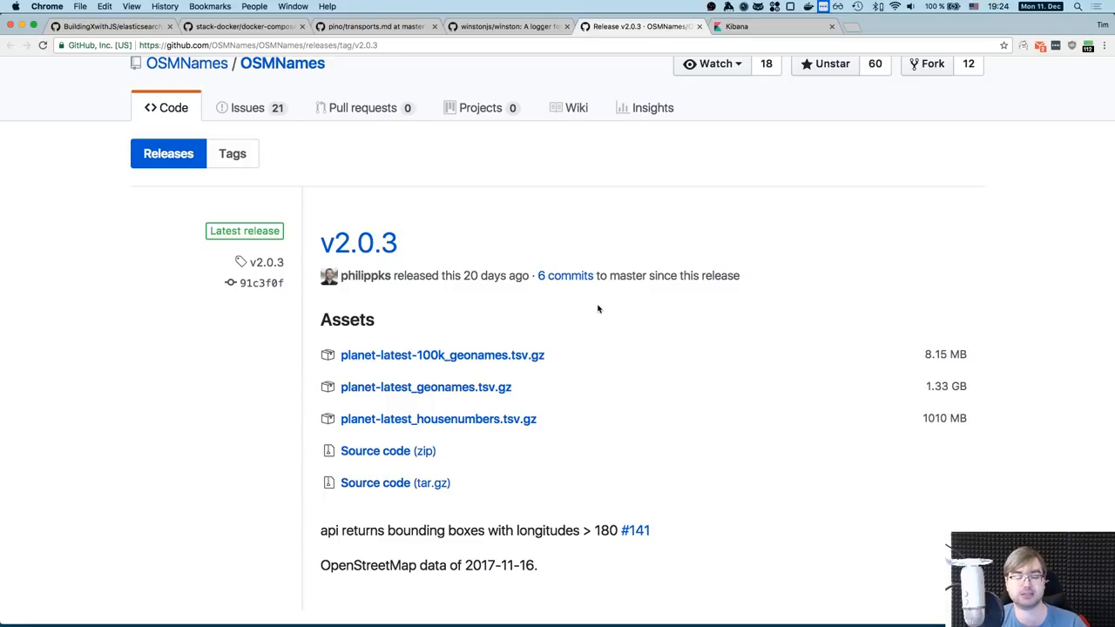
# Step: Switch Chrome to the BuildingXwithJS/elasticsearch-tutorial tab and scroll through its README
pyautogui.click(104, 29)
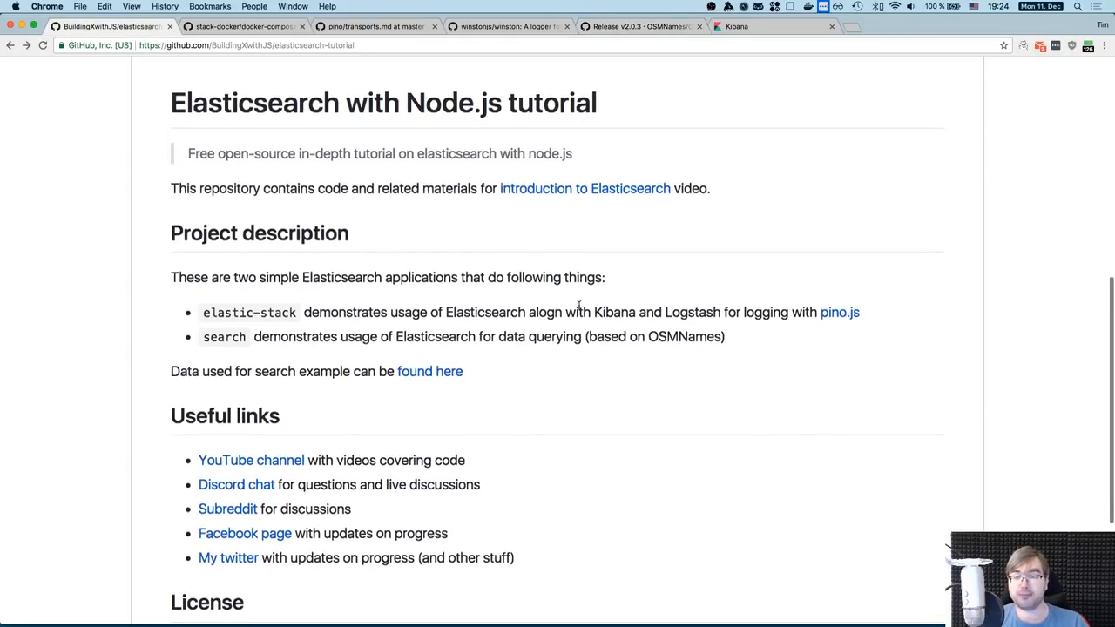
pyautogui.scroll(-3)
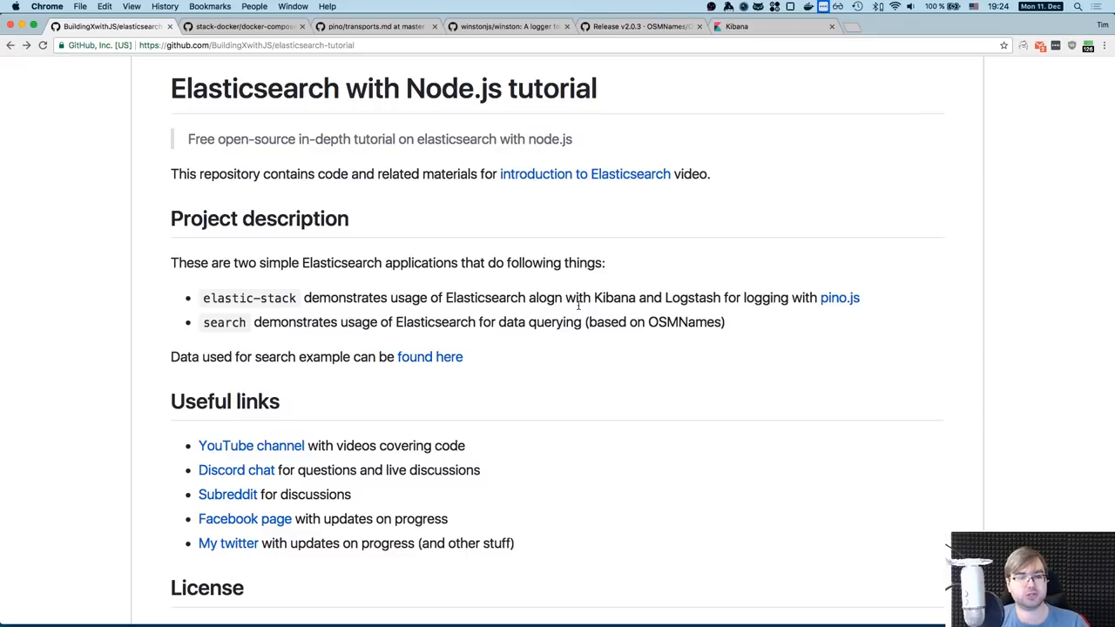